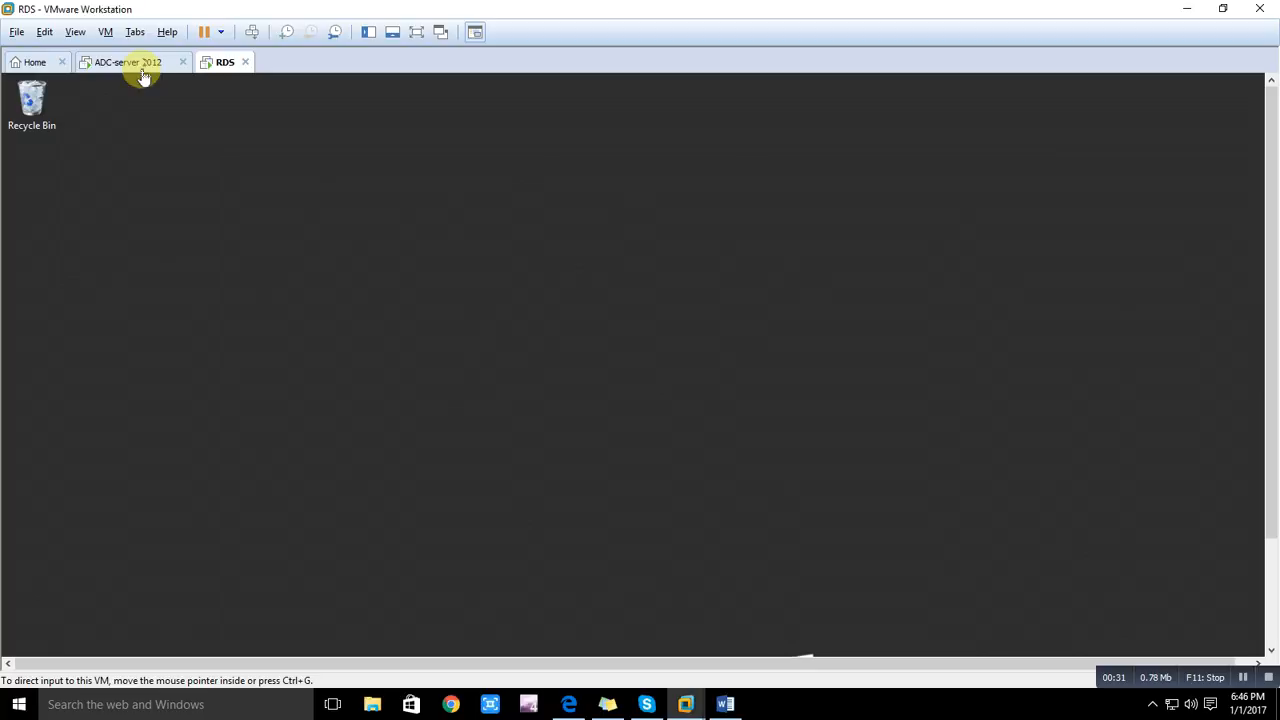
Switch to the ADC-server 2012 VM tab, then back to the RDS VM.
click(127, 62)
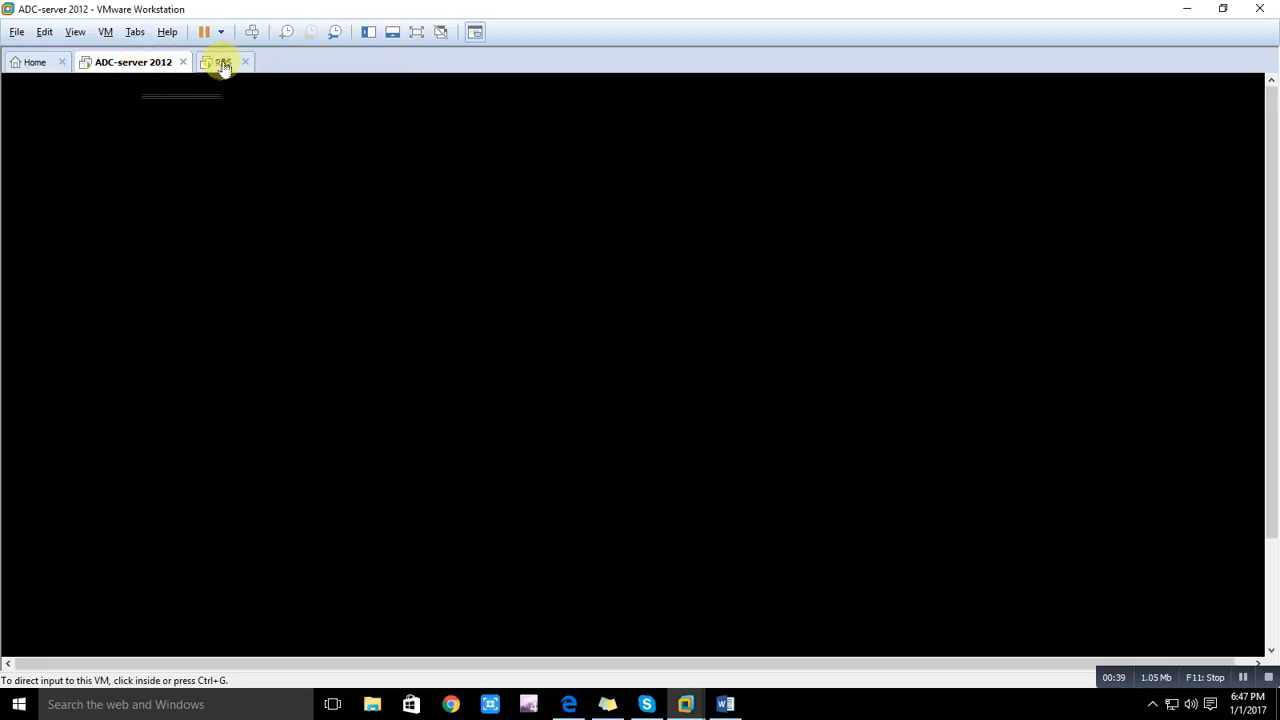
click(224, 62)
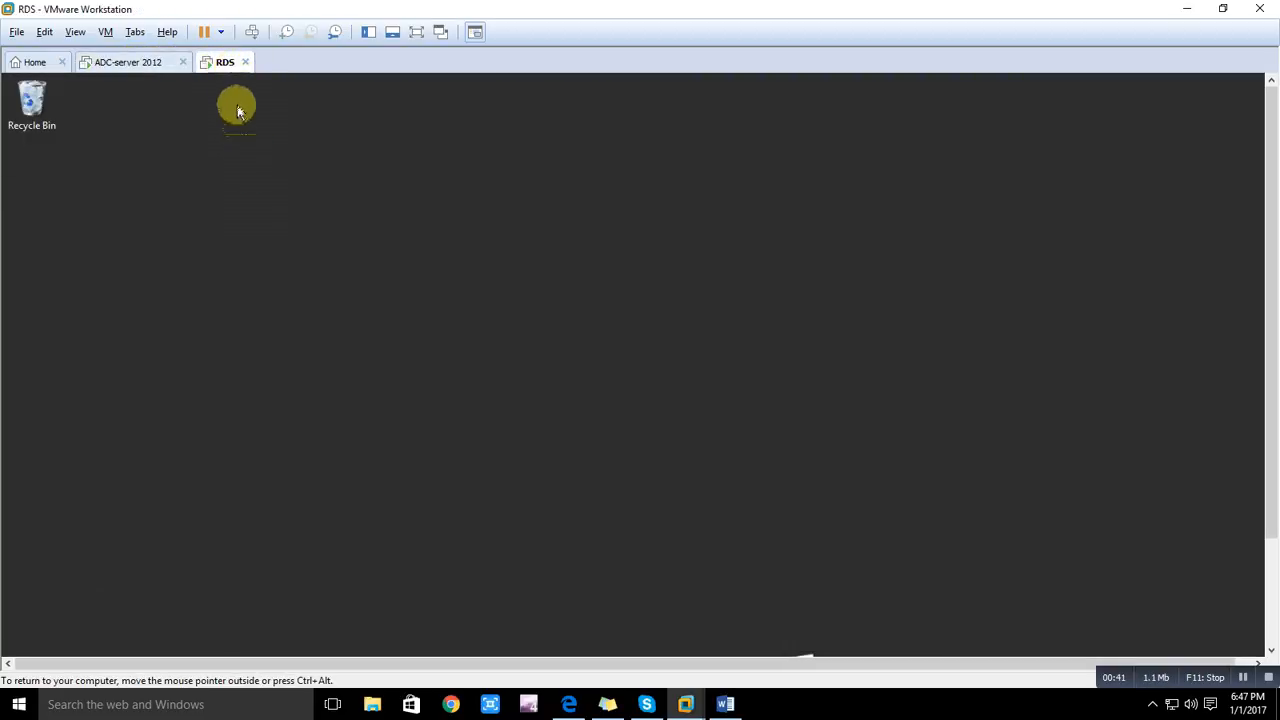
mouse_move(117, 78)
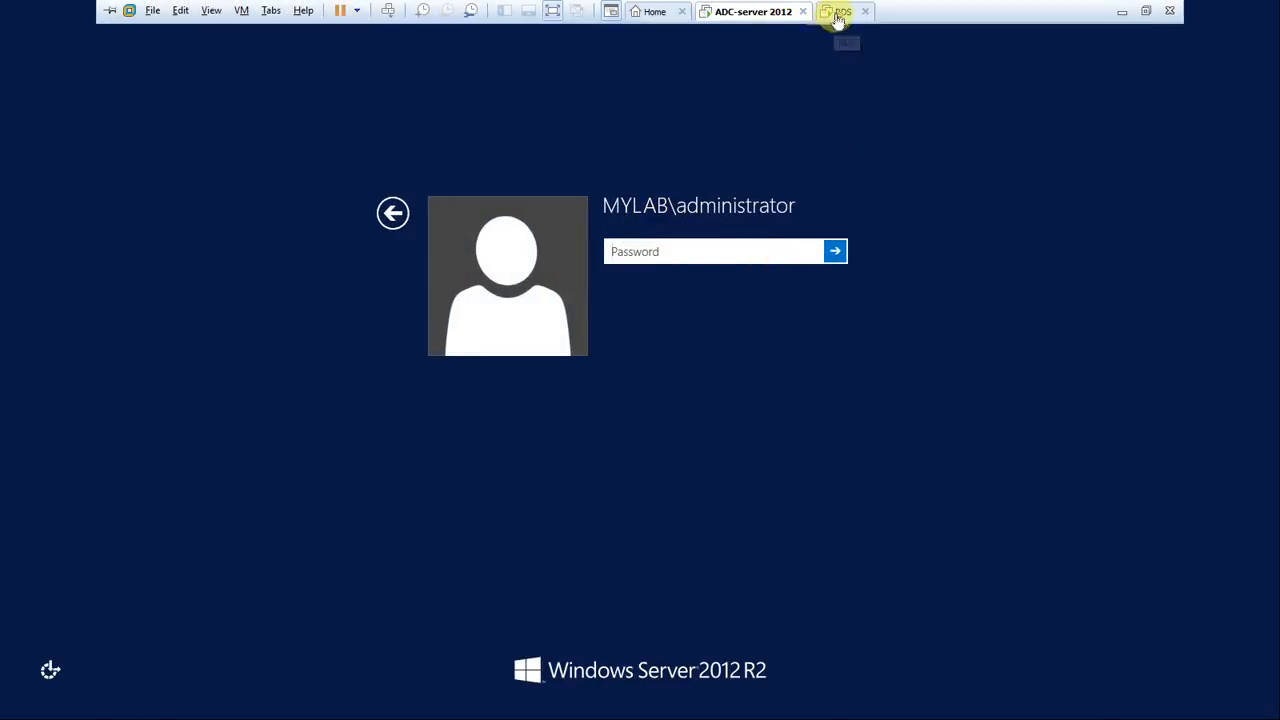
Focus the RDS virtual machine to work in its signed-in desktop.
click(835, 251)
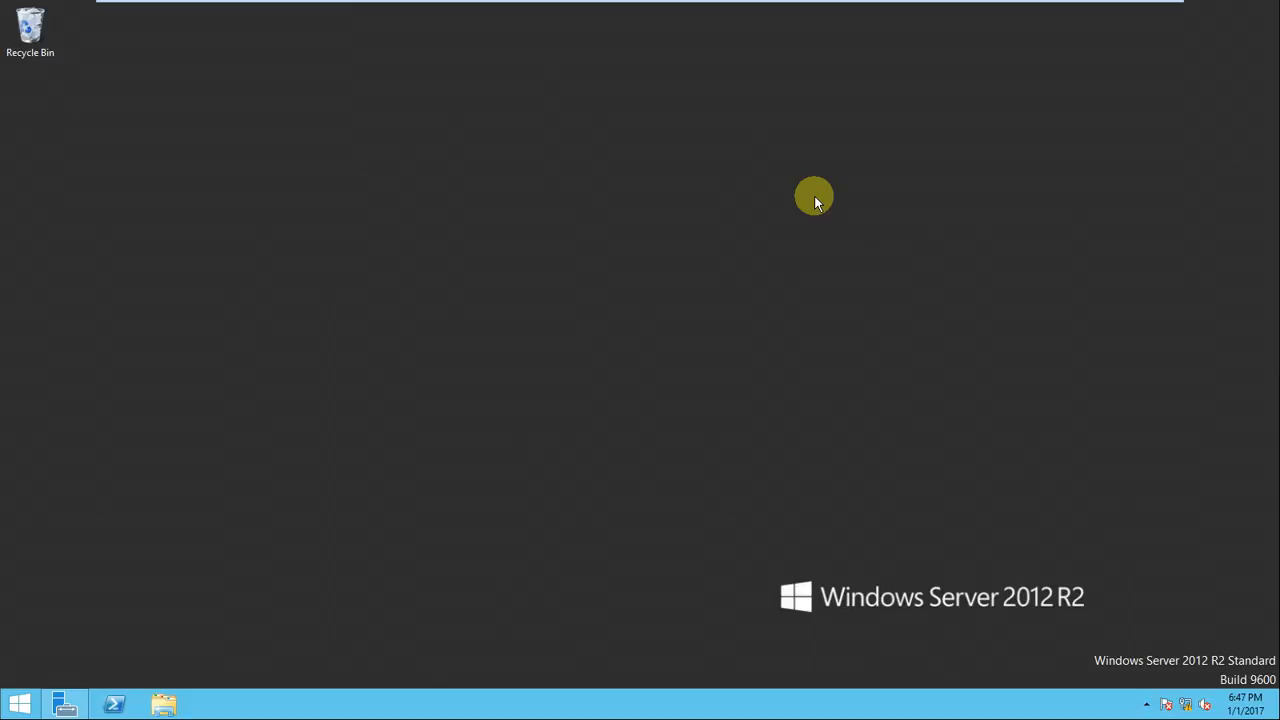
mouse_move(800, 258)
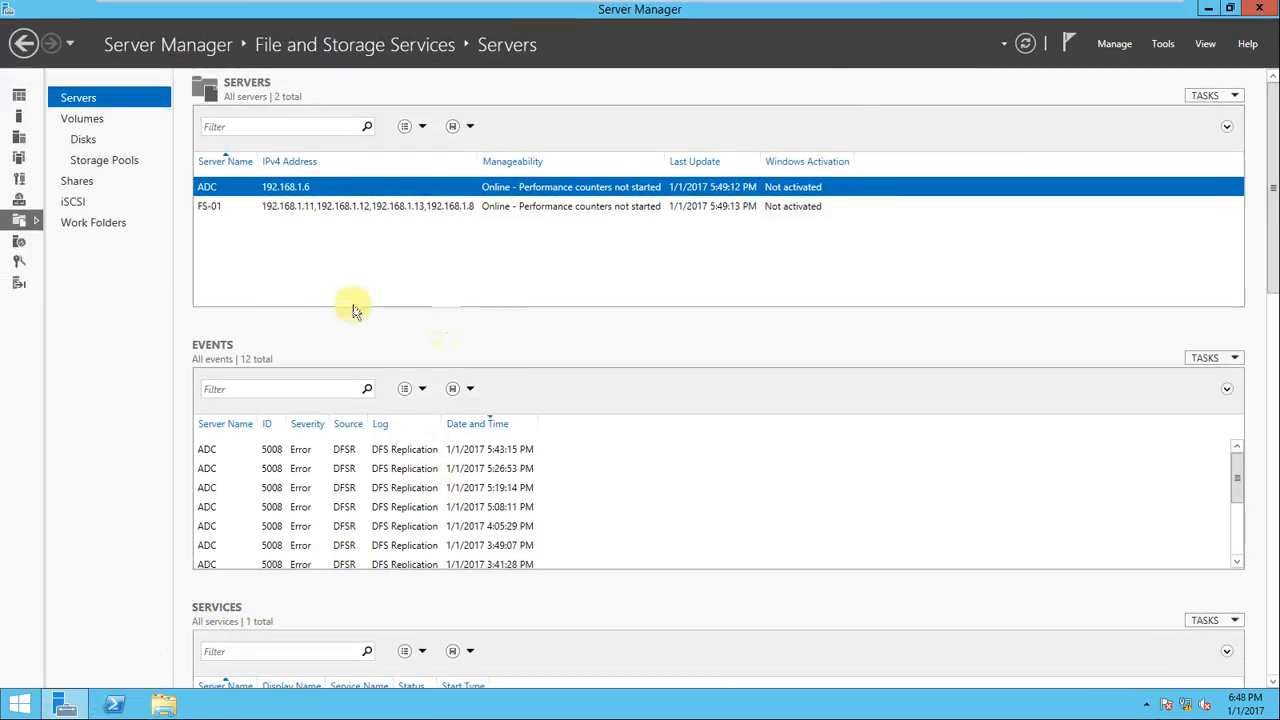
mouse_move(33, 130)
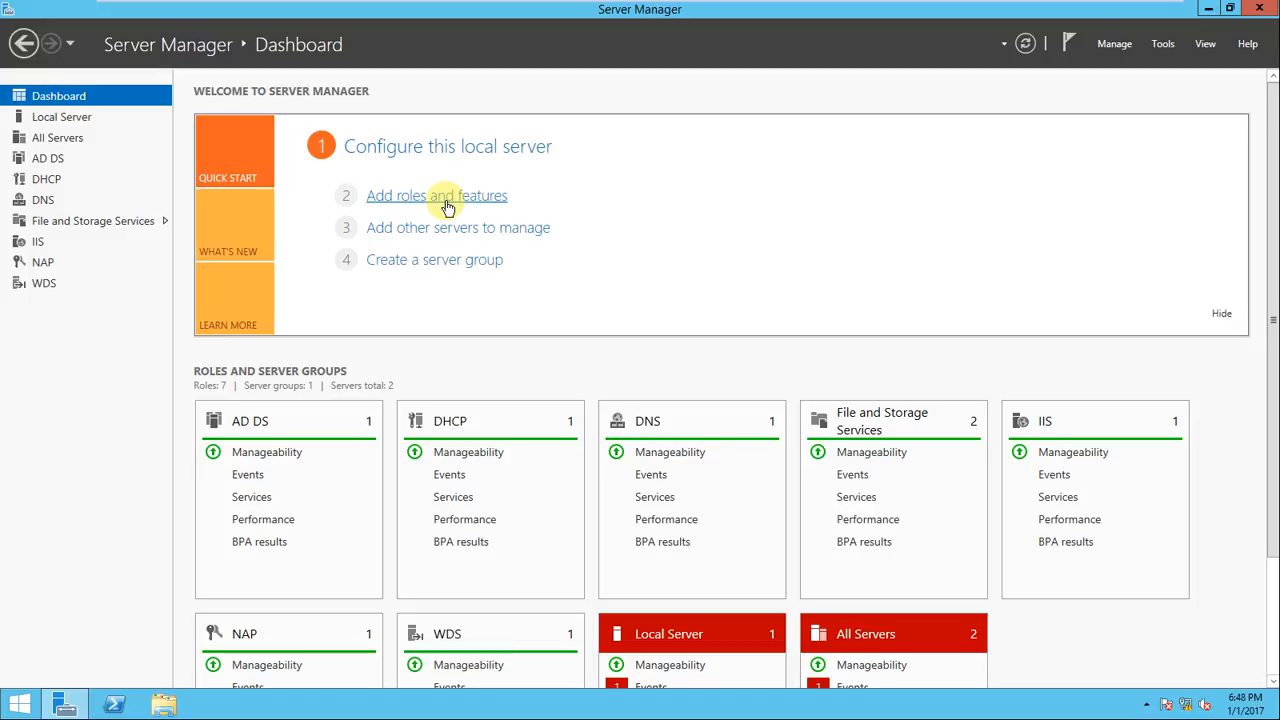
Start Add Roles and Features and choose Remote Desktop Services installation.
click(437, 195)
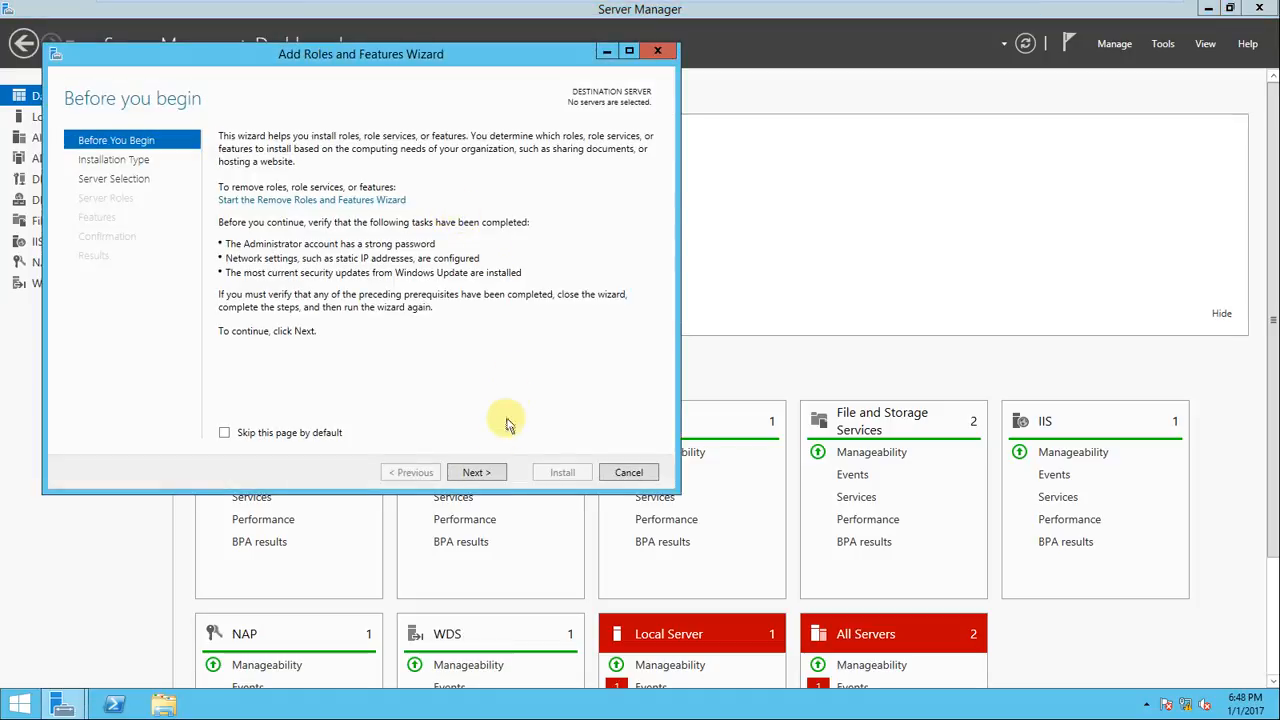
click(476, 472)
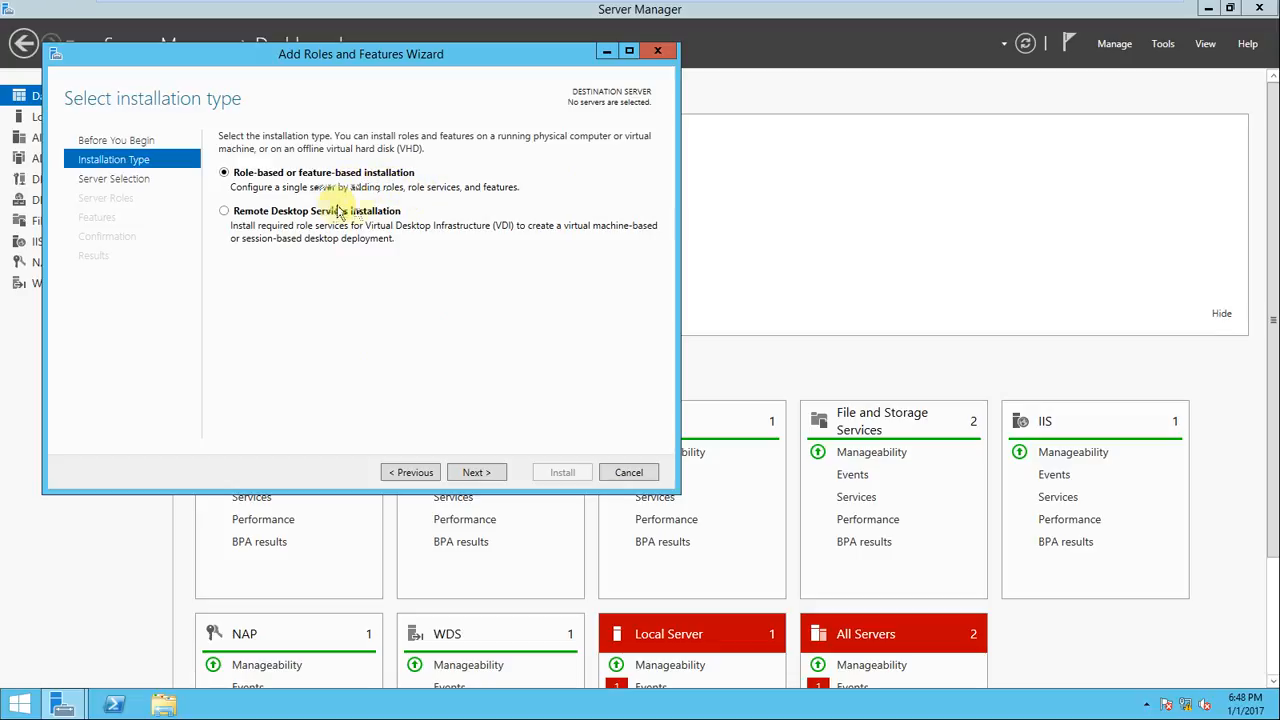
mouse_move(300, 203)
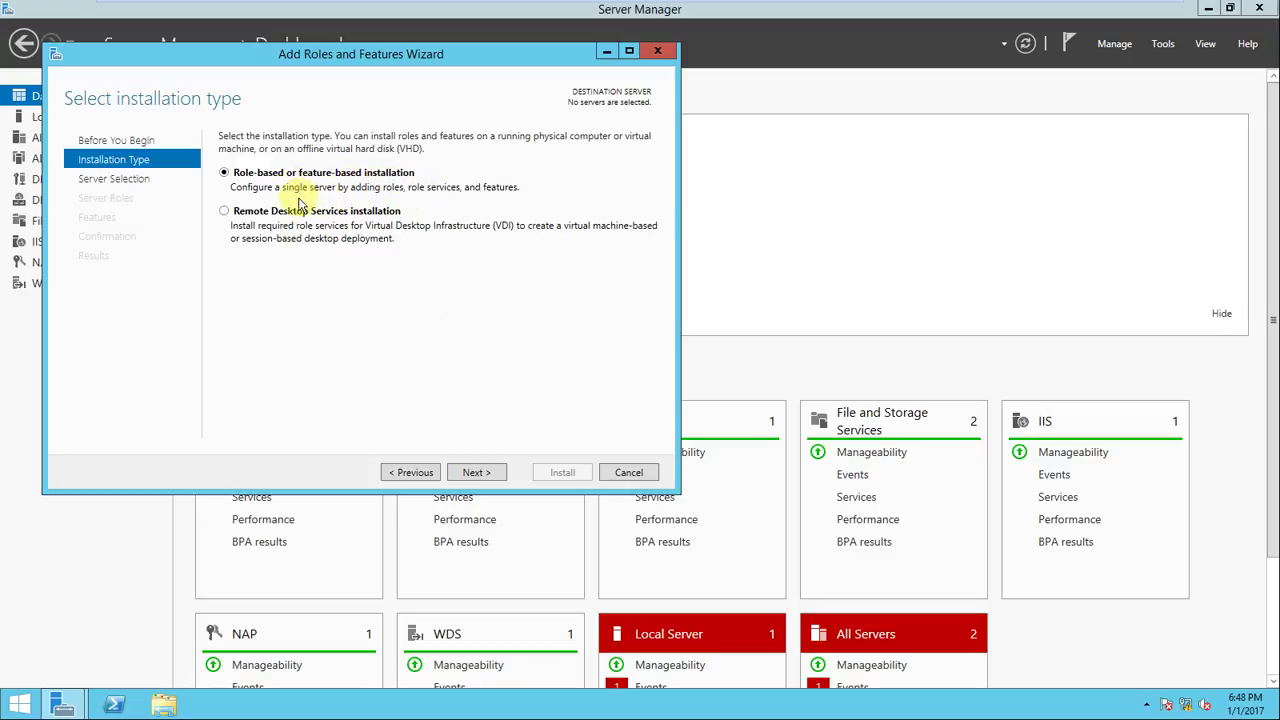
mouse_move(350, 210)
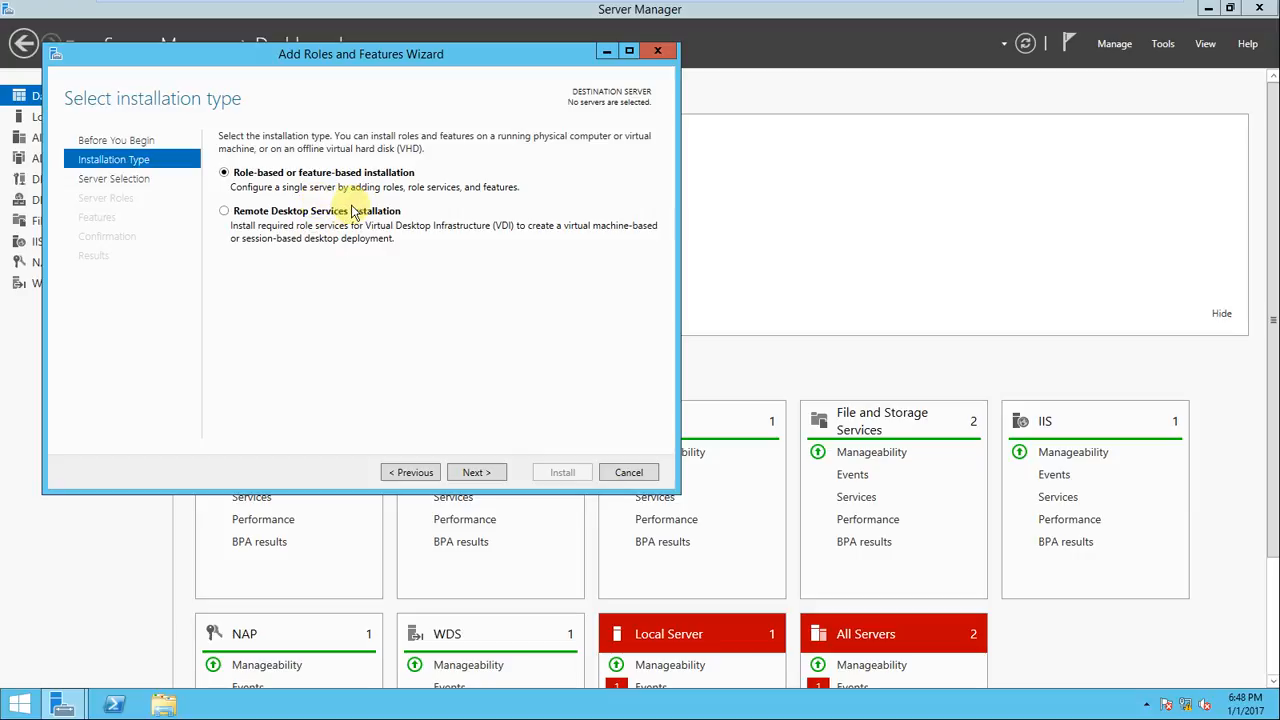
mouse_move(370, 238)
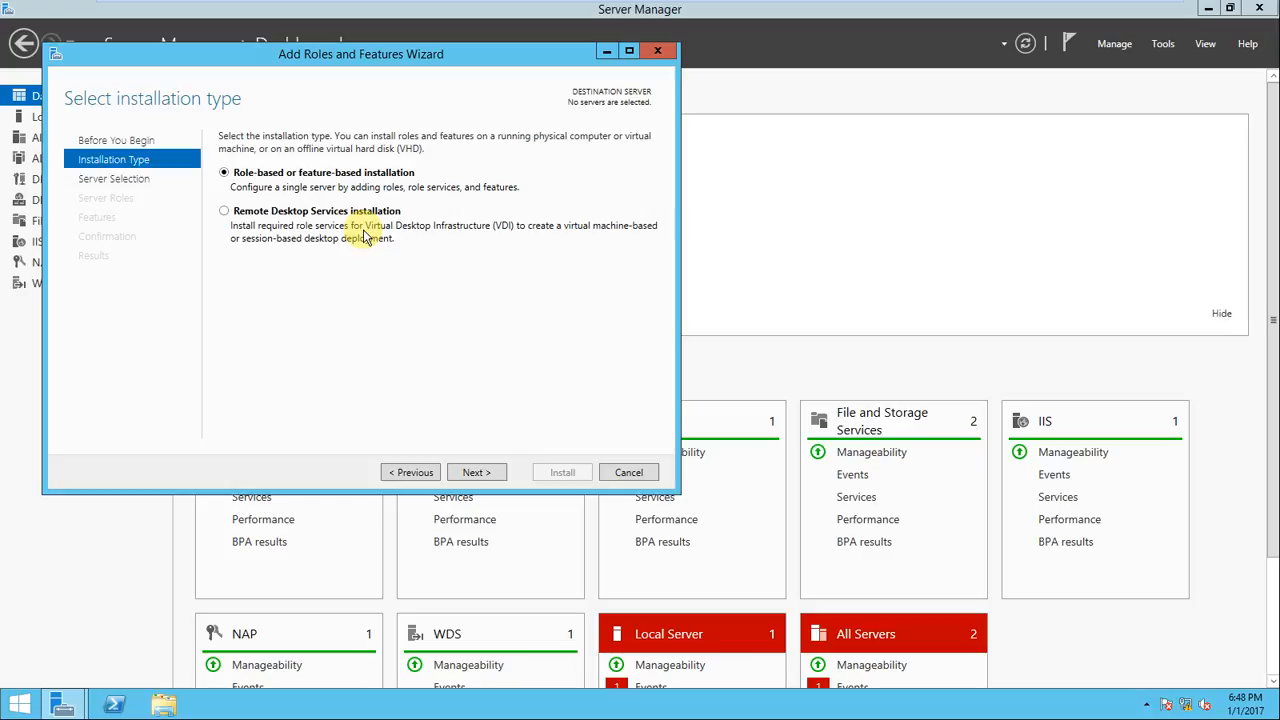
mouse_move(365, 228)
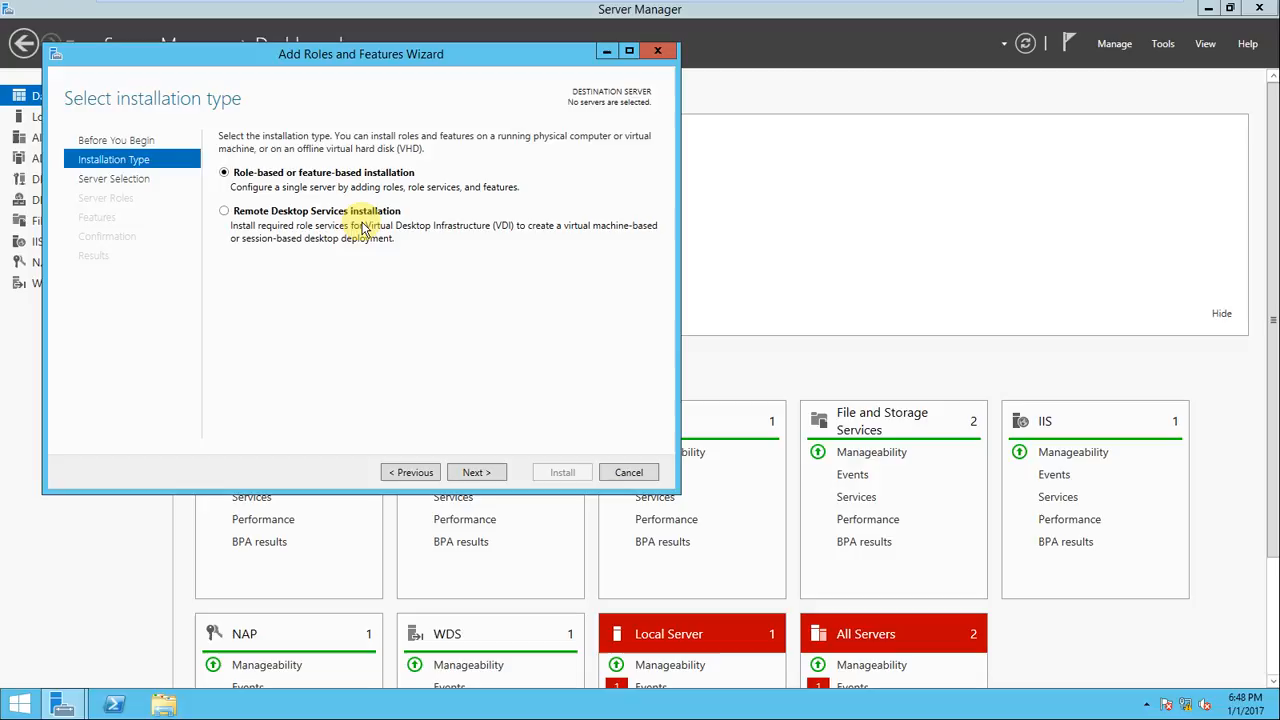
mouse_move(577, 277)
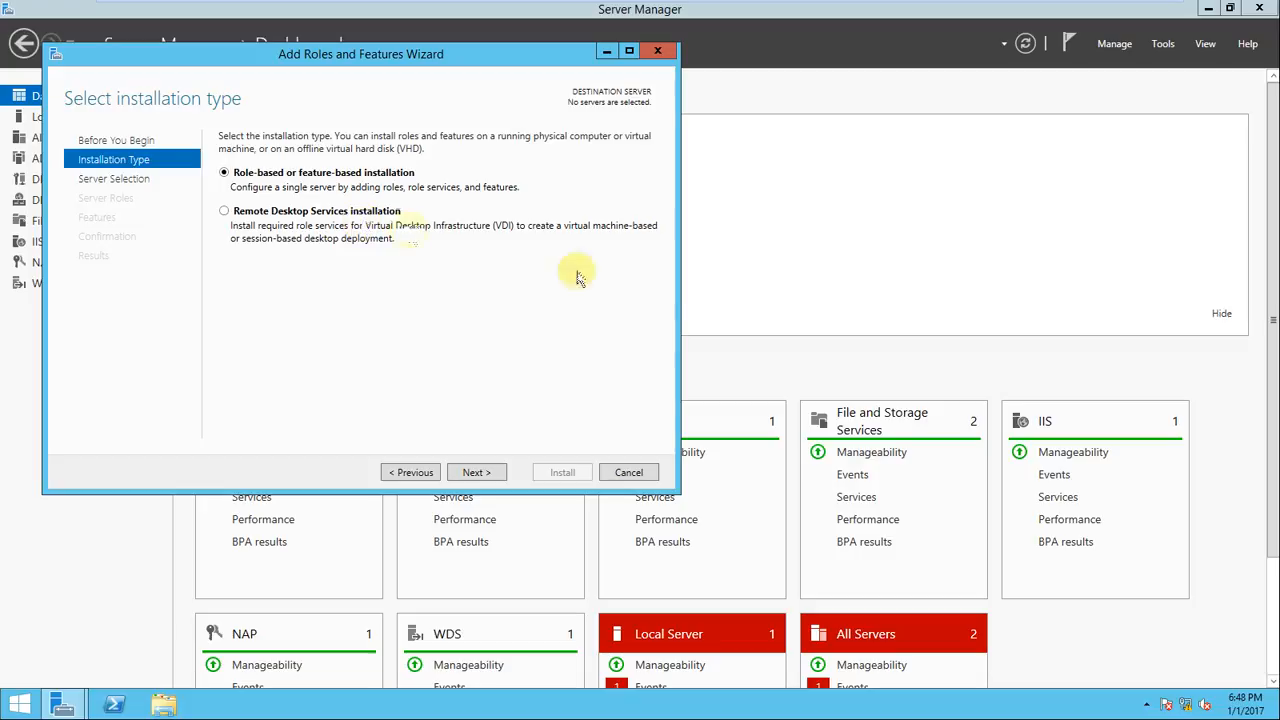
mouse_move(667, 303)
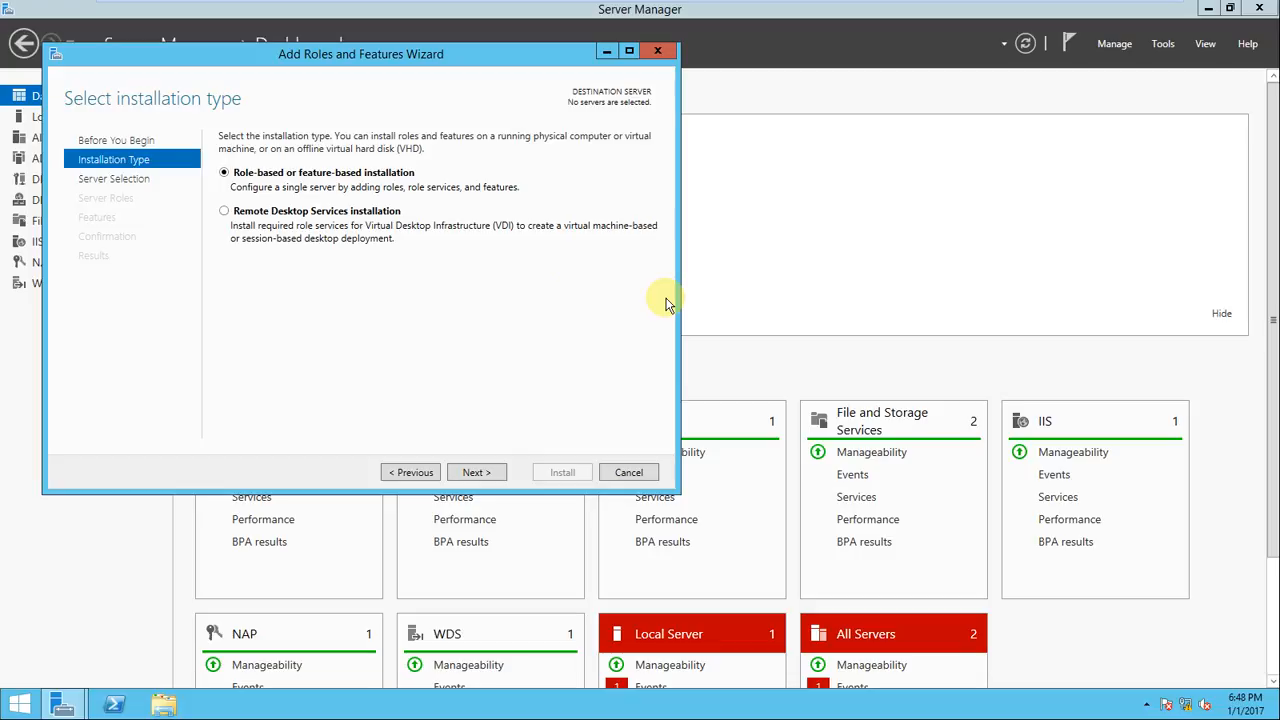
mouse_move(295, 215)
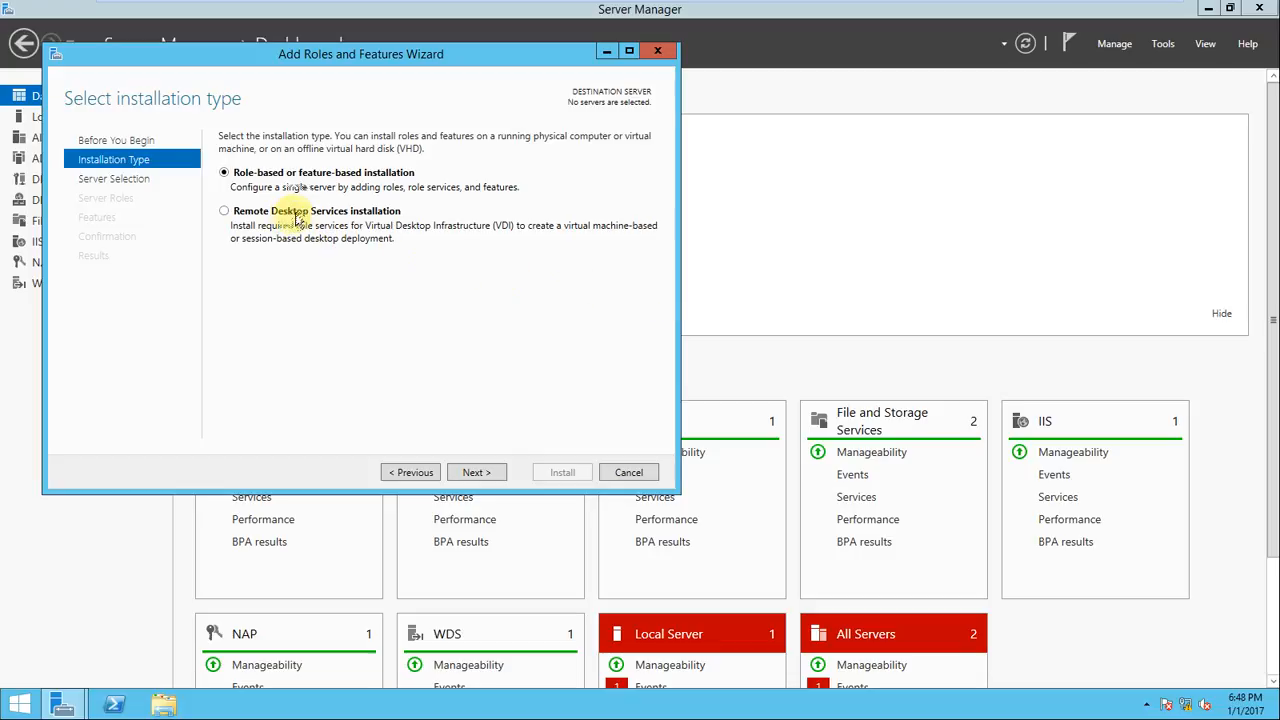
click(224, 210)
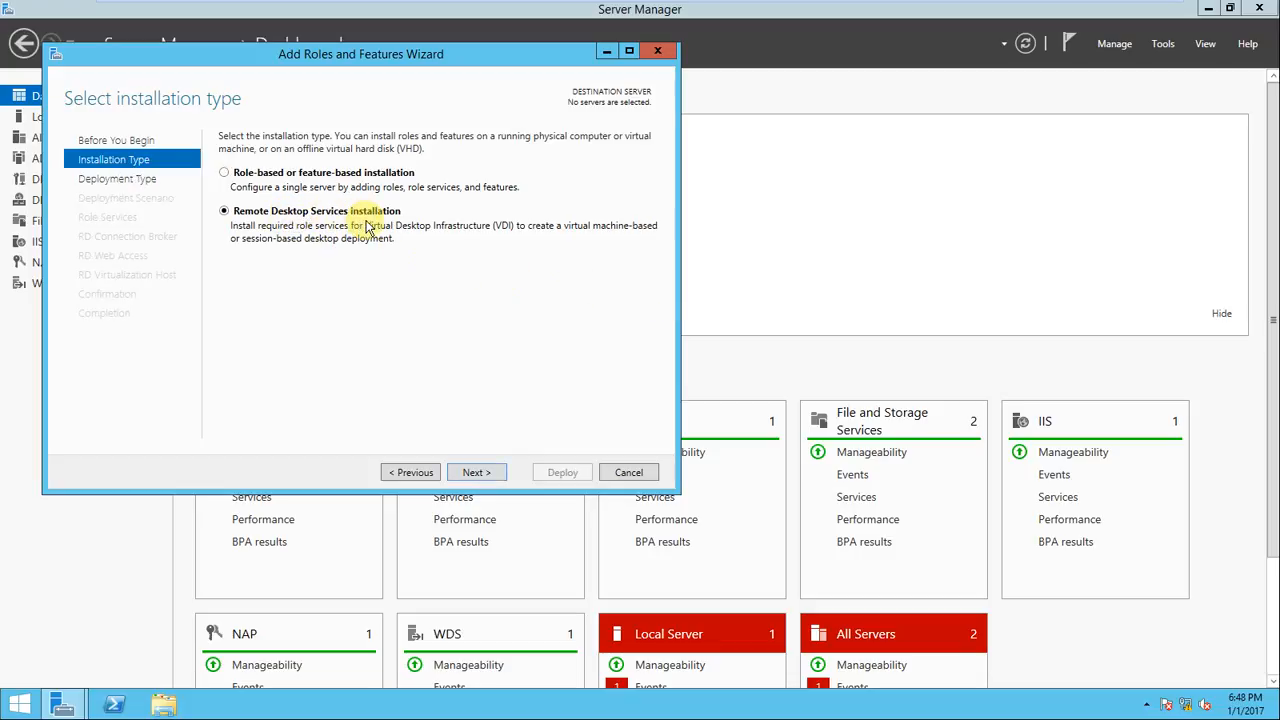
mouse_move(240, 236)
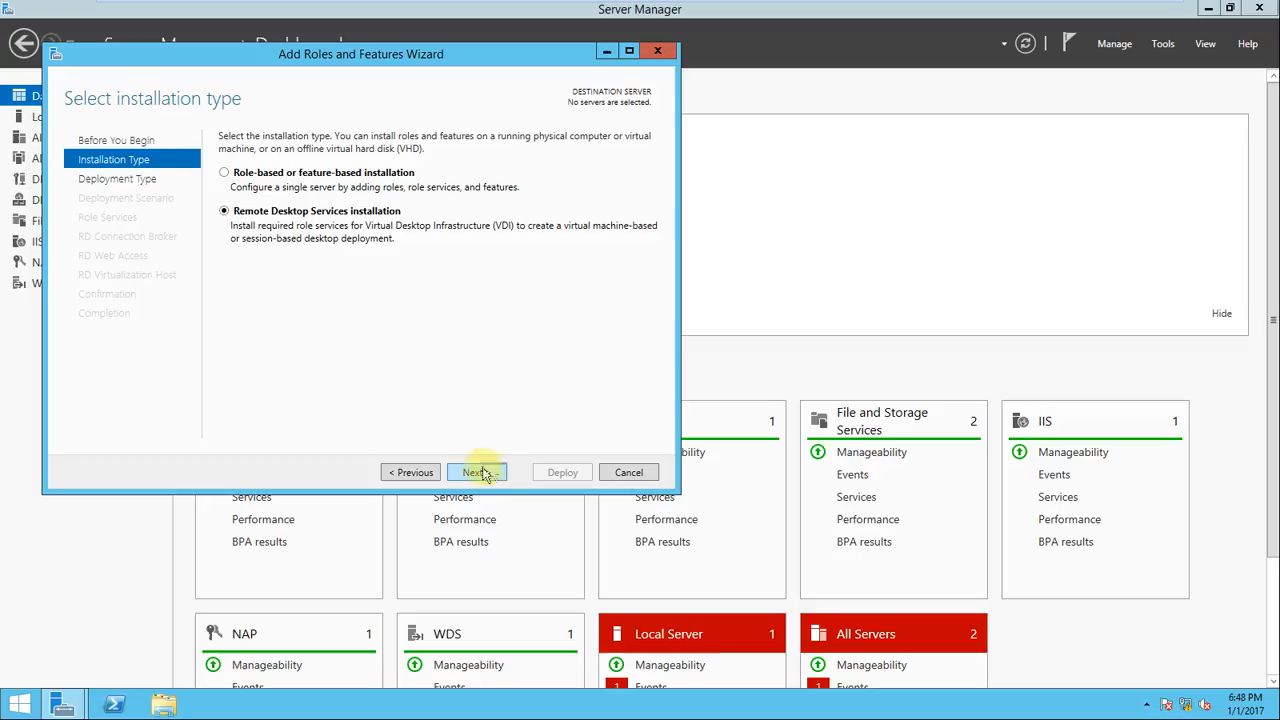
Advance to the Deployment Type page and pick Quick Start.
click(477, 472)
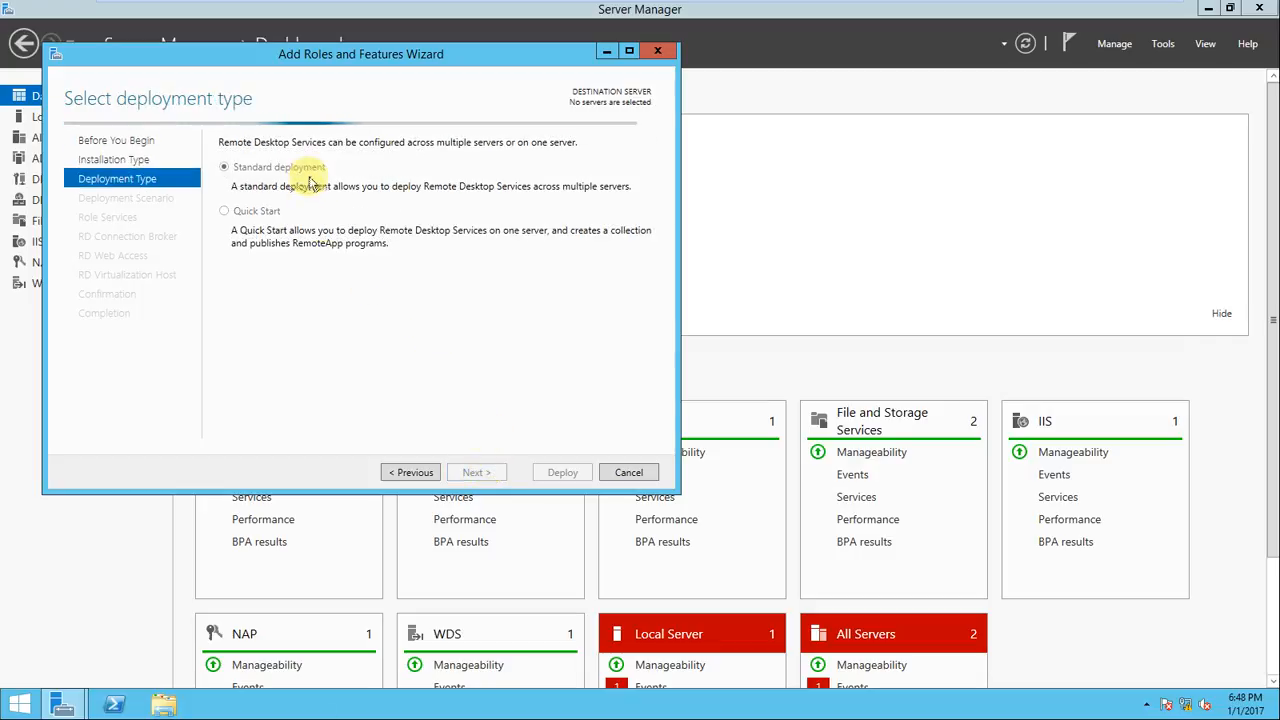
click(224, 167)
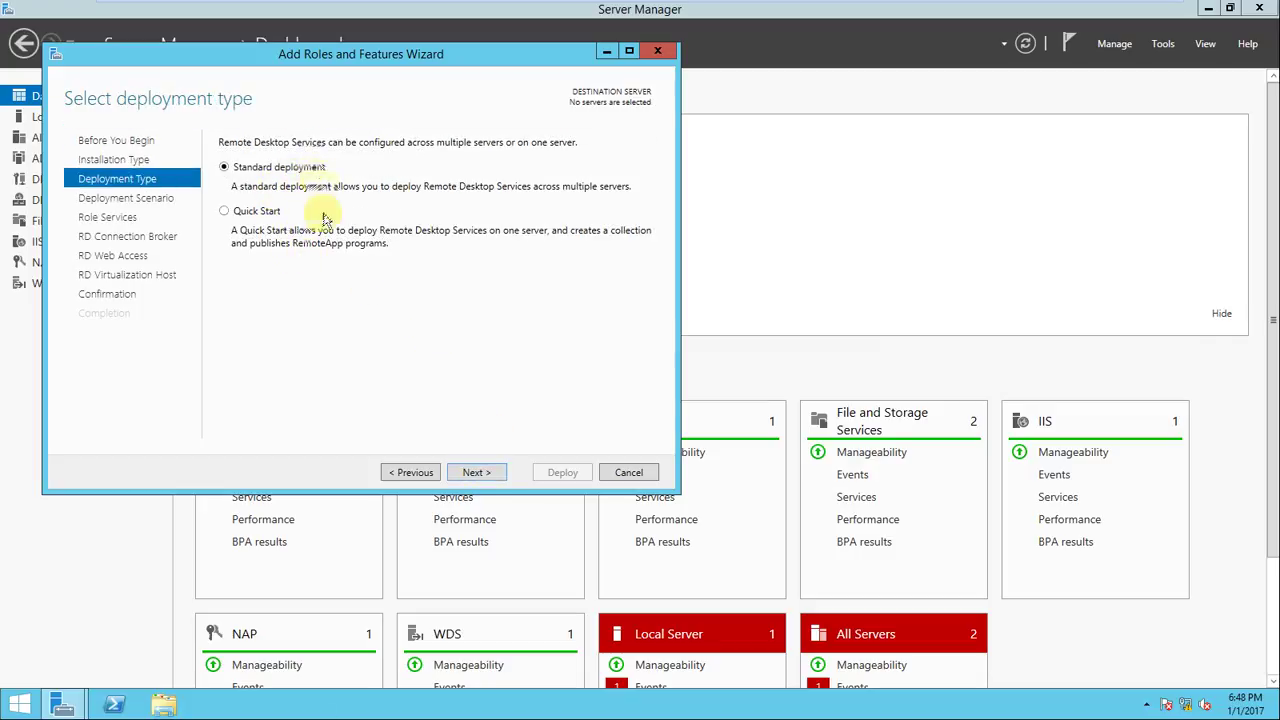
mouse_move(340, 277)
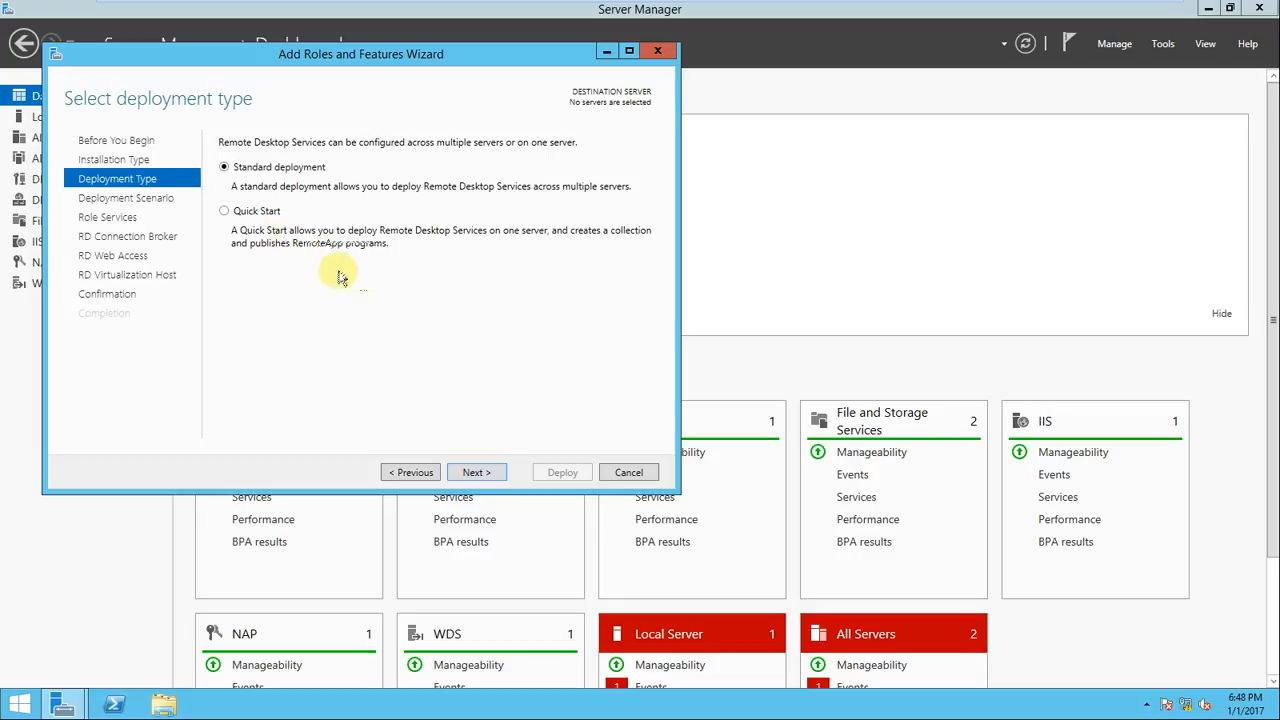
mouse_move(318, 207)
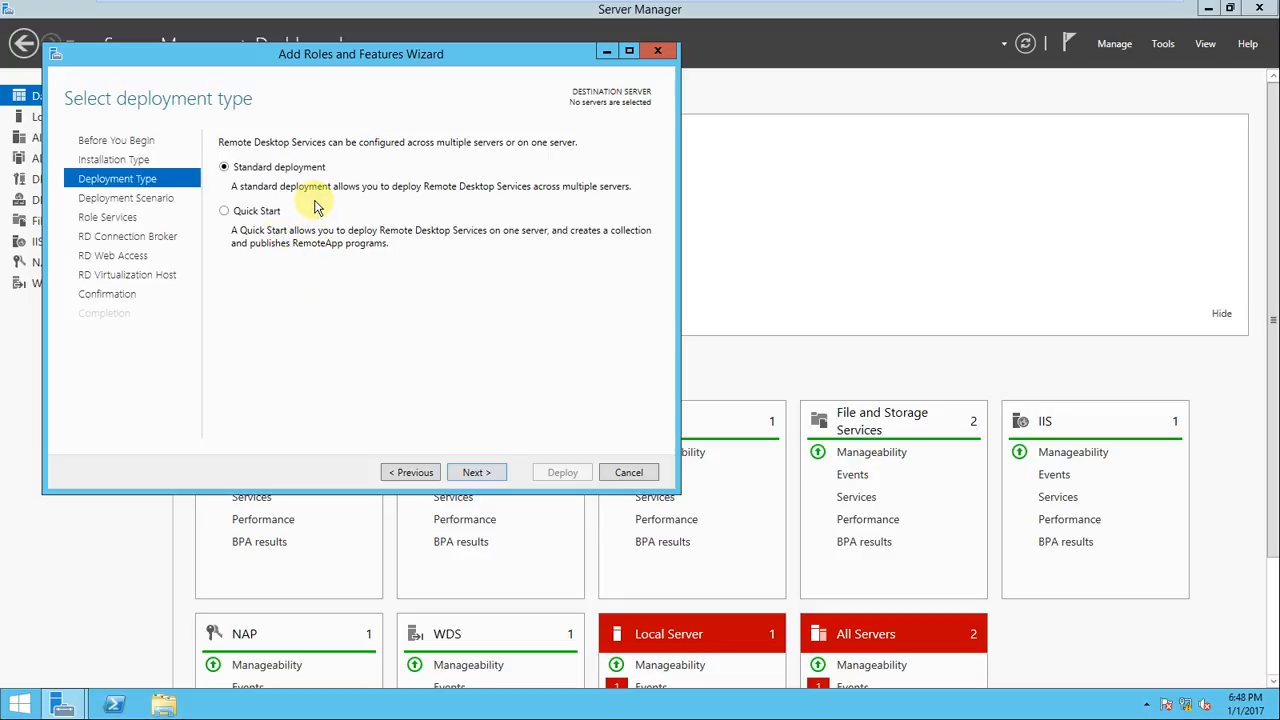
mouse_move(323, 237)
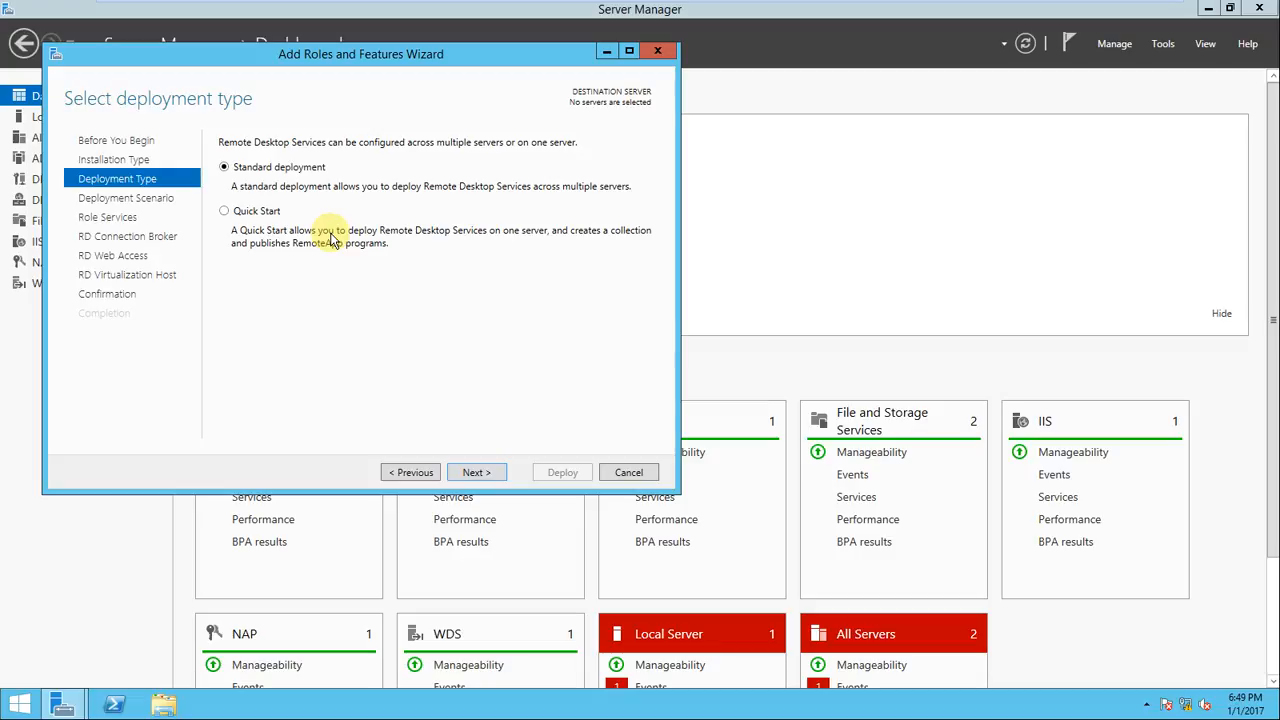
mouse_move(366, 258)
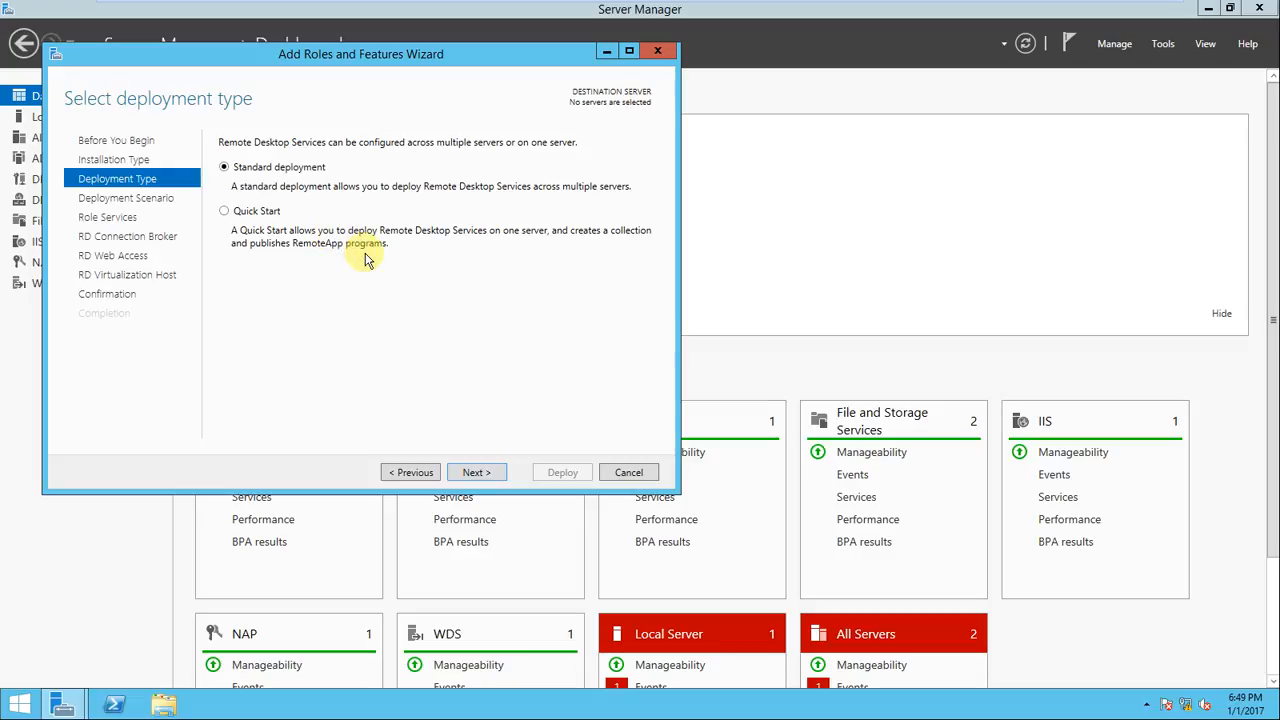
mouse_move(462, 285)
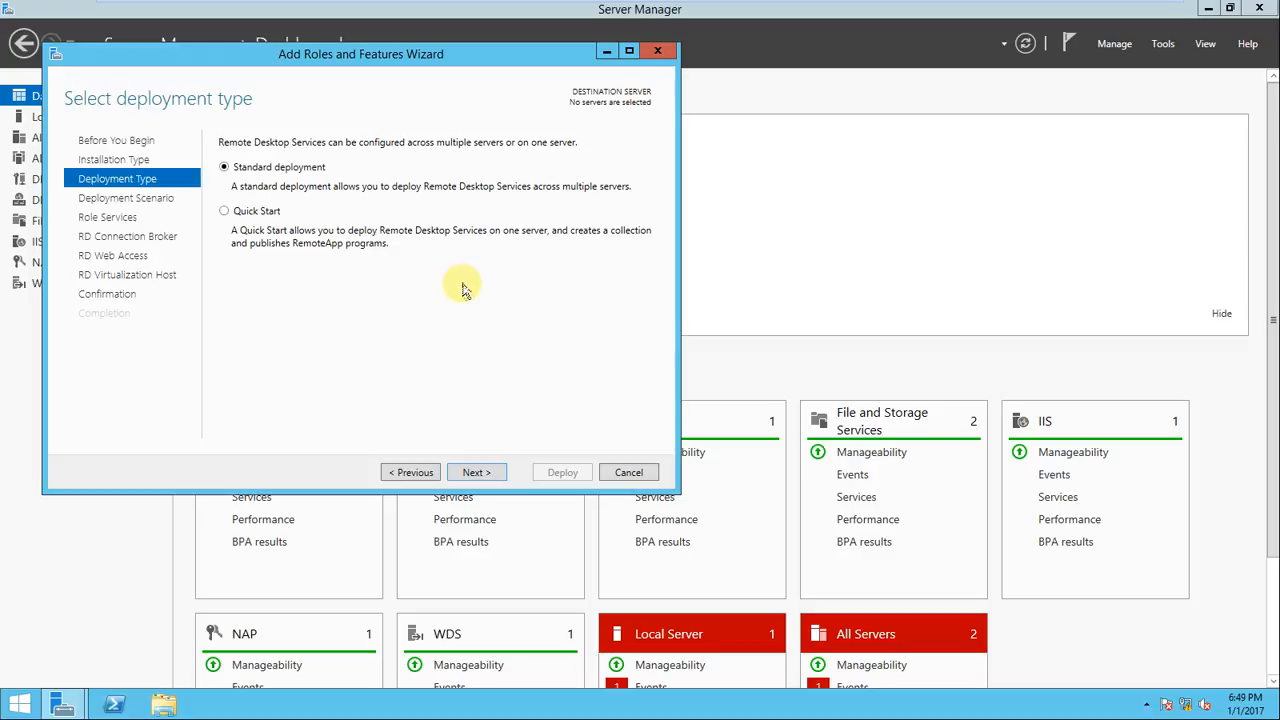
mouse_move(470, 288)
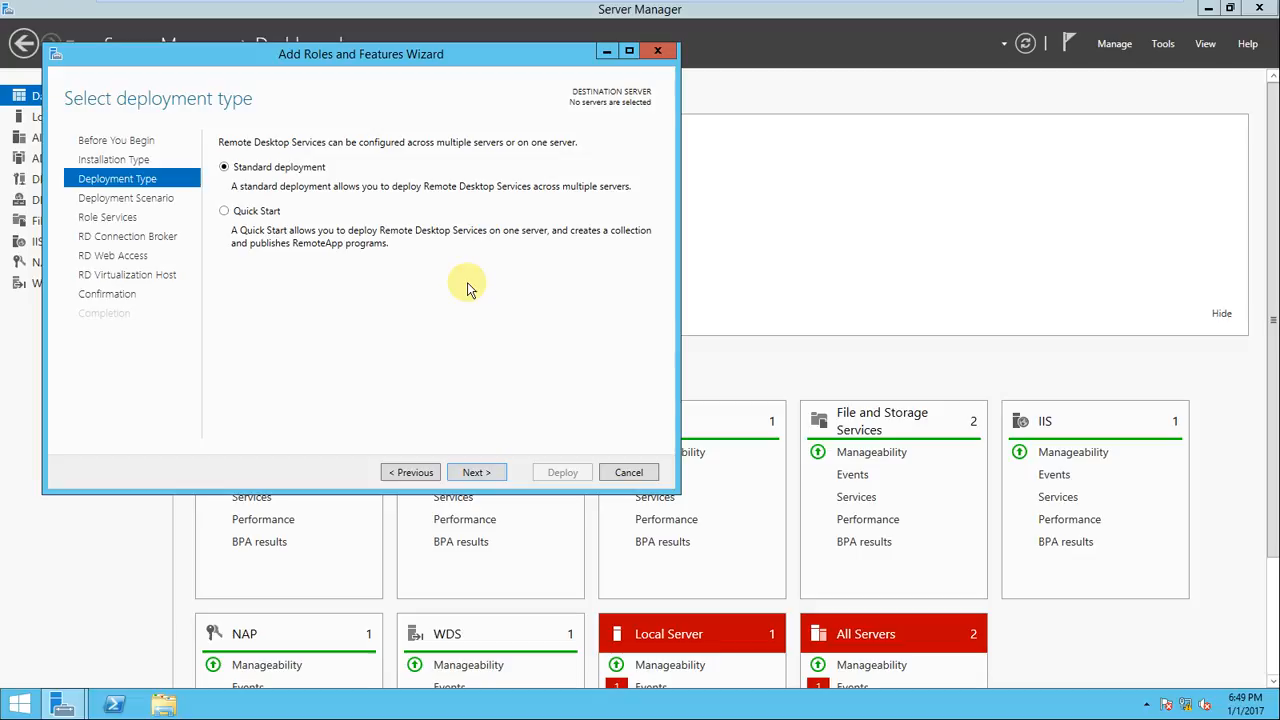
mouse_move(297, 232)
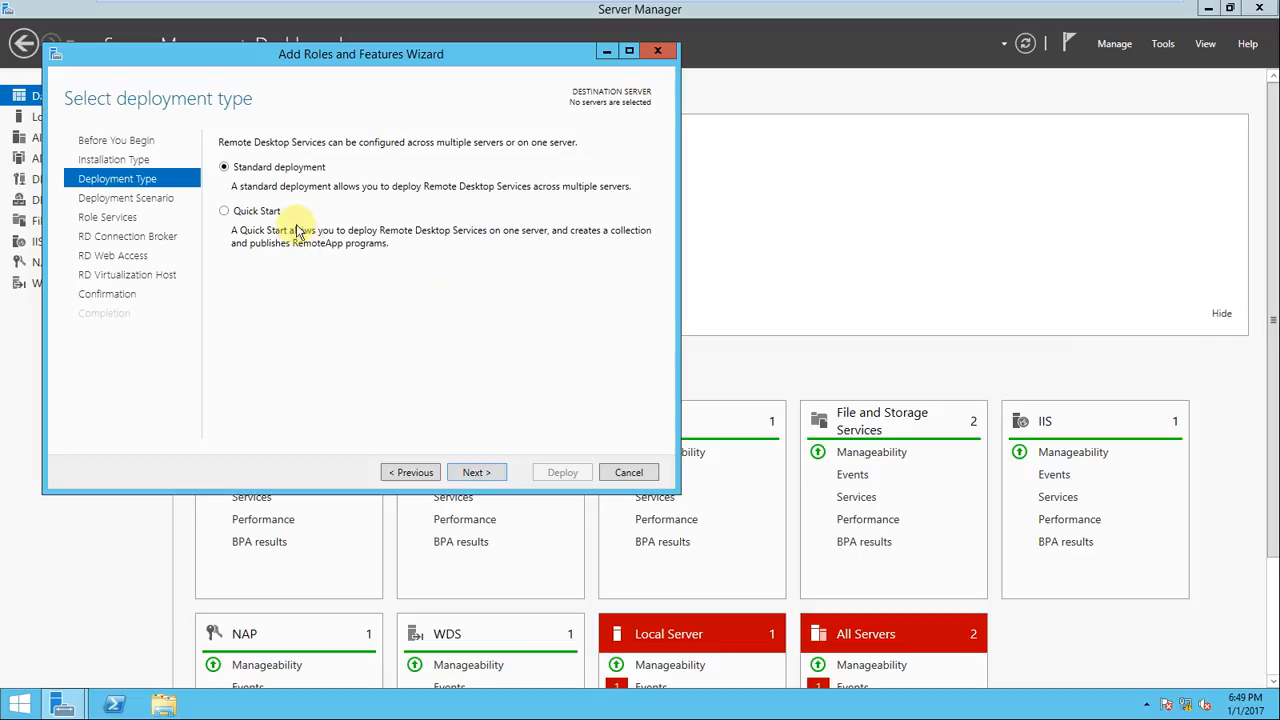
mouse_move(350, 265)
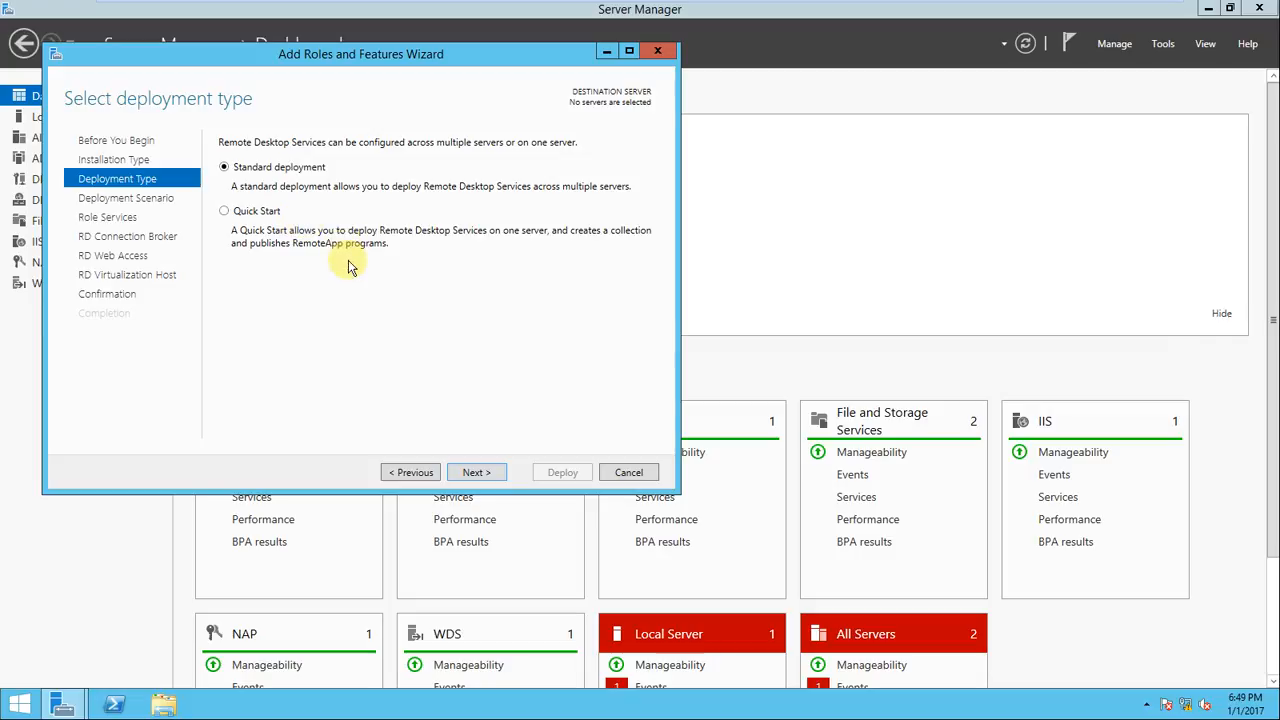
mouse_move(344, 260)
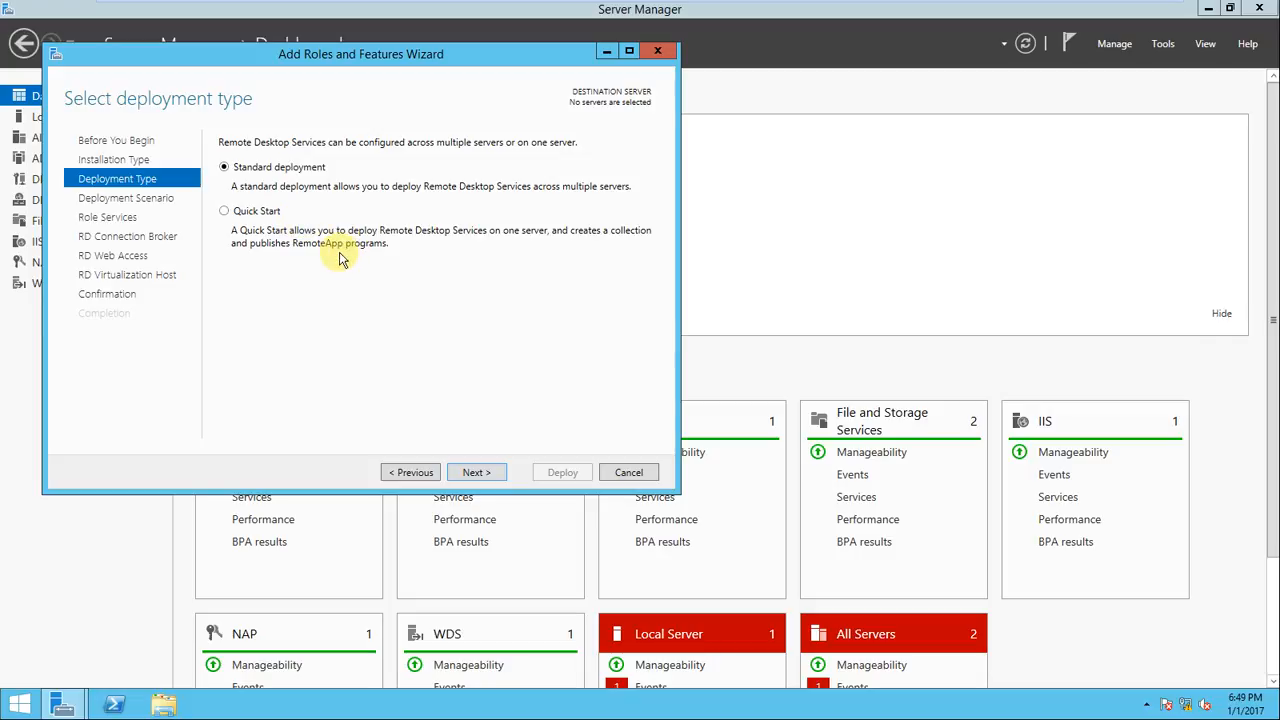
mouse_move(325, 248)
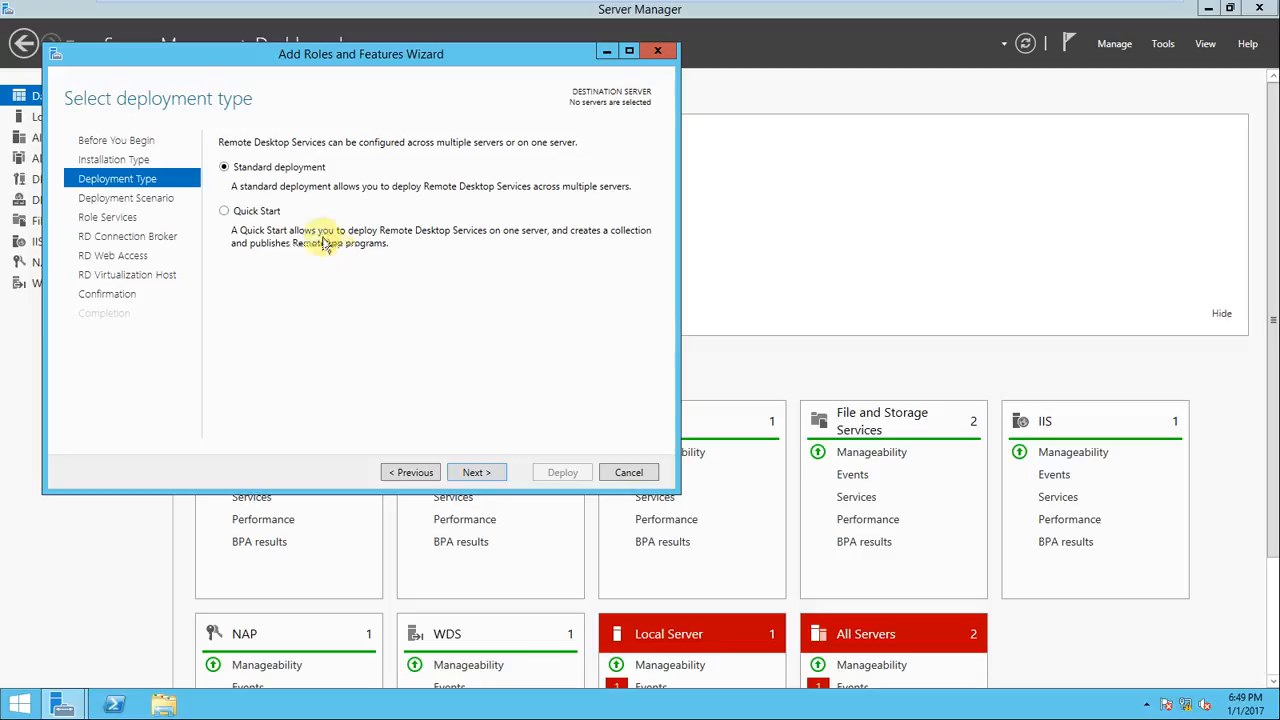
click(224, 211)
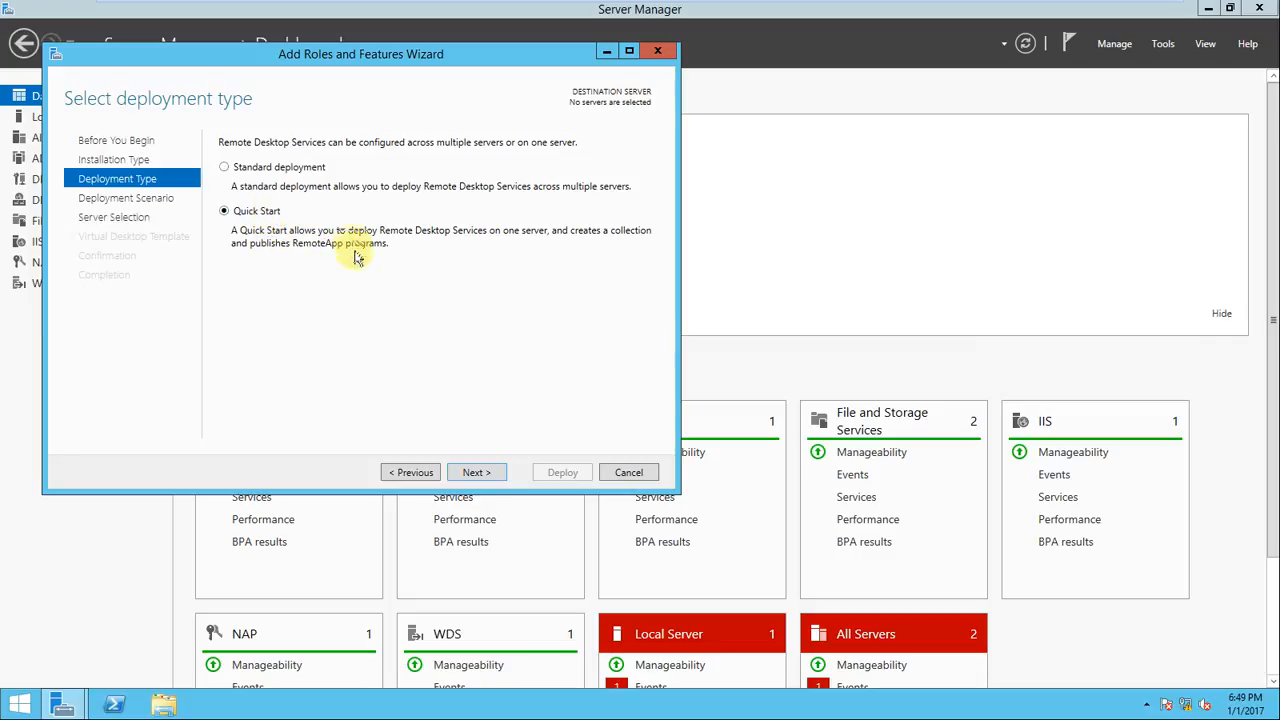
Choose session-based desktop deployment and advance to server selection.
click(476, 472)
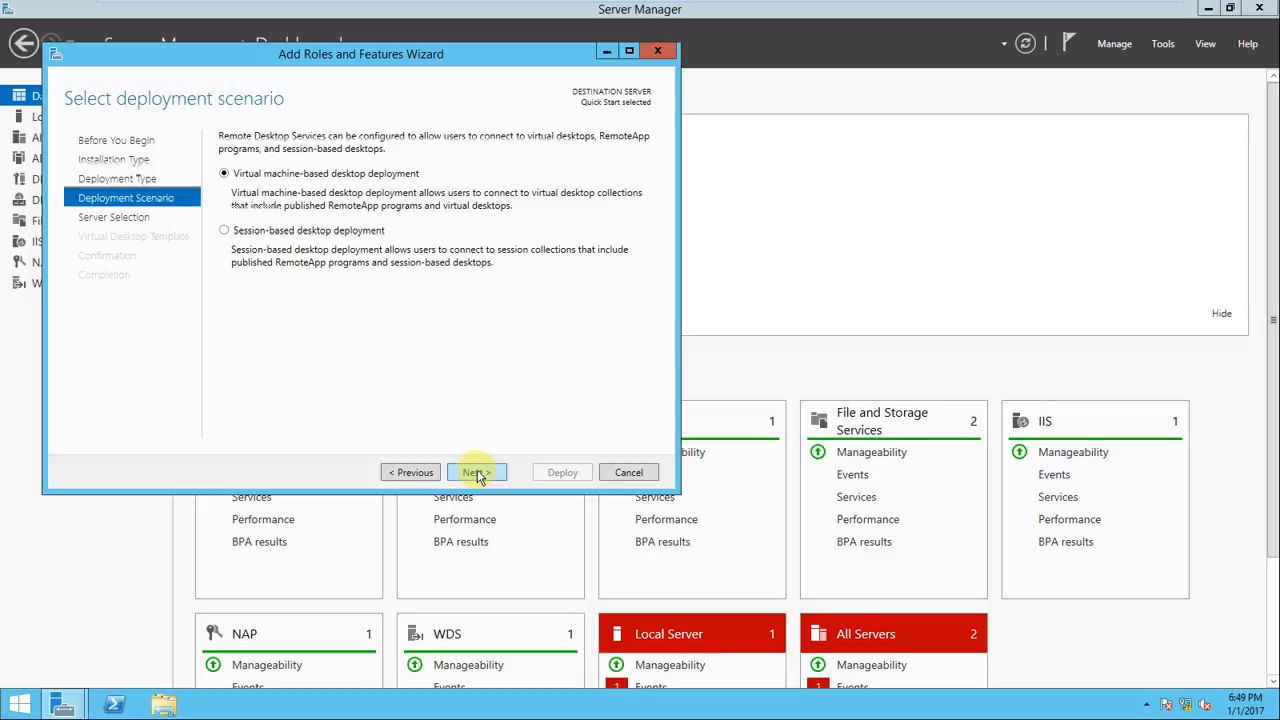
mouse_move(378, 285)
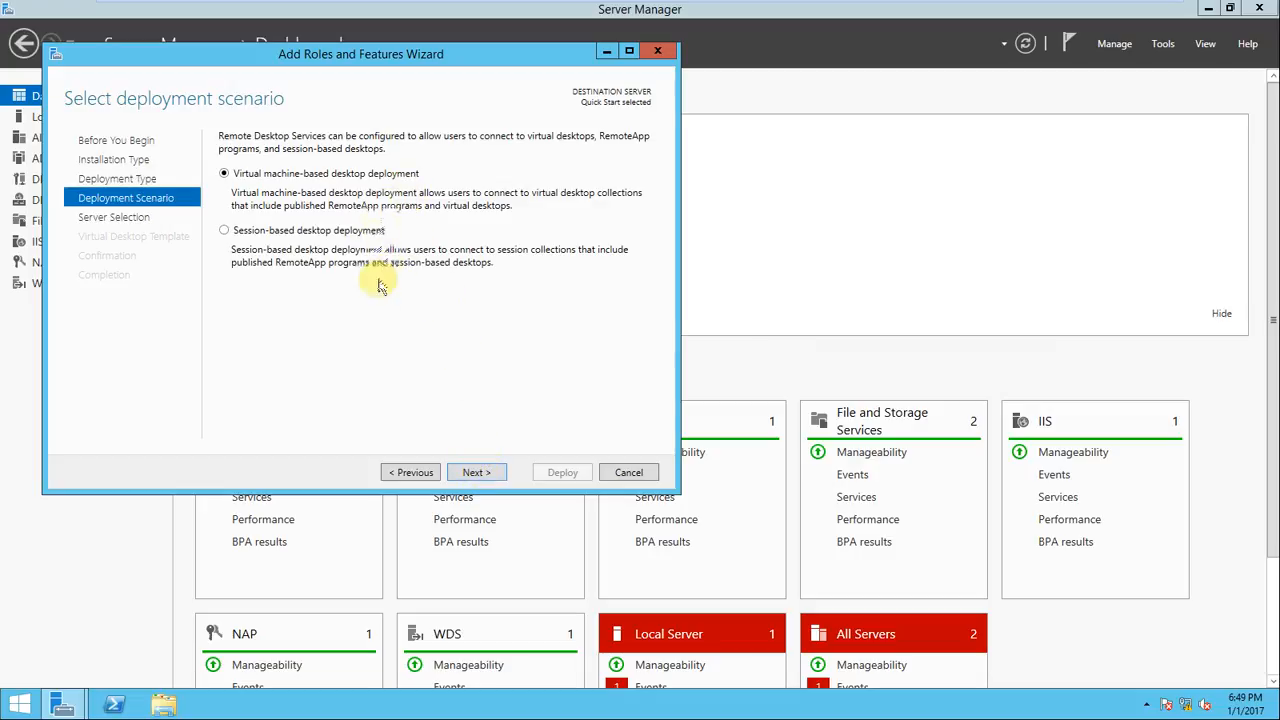
mouse_move(371, 291)
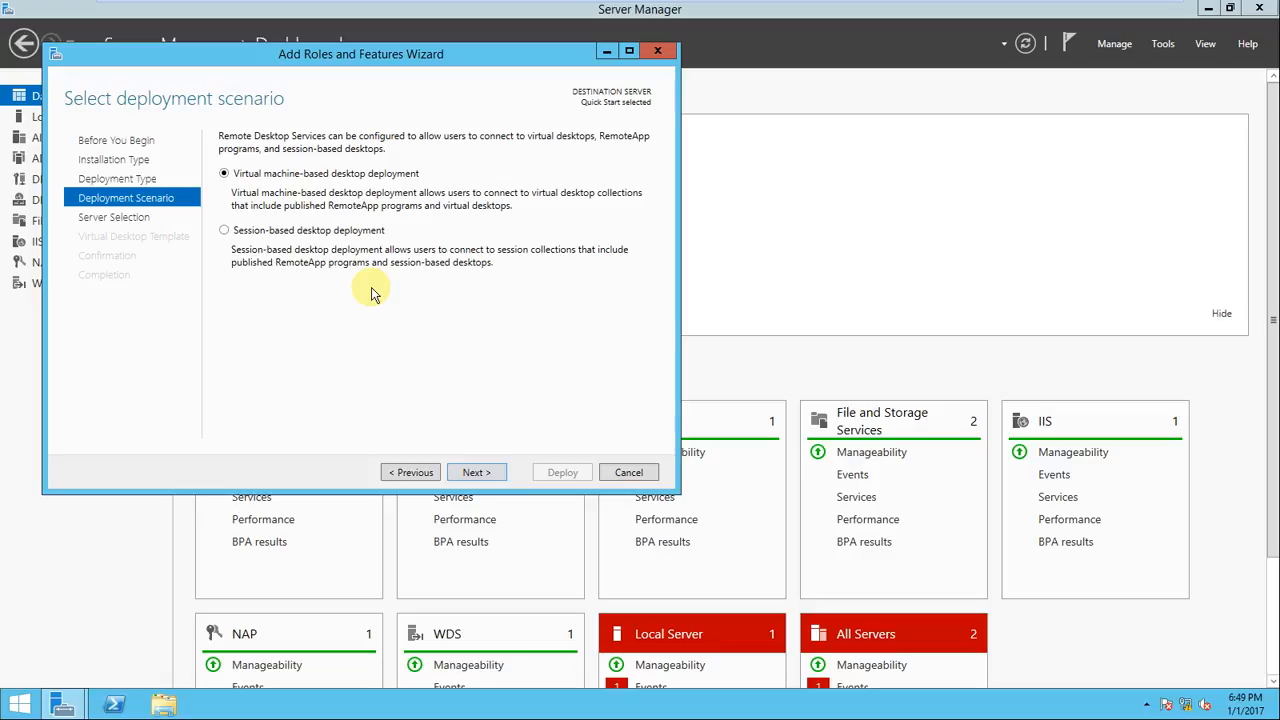
mouse_move(418, 277)
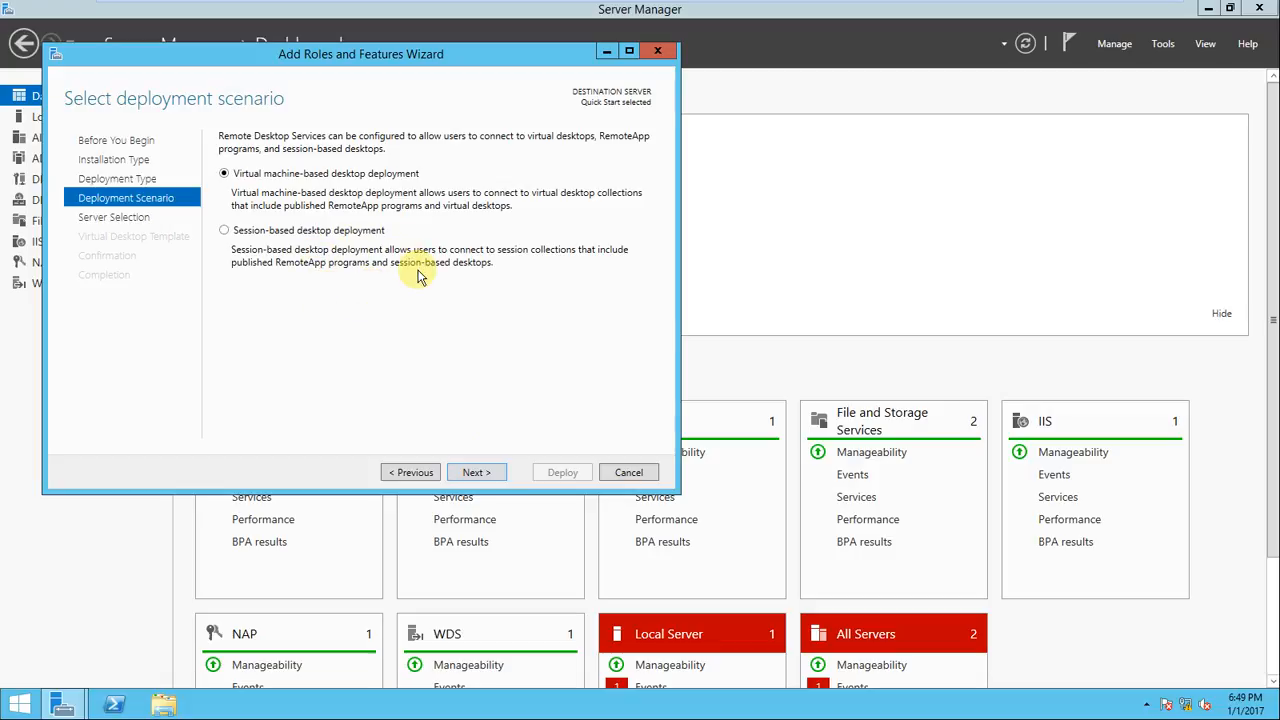
mouse_move(265, 235)
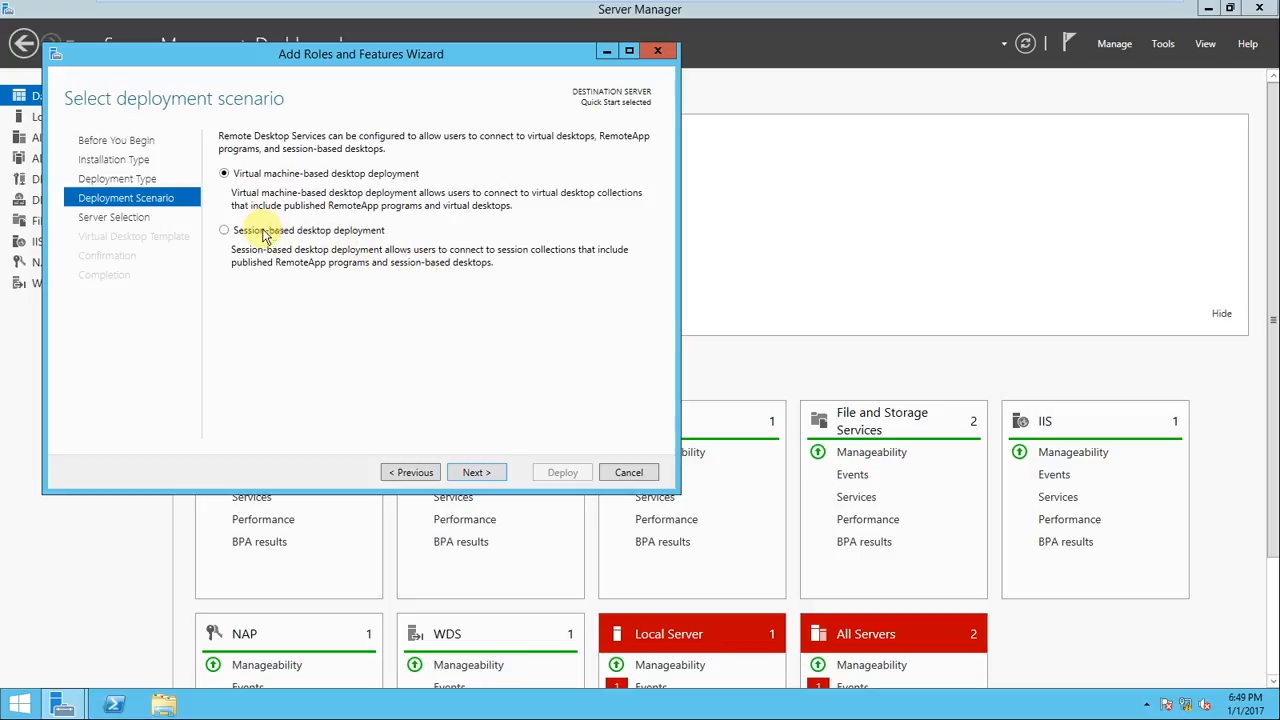
mouse_move(283, 196)
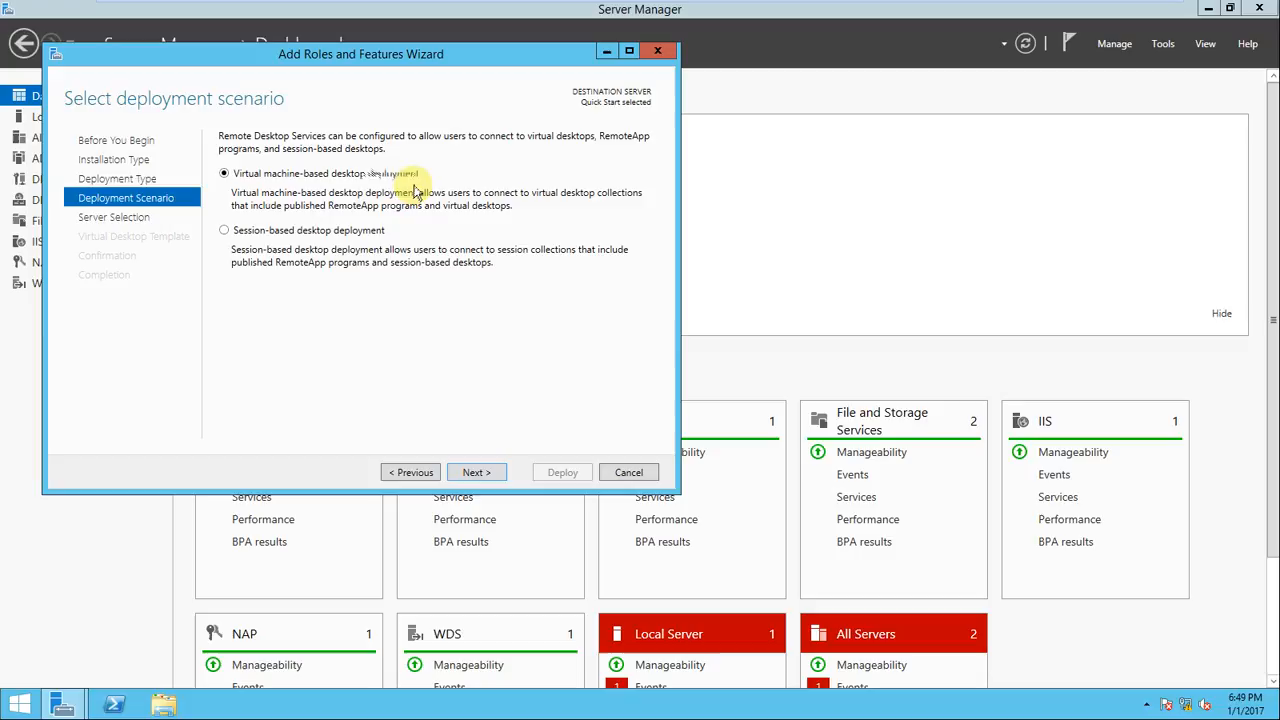
mouse_move(318, 249)
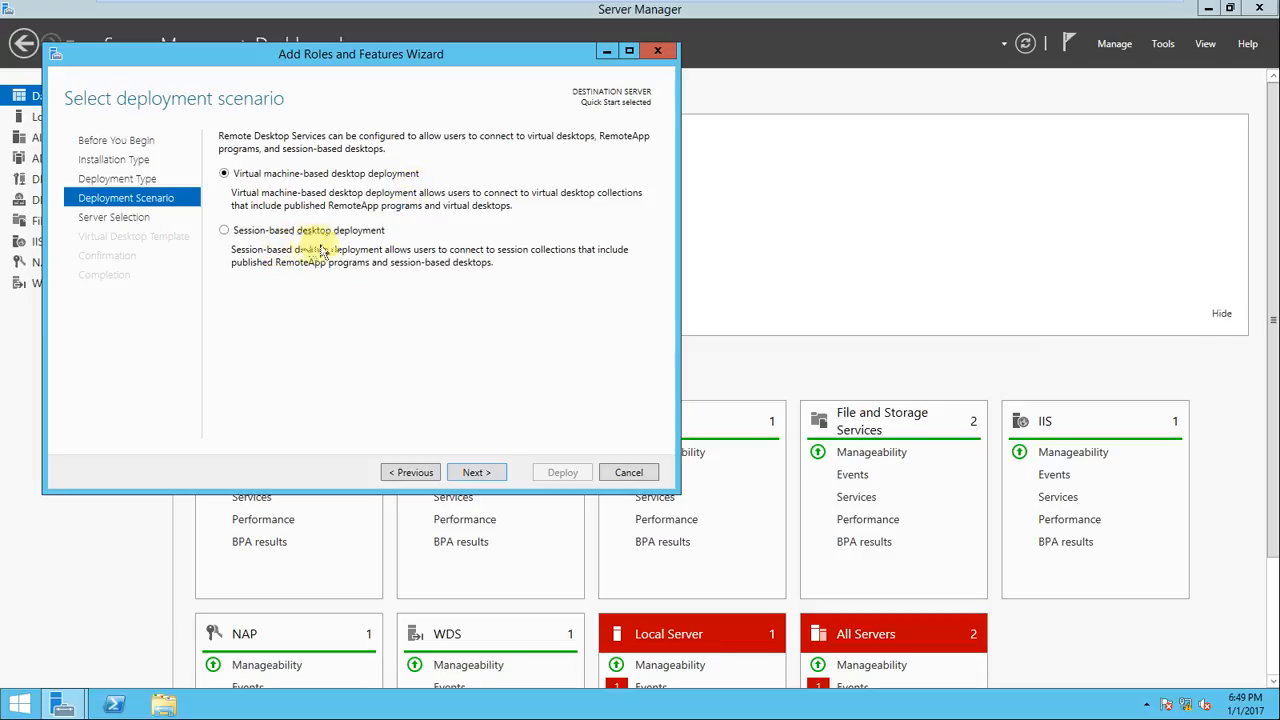
mouse_move(448, 238)
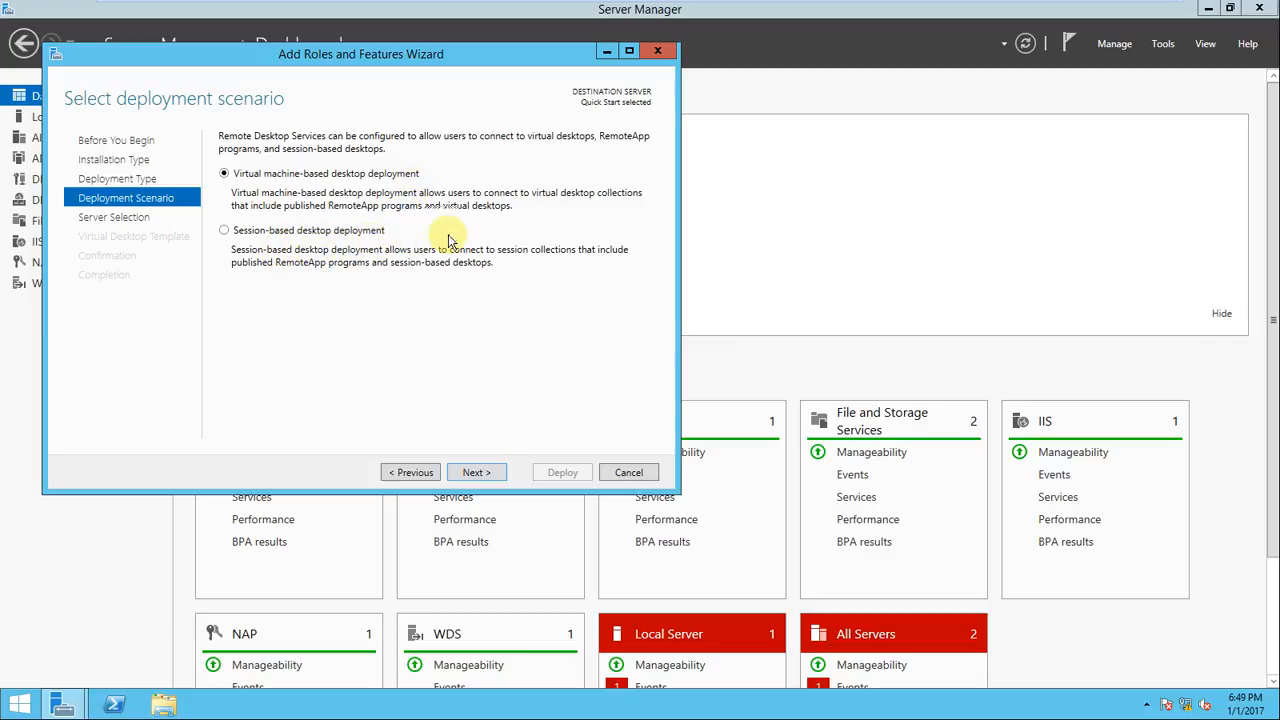
mouse_move(481, 237)
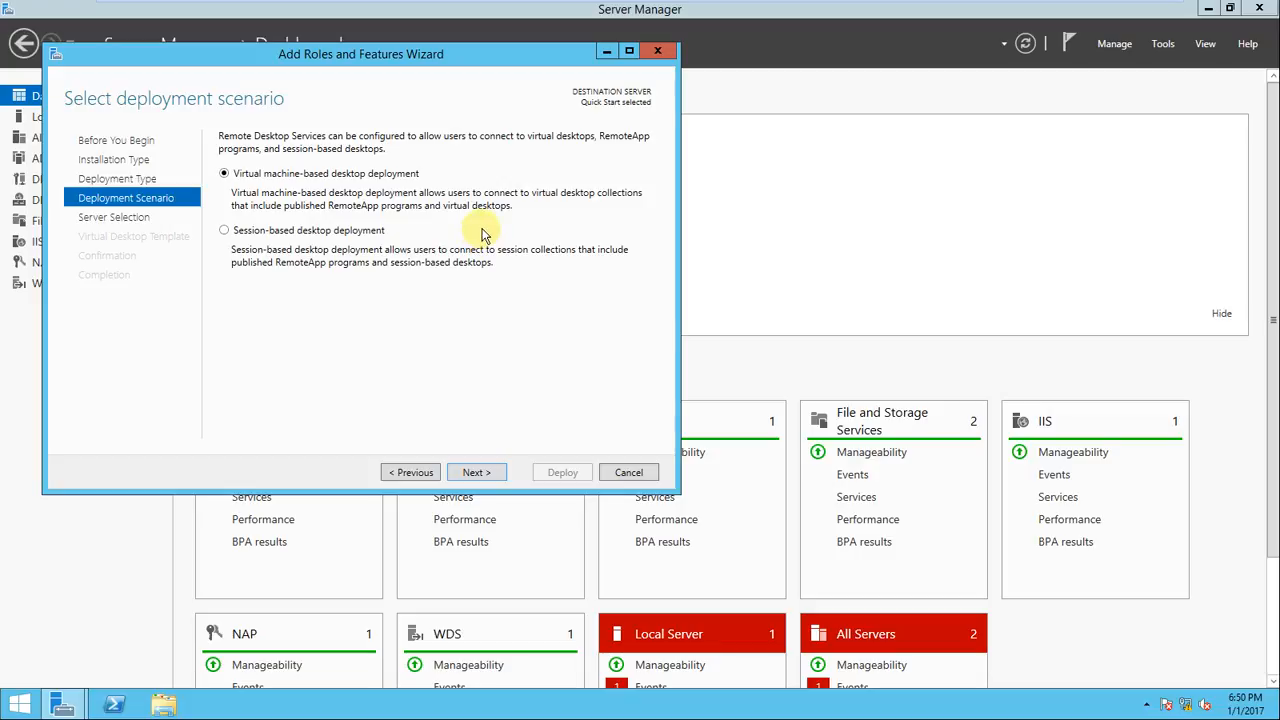
mouse_move(505, 225)
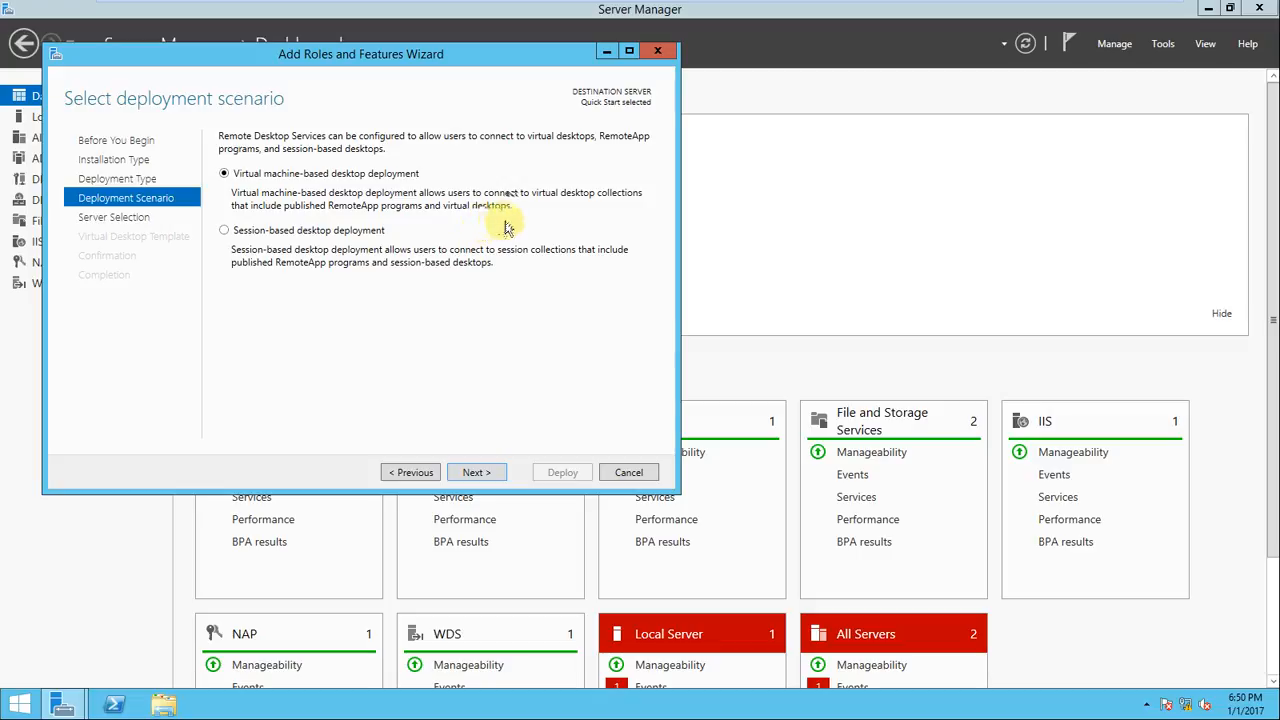
mouse_move(340, 248)
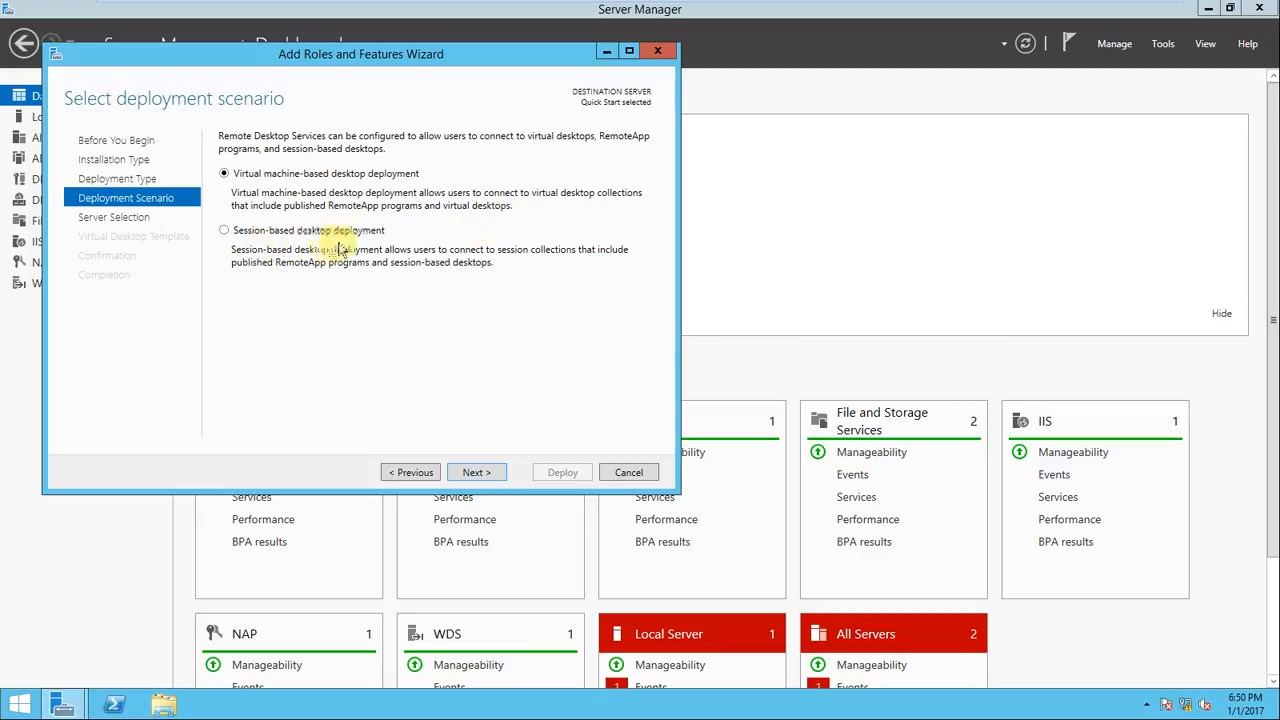
mouse_move(358, 278)
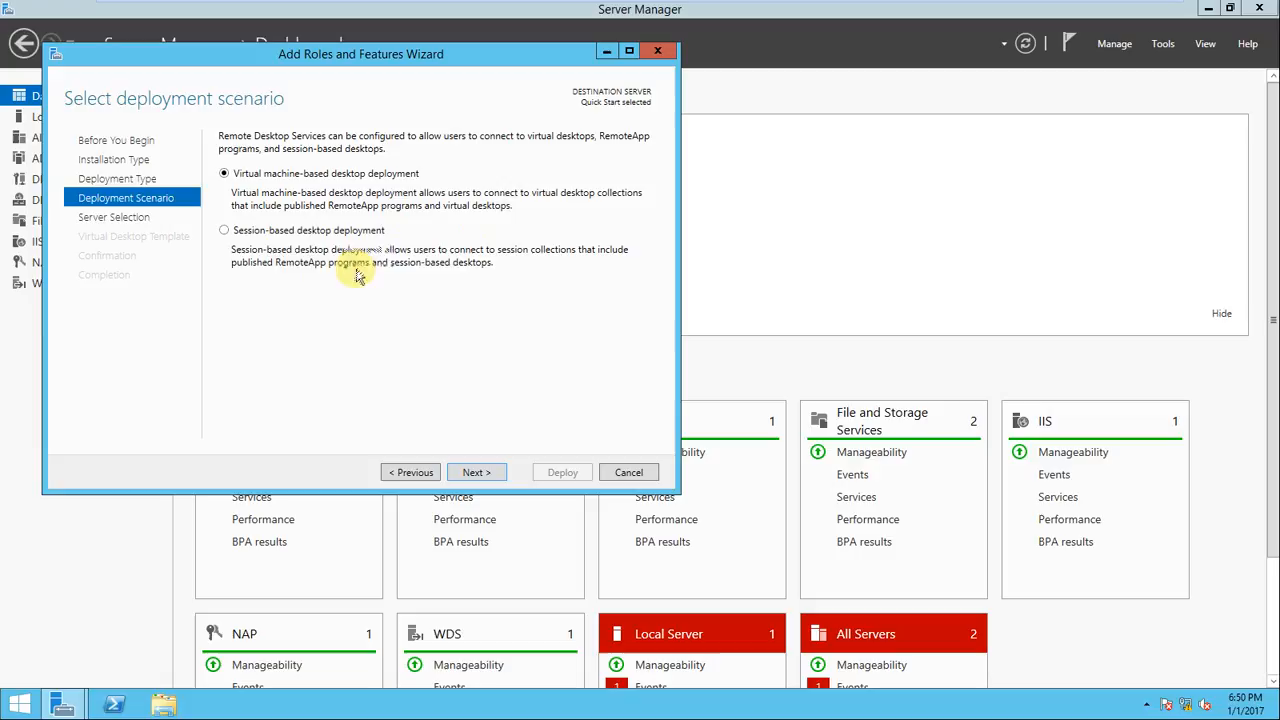
mouse_move(570, 272)
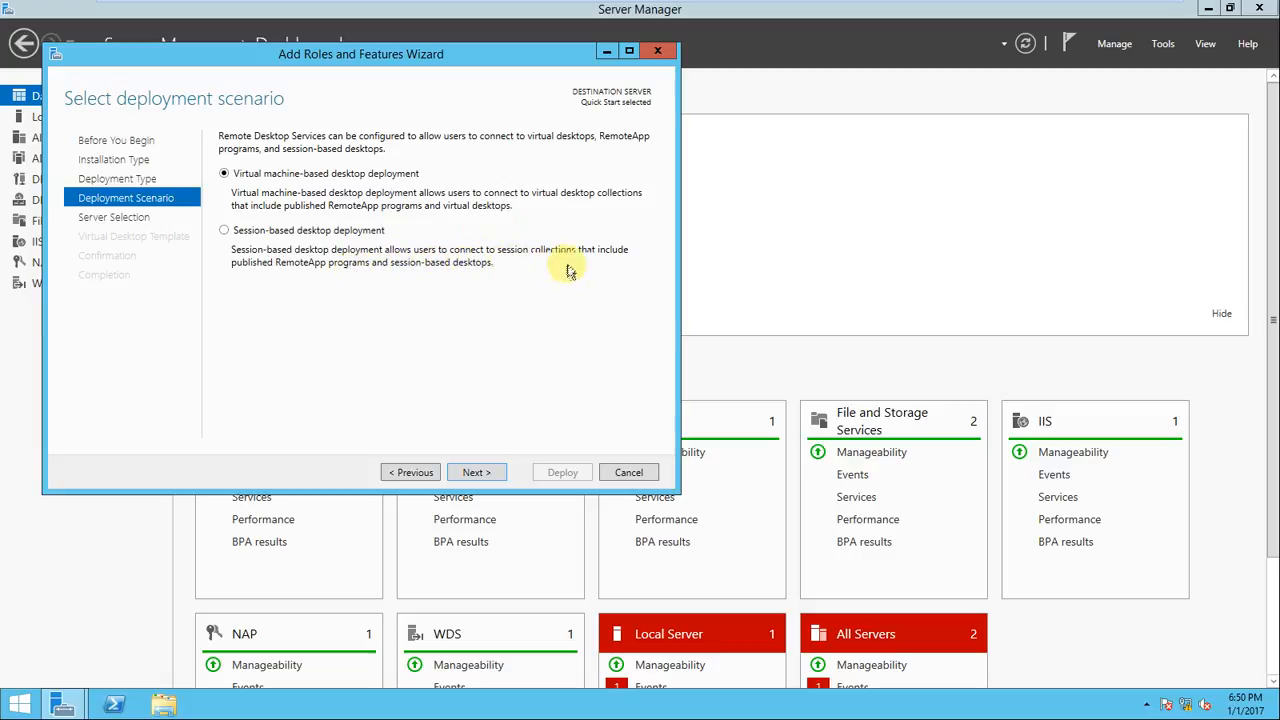
mouse_move(315, 292)
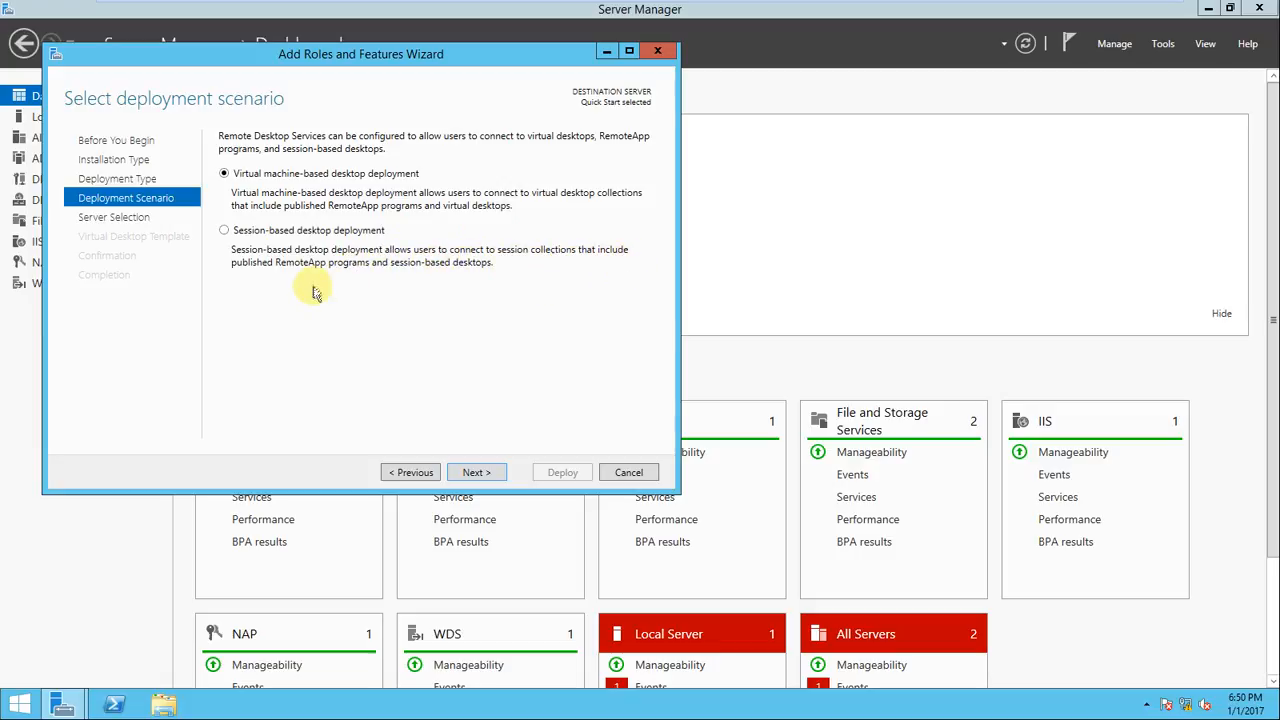
mouse_move(424, 217)
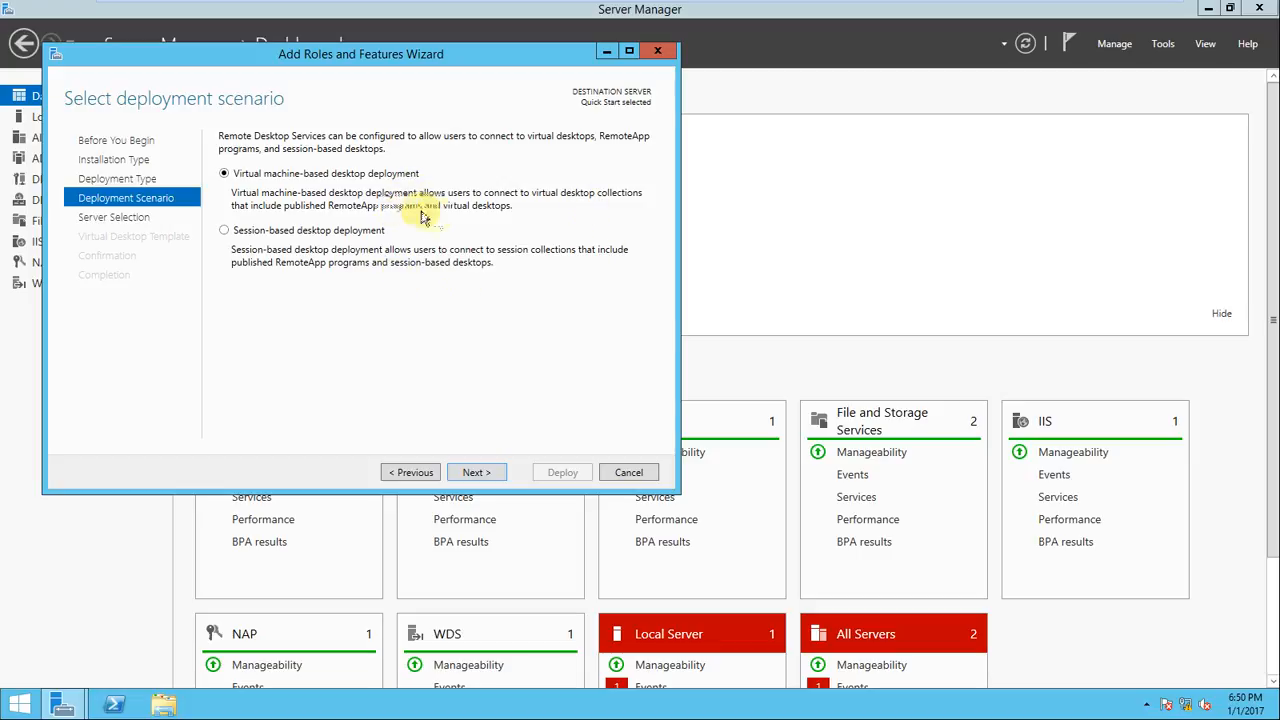
mouse_move(450, 290)
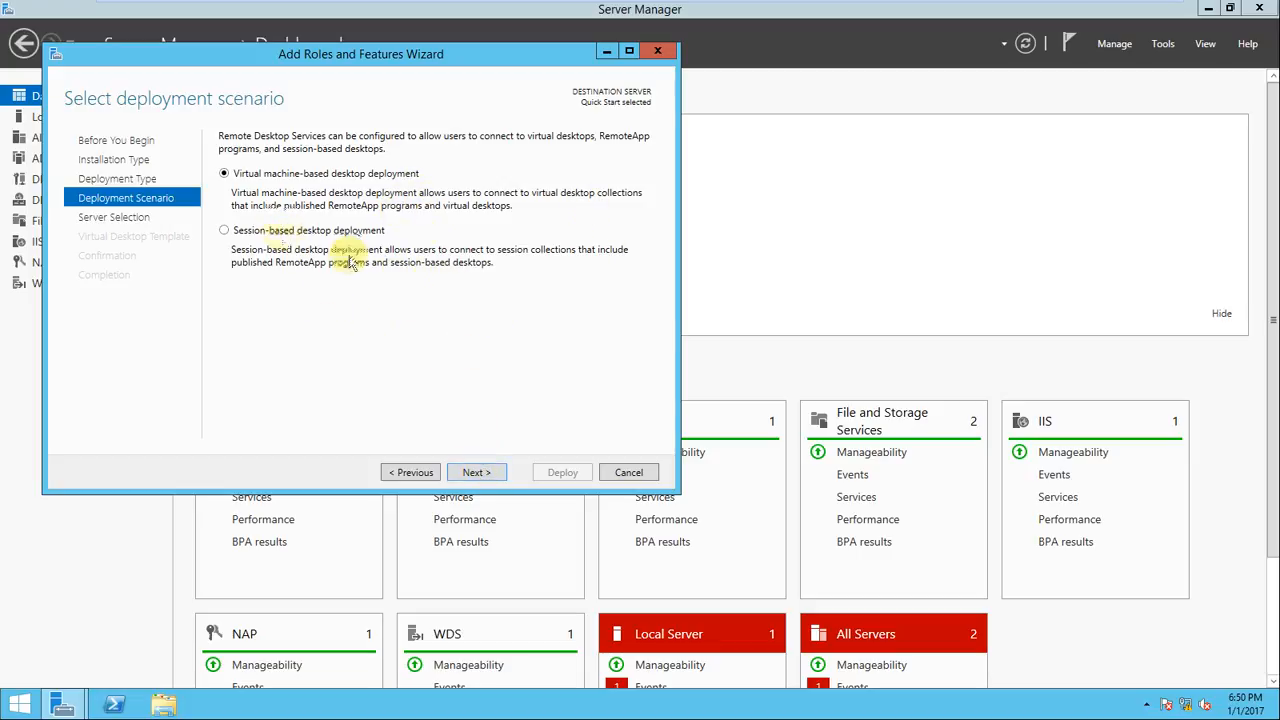
click(224, 230)
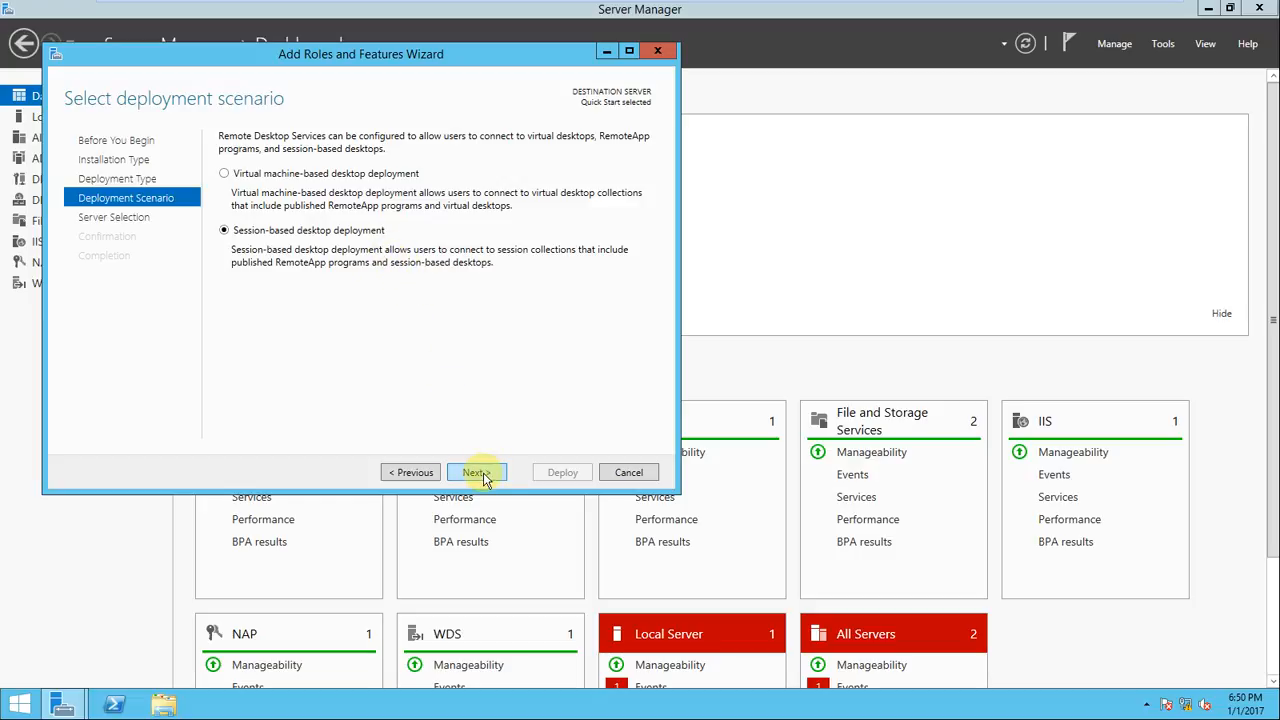
click(476, 472)
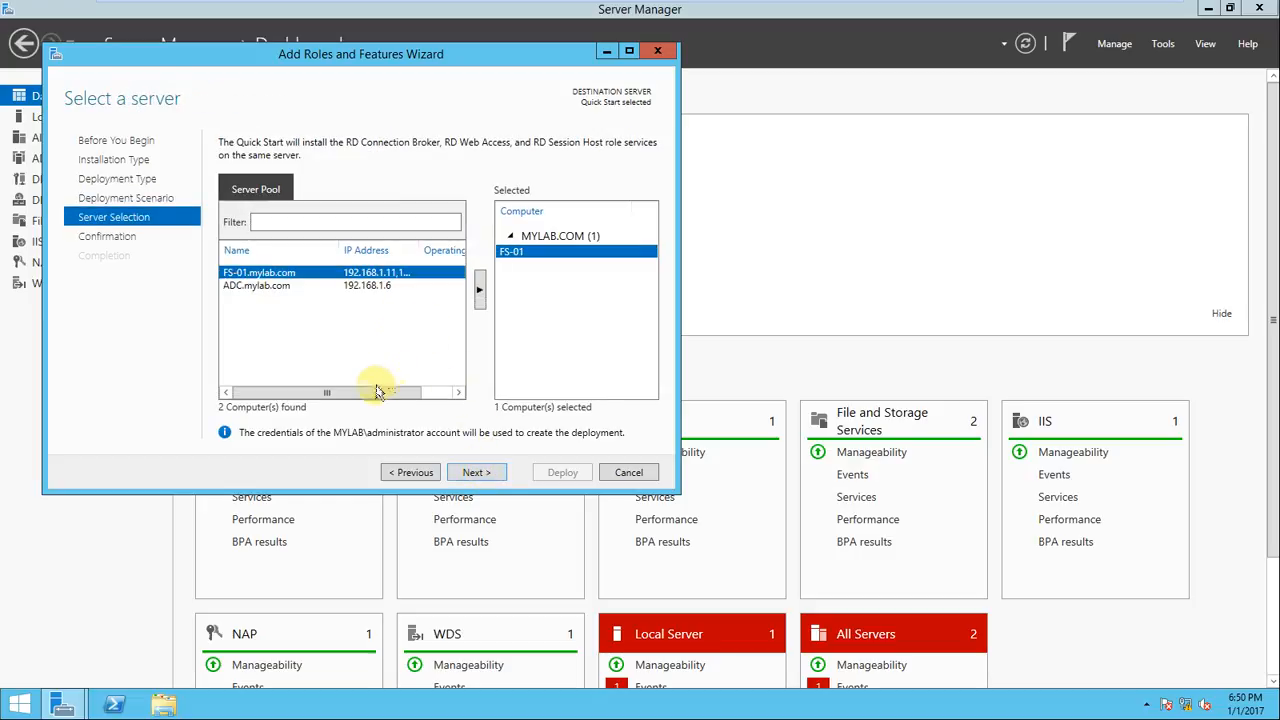
mouse_move(370, 660)
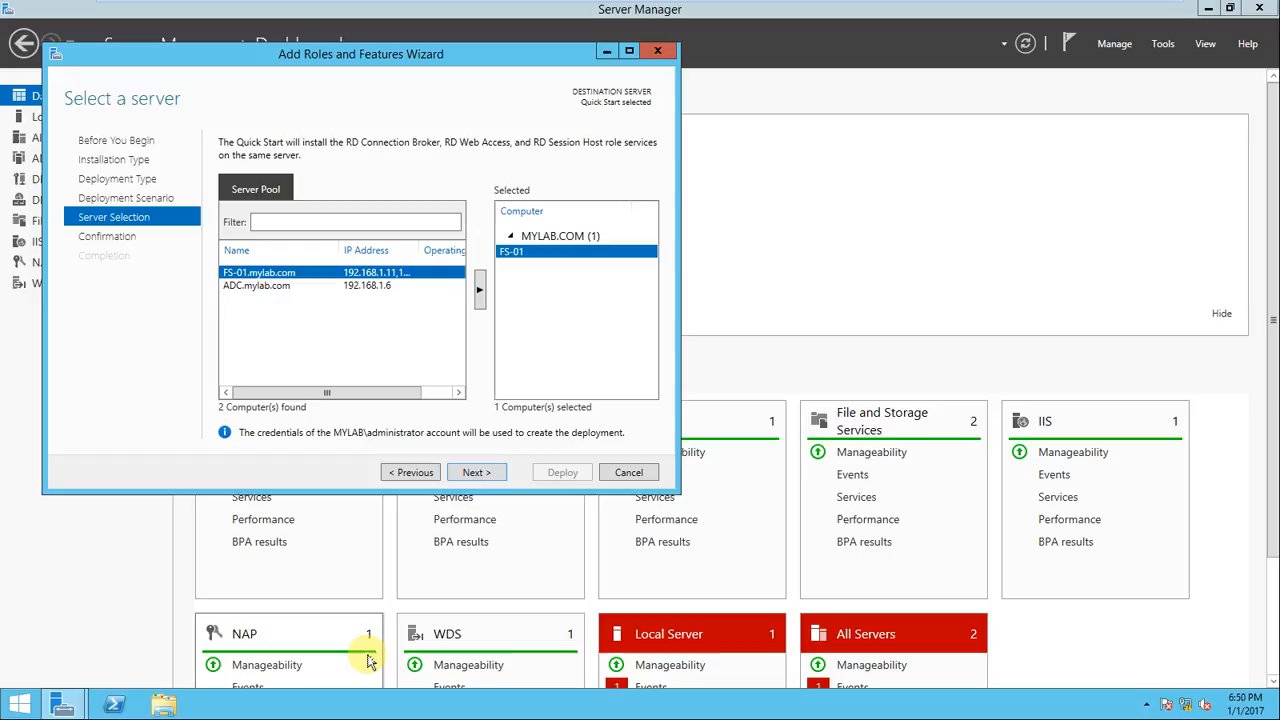
mouse_move(372, 303)
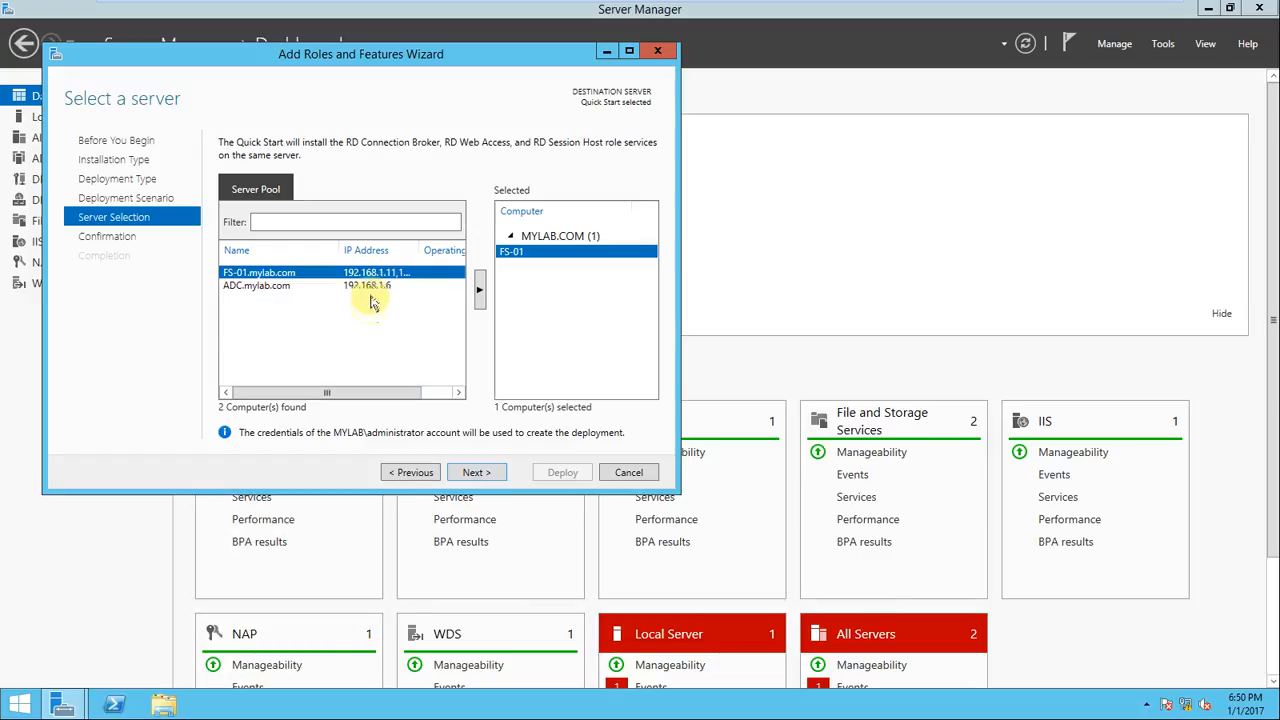
mouse_move(318, 296)
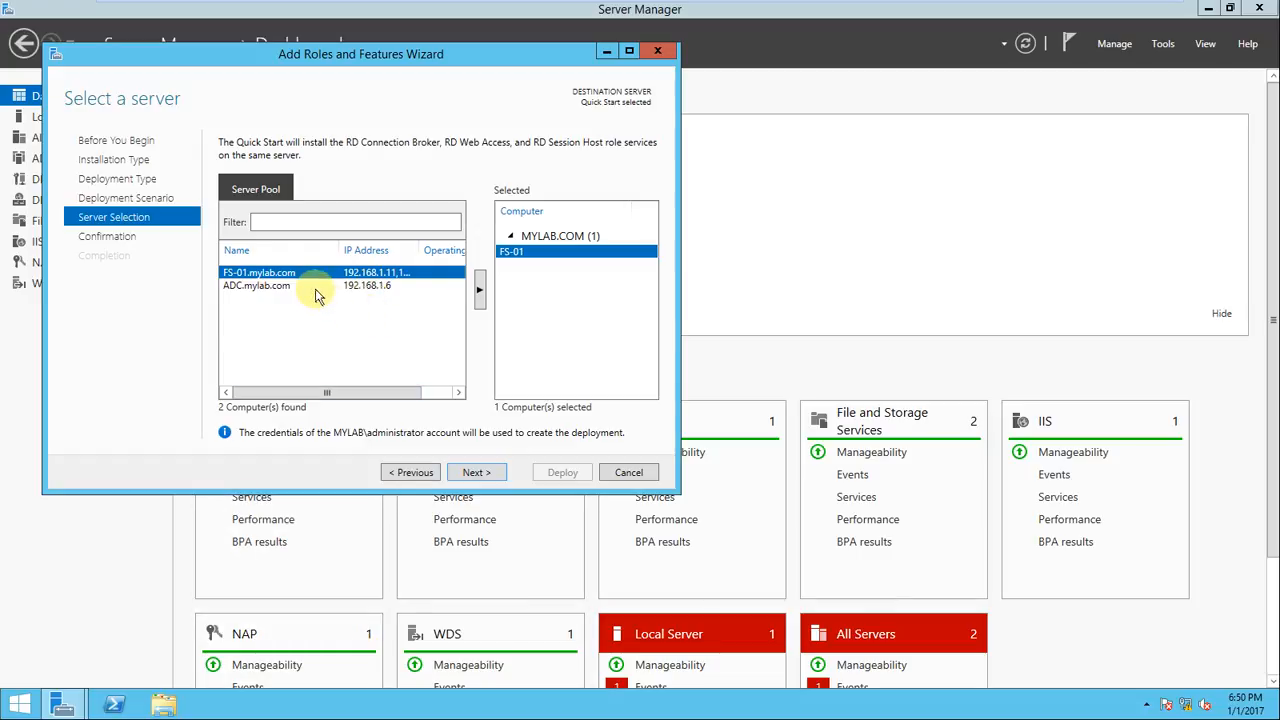
Select ADC.mylab.com in the server pool, then reselect FS-01.mylab.com.
click(290, 285)
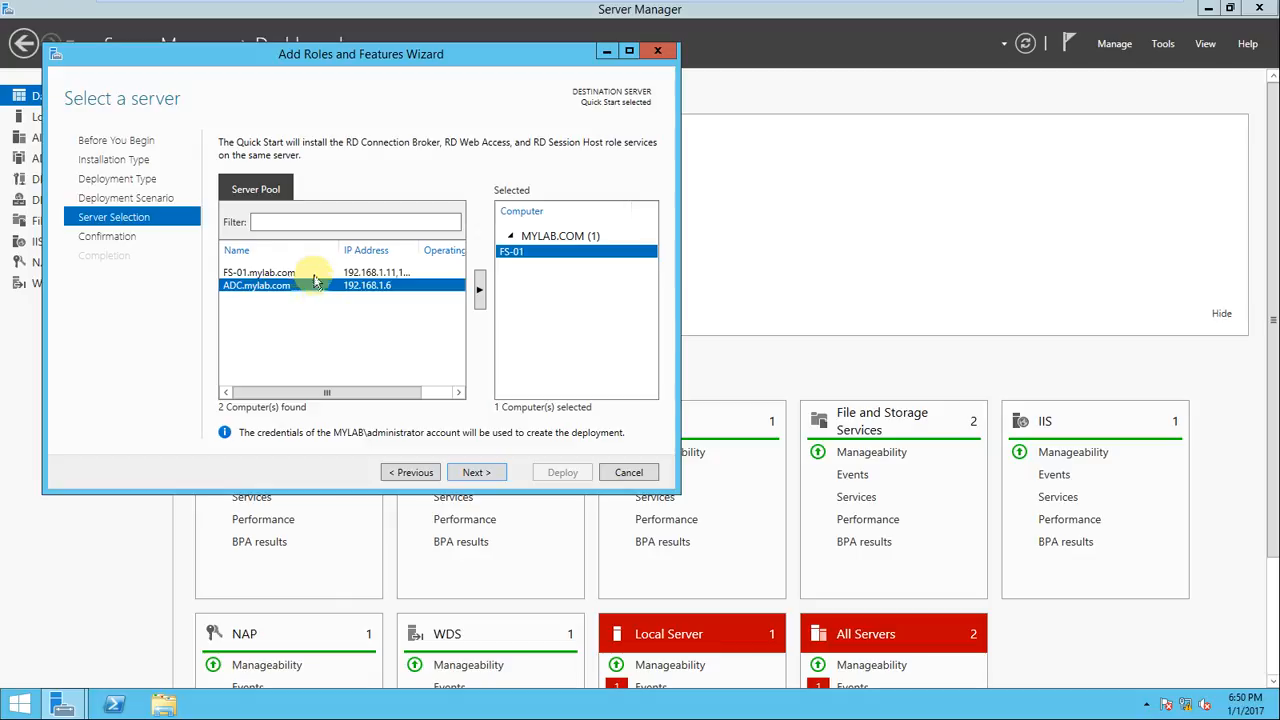
click(259, 272)
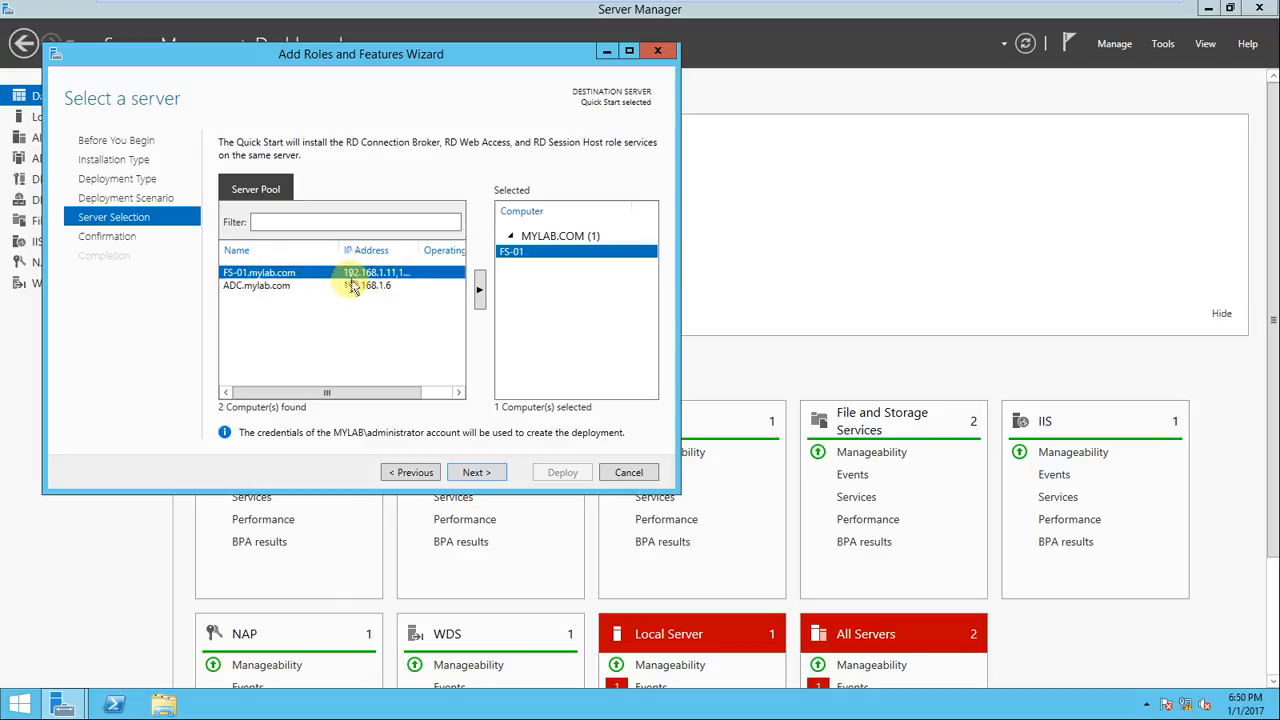
mouse_move(148, 665)
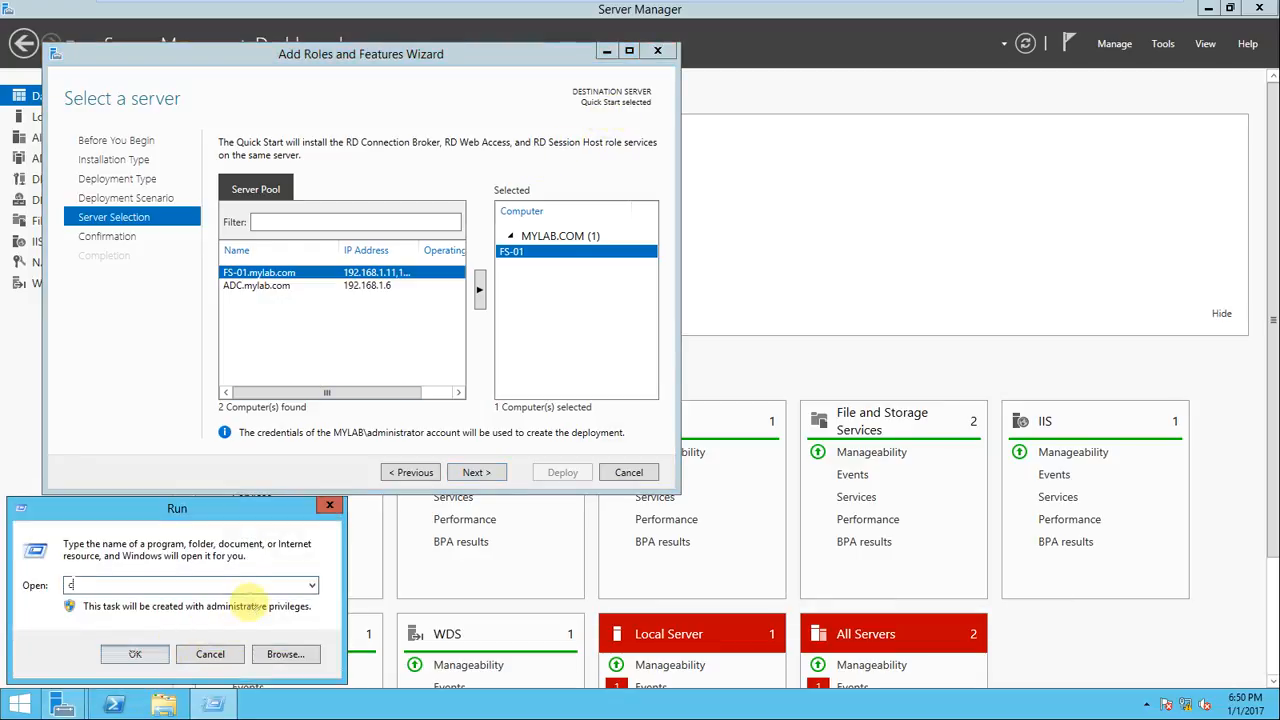
Run hostname in a command prompt to confirm FS-01, then close it.
click(135, 653)
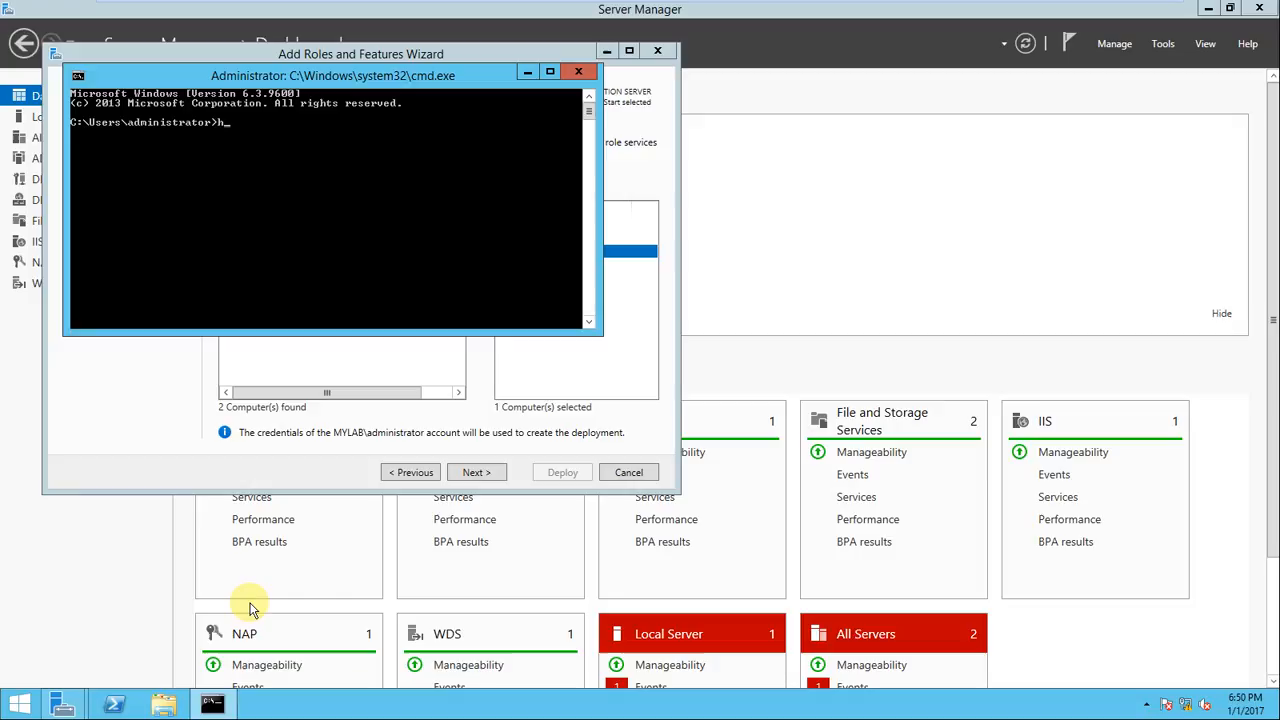
text(ostnam)
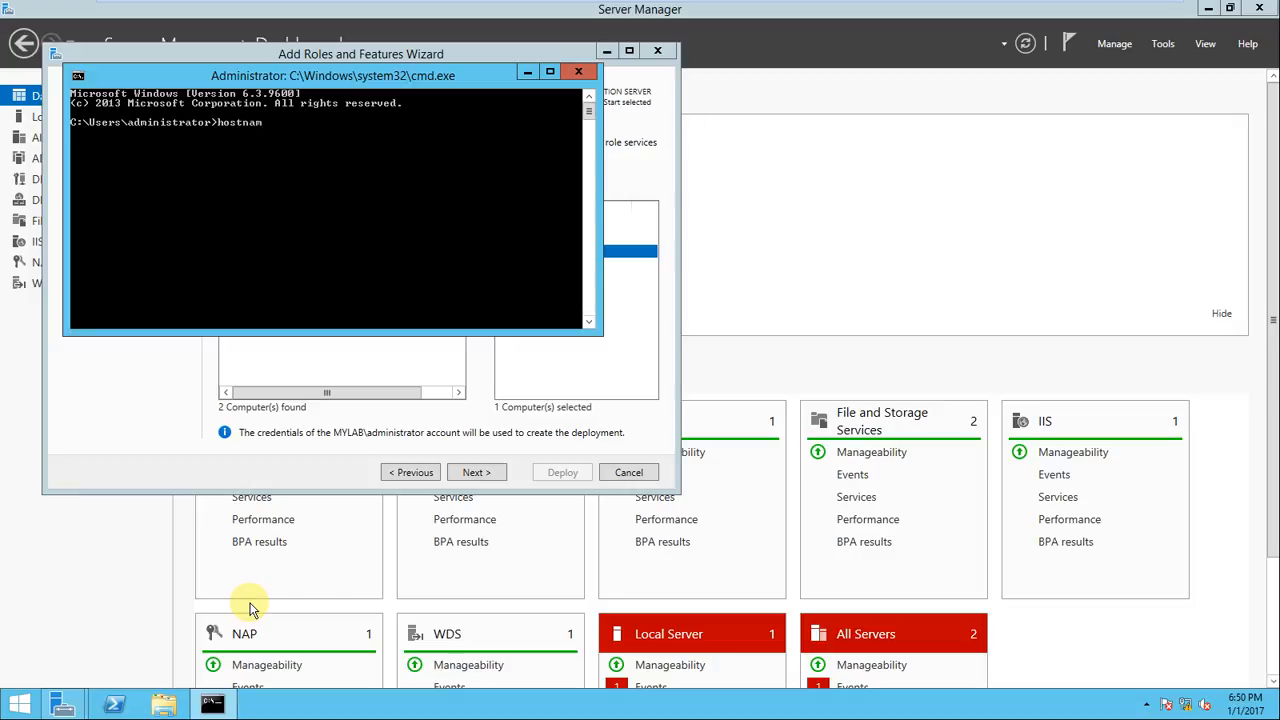
key(Return)
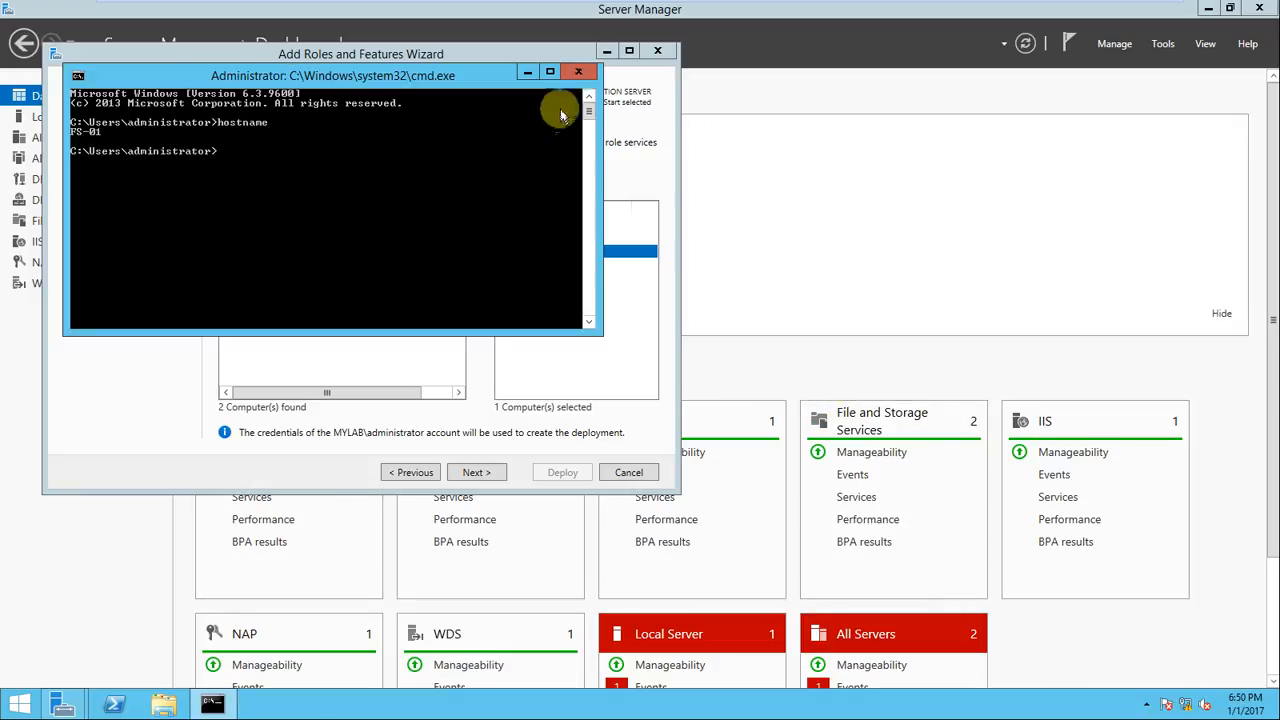
click(578, 71)
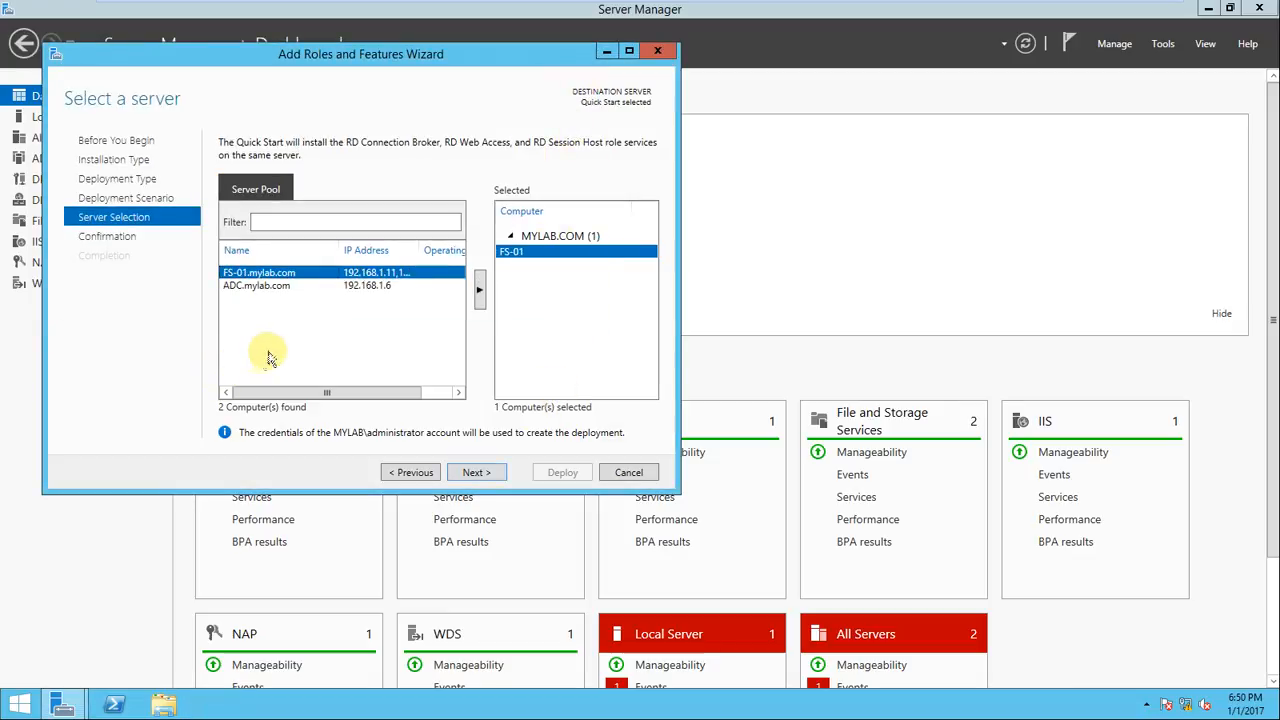
mouse_move(380, 295)
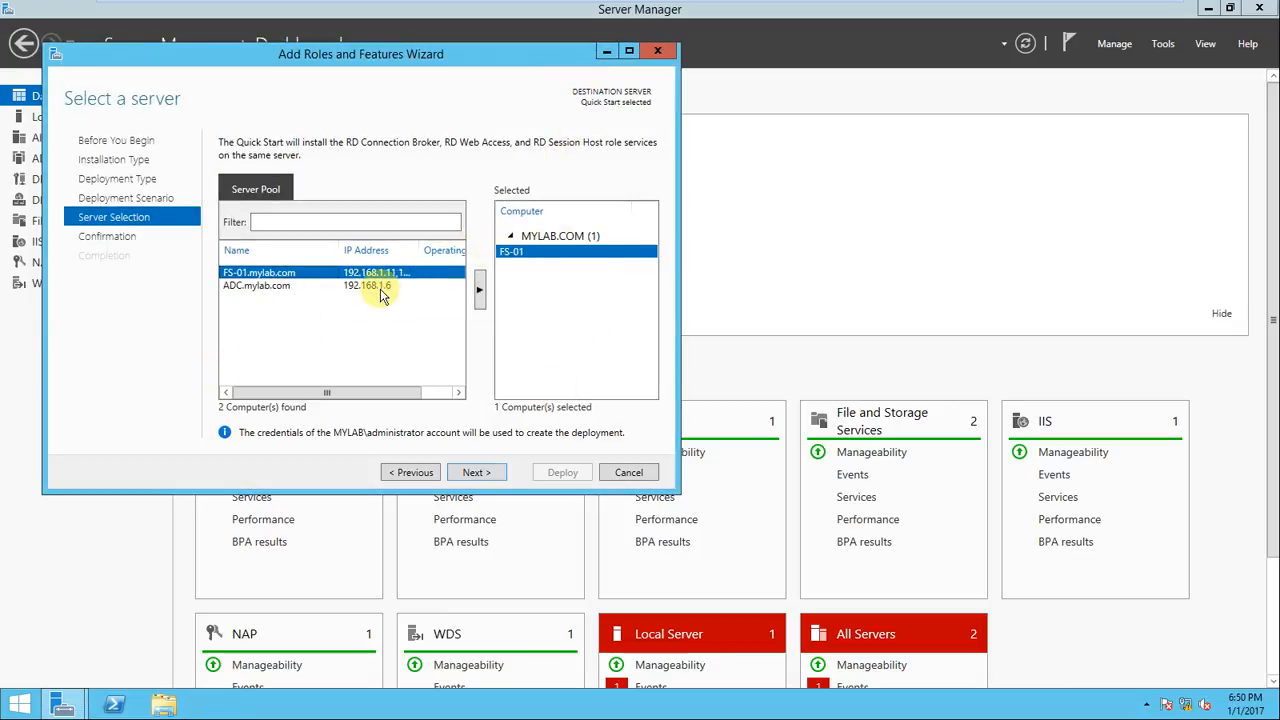
mouse_move(405, 291)
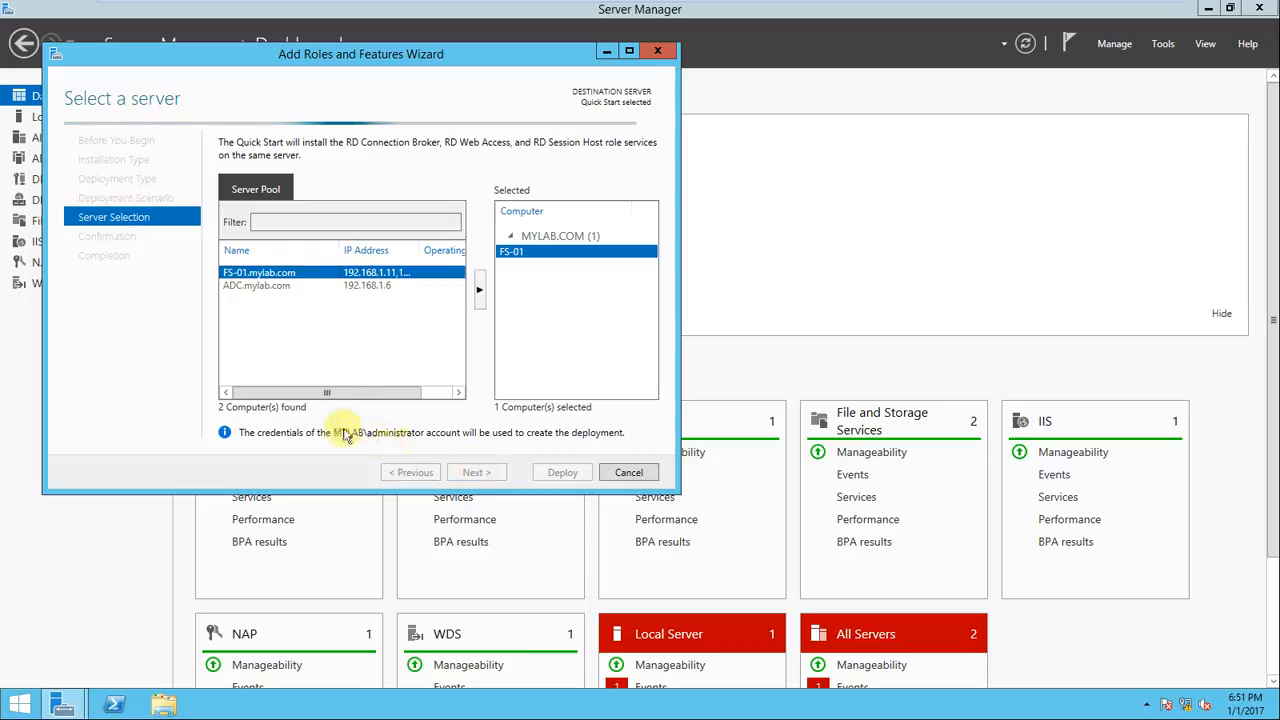
mouse_move(497, 448)
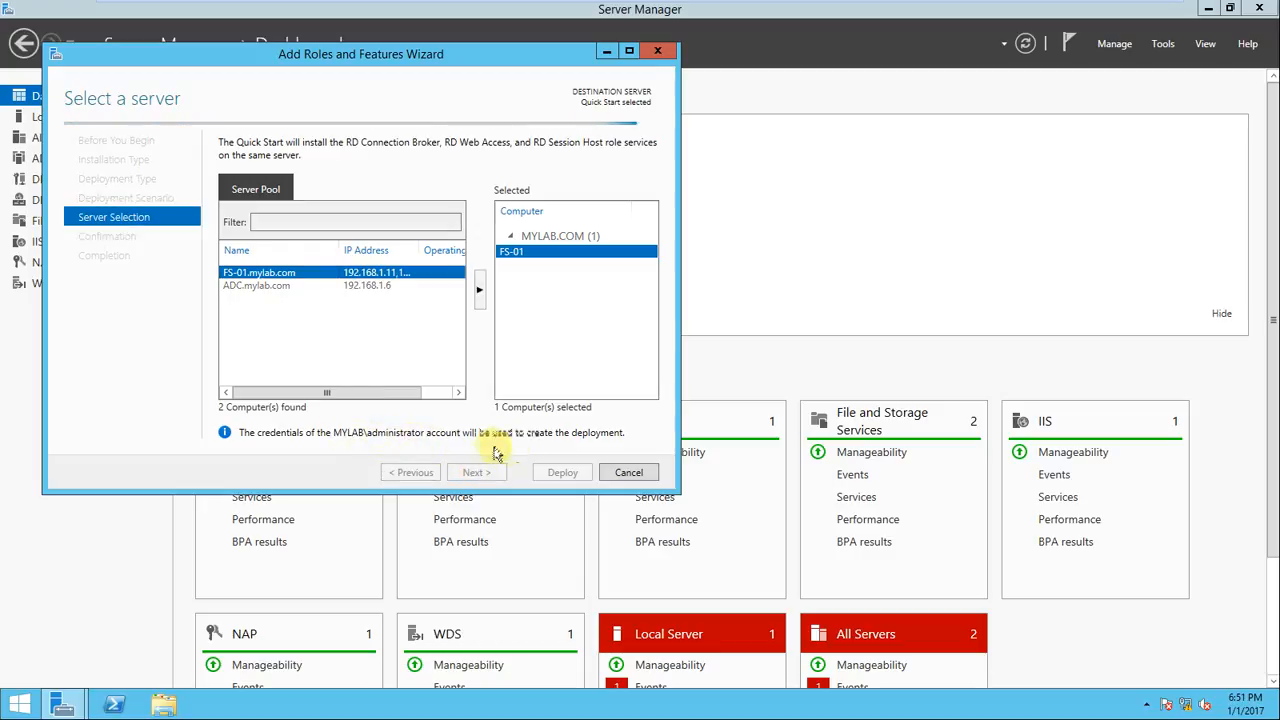
mouse_move(498, 464)
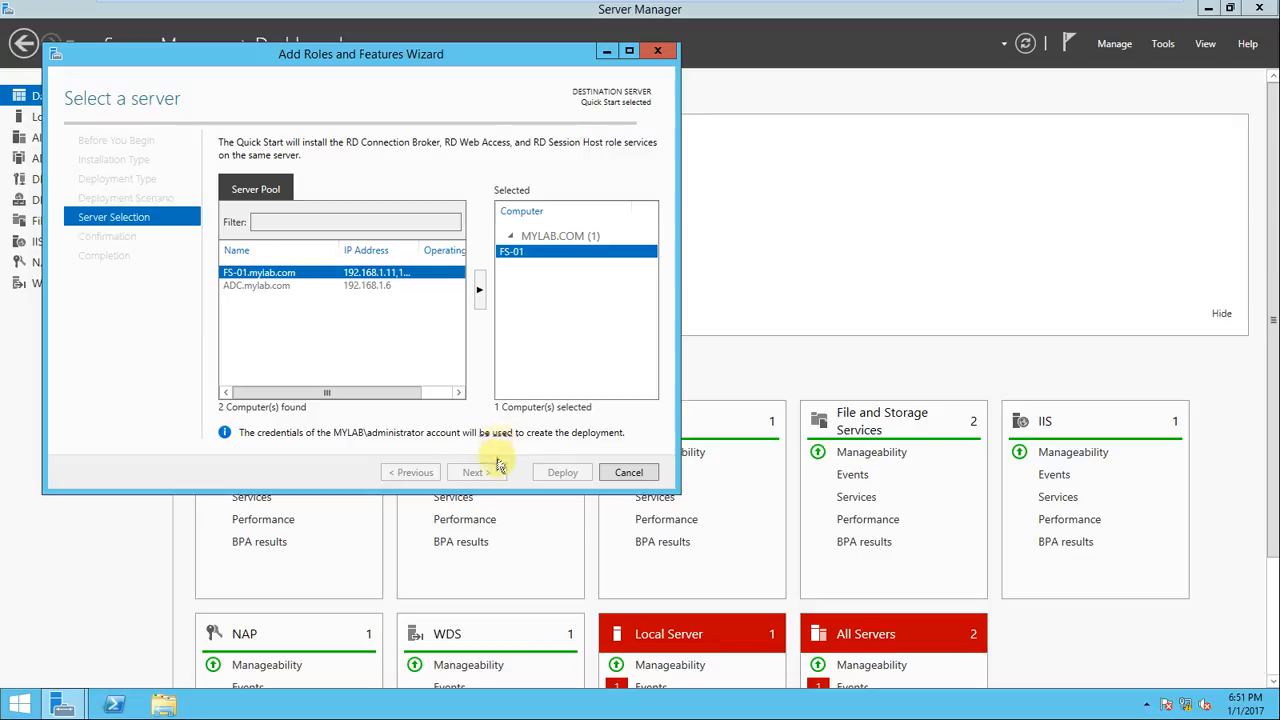
mouse_move(557, 471)
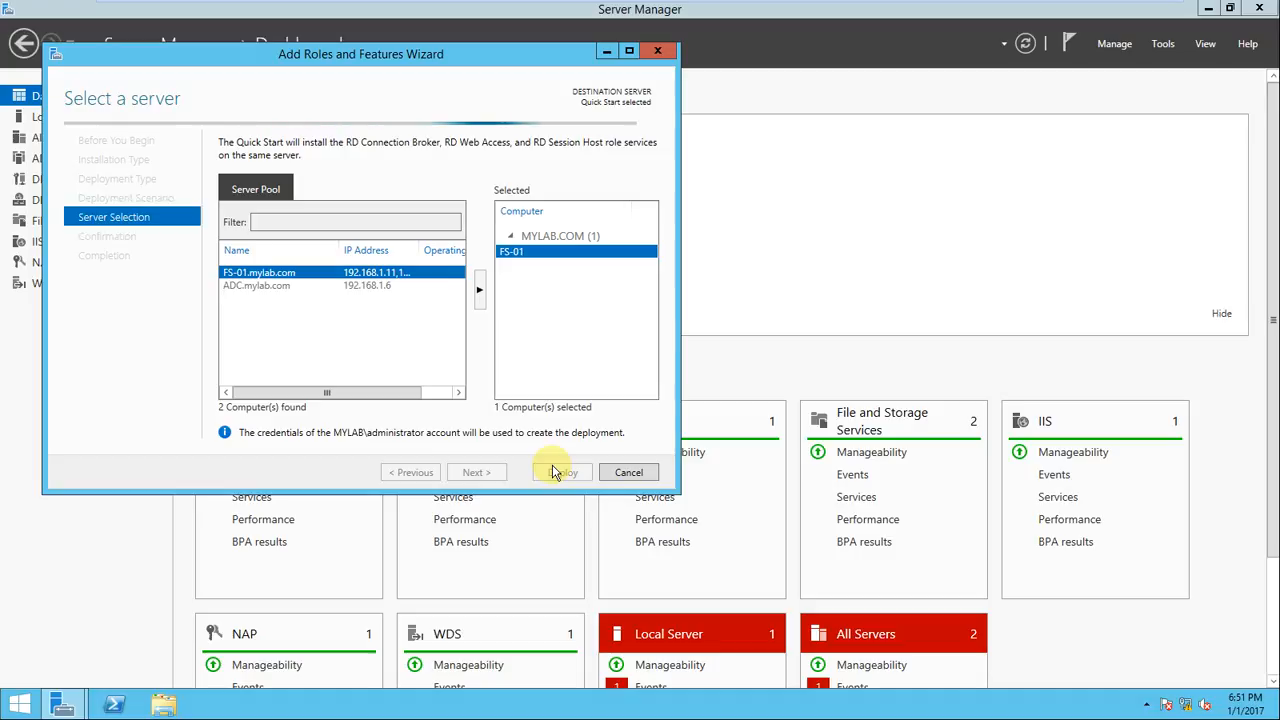
Proceed with FS-01 selected to the Confirm selections page.
click(476, 471)
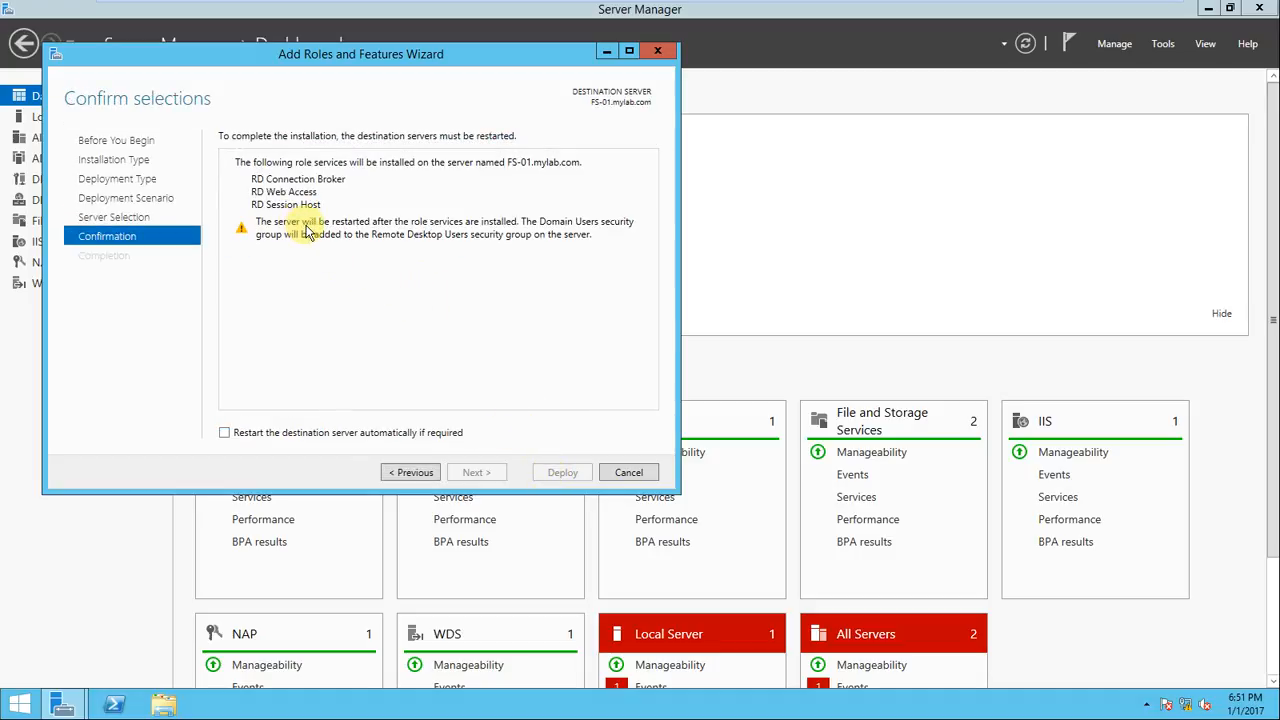
mouse_move(408, 182)
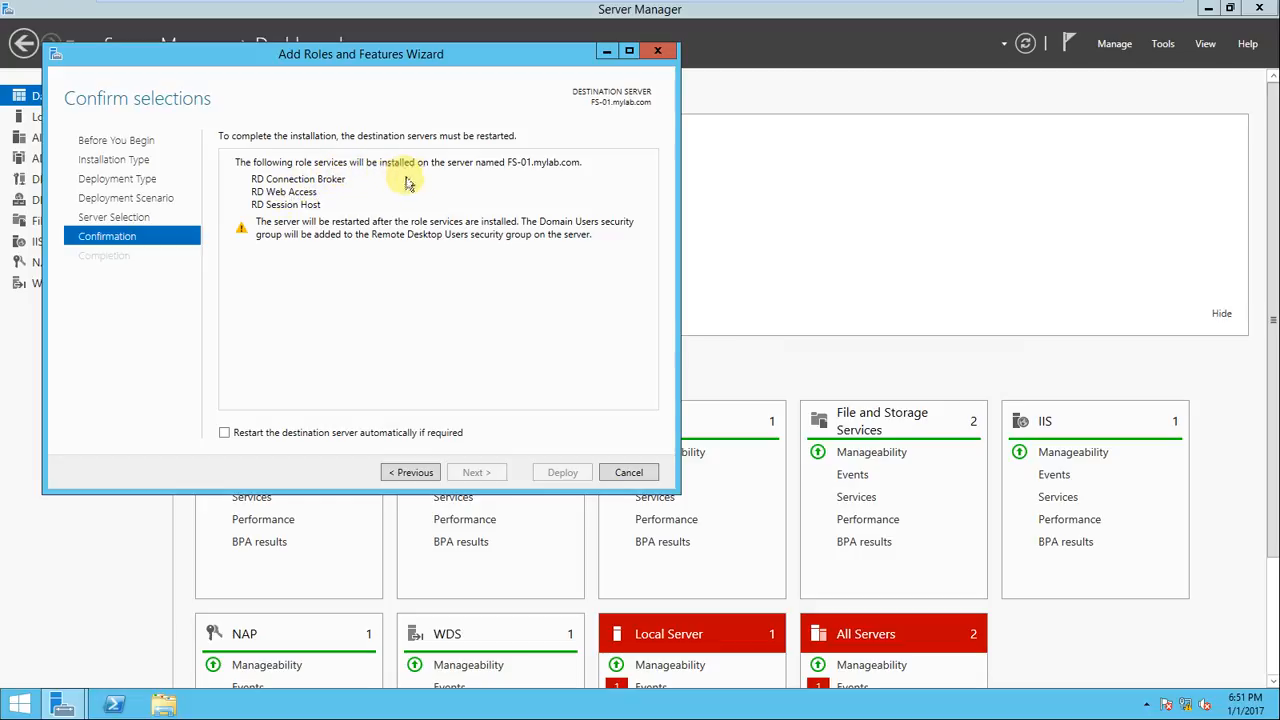
mouse_move(527, 180)
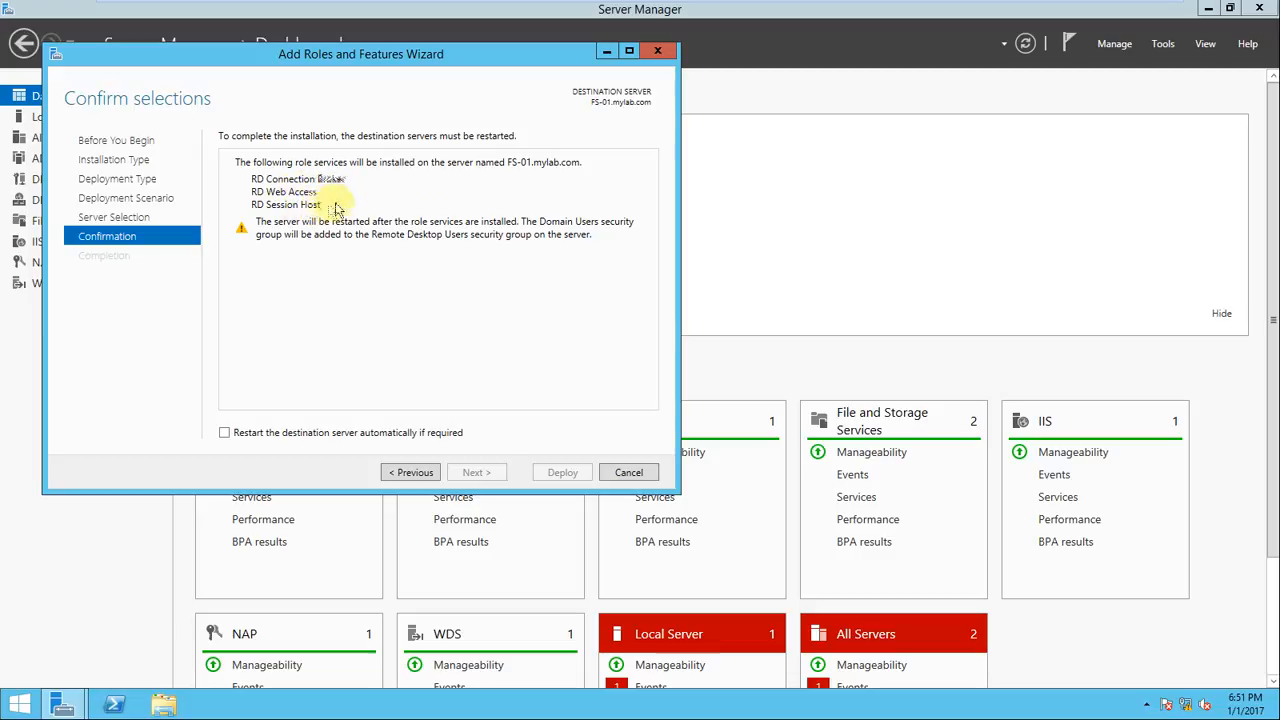
mouse_move(345, 242)
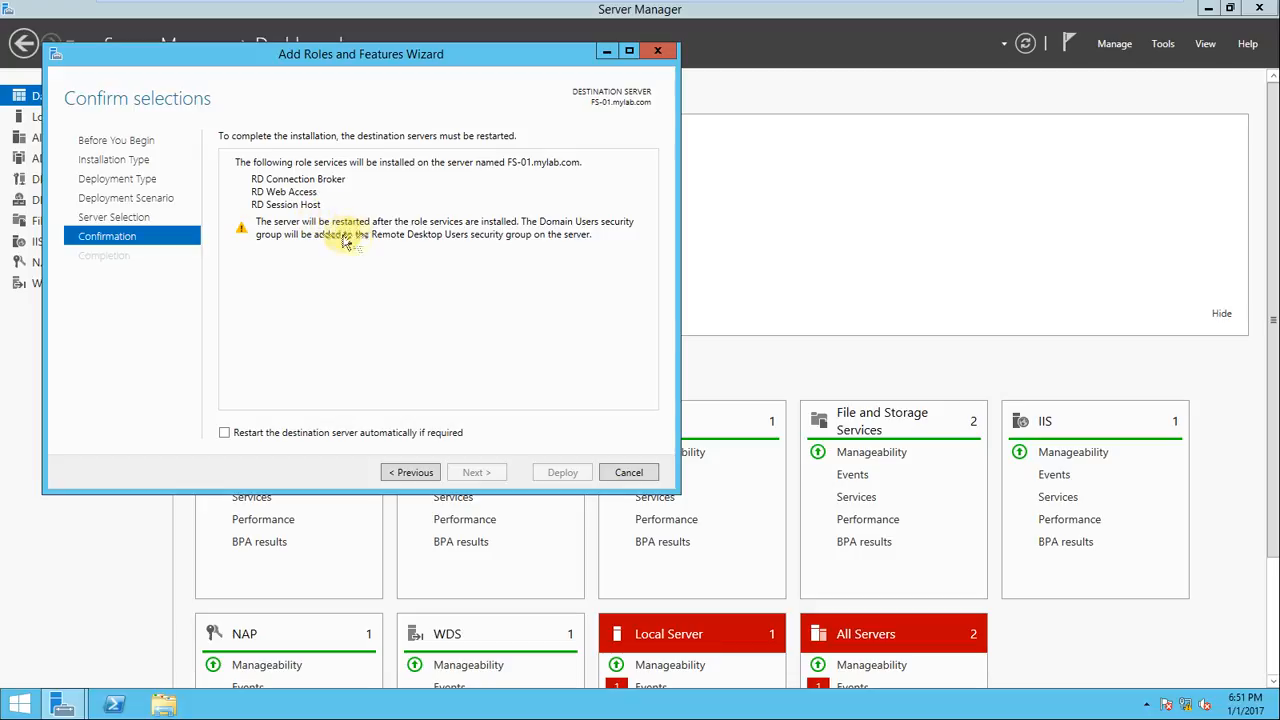
mouse_move(420, 245)
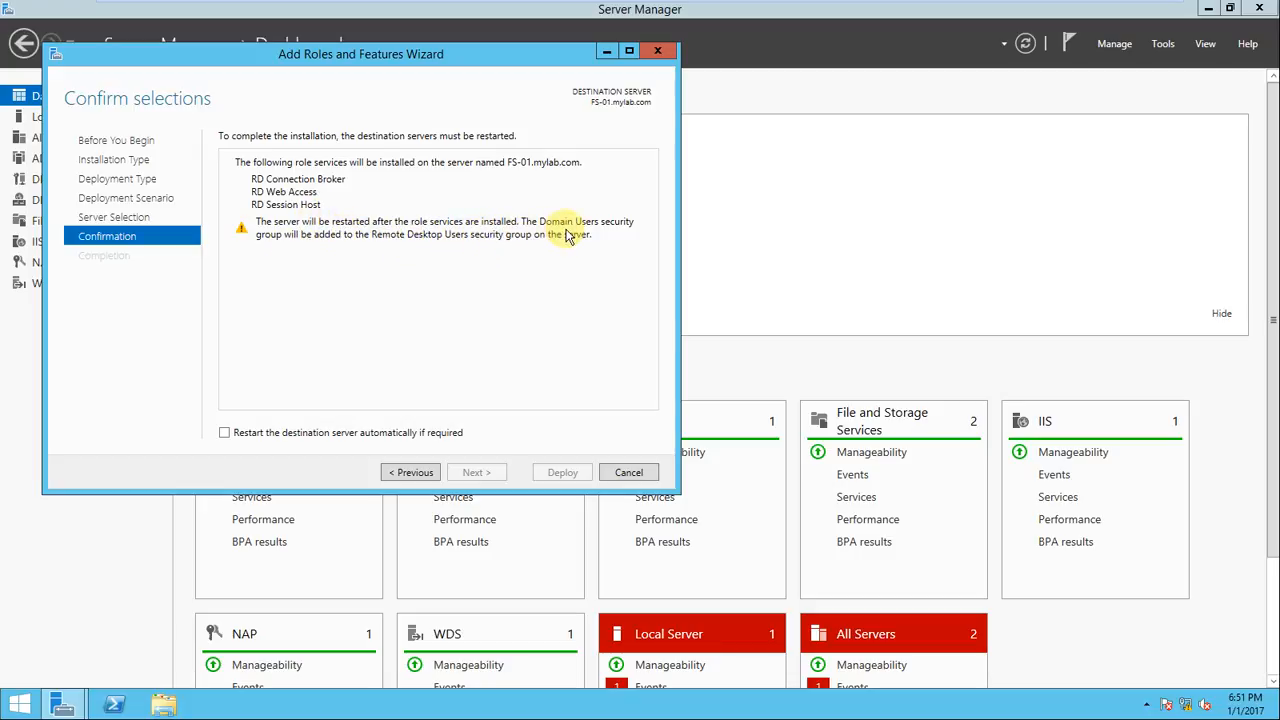
mouse_move(543, 267)
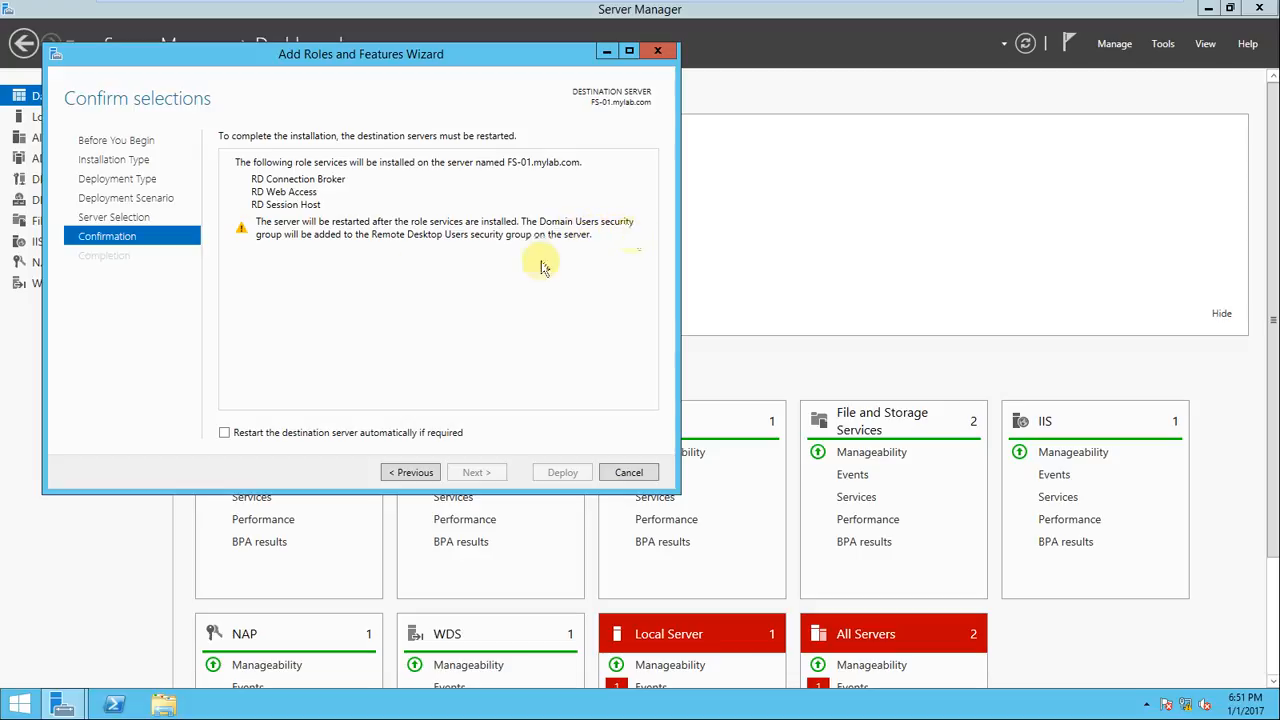
mouse_move(470, 257)
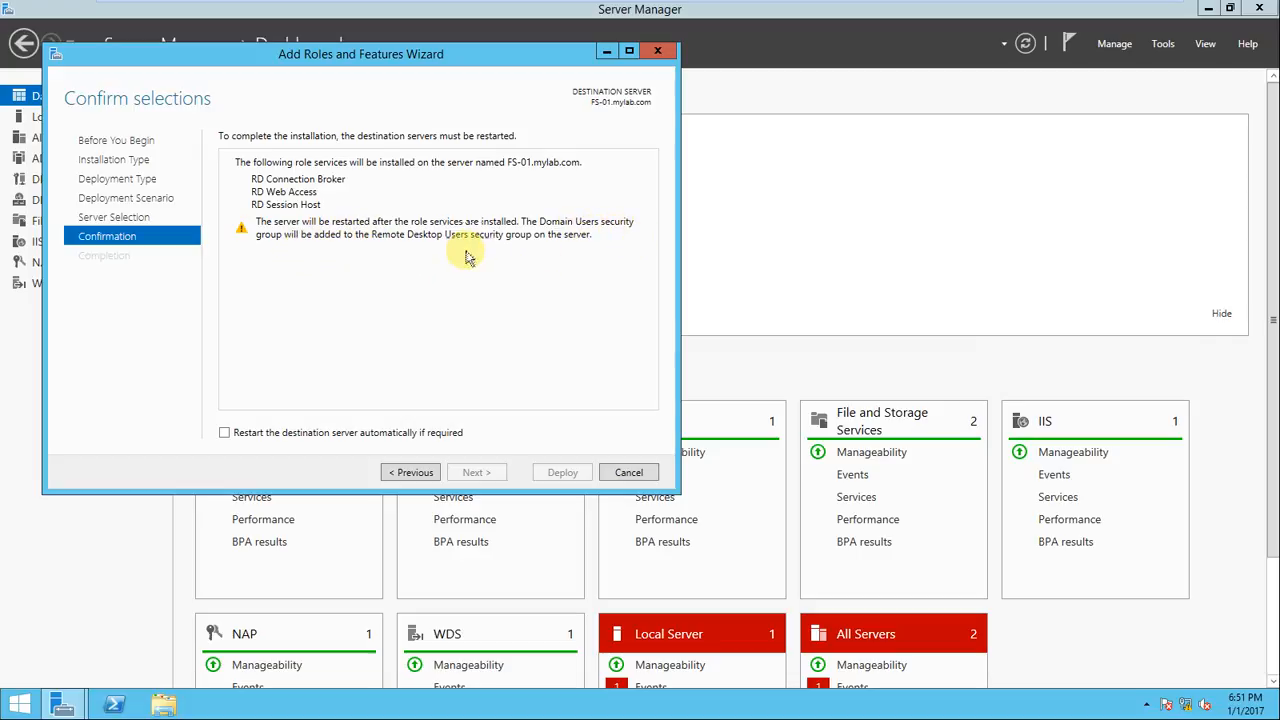
mouse_move(588, 248)
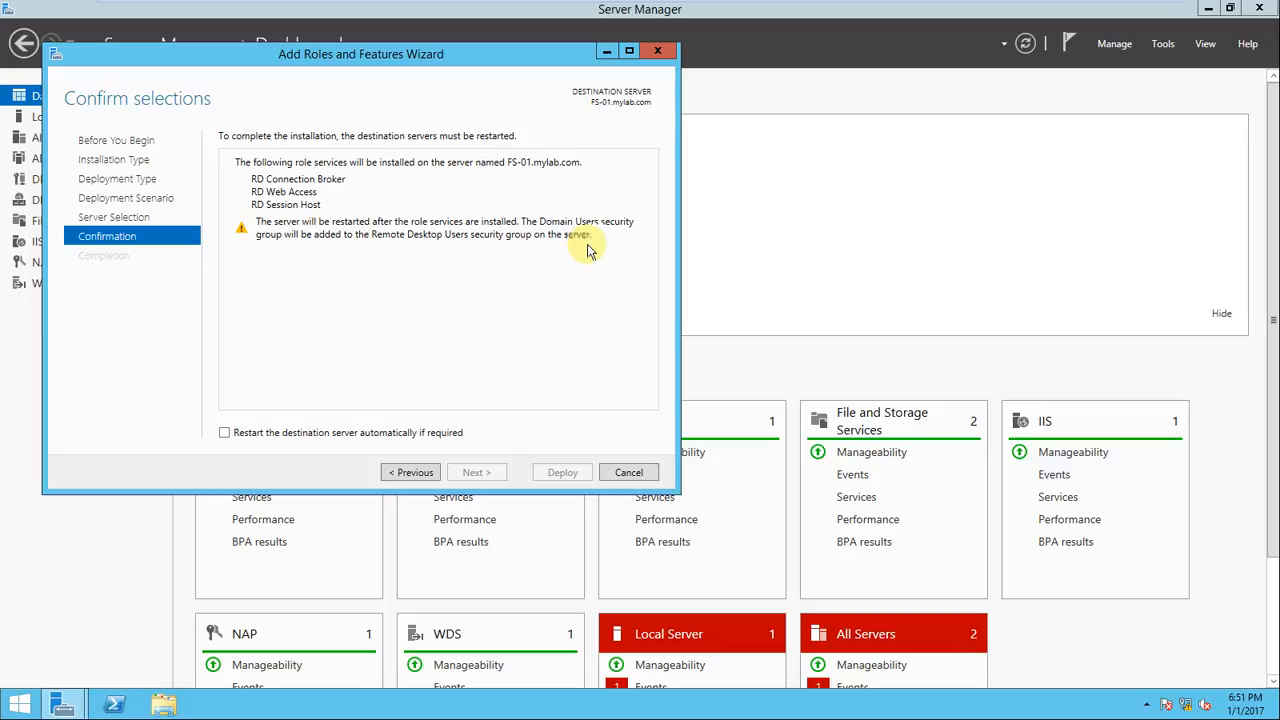
mouse_move(413, 287)
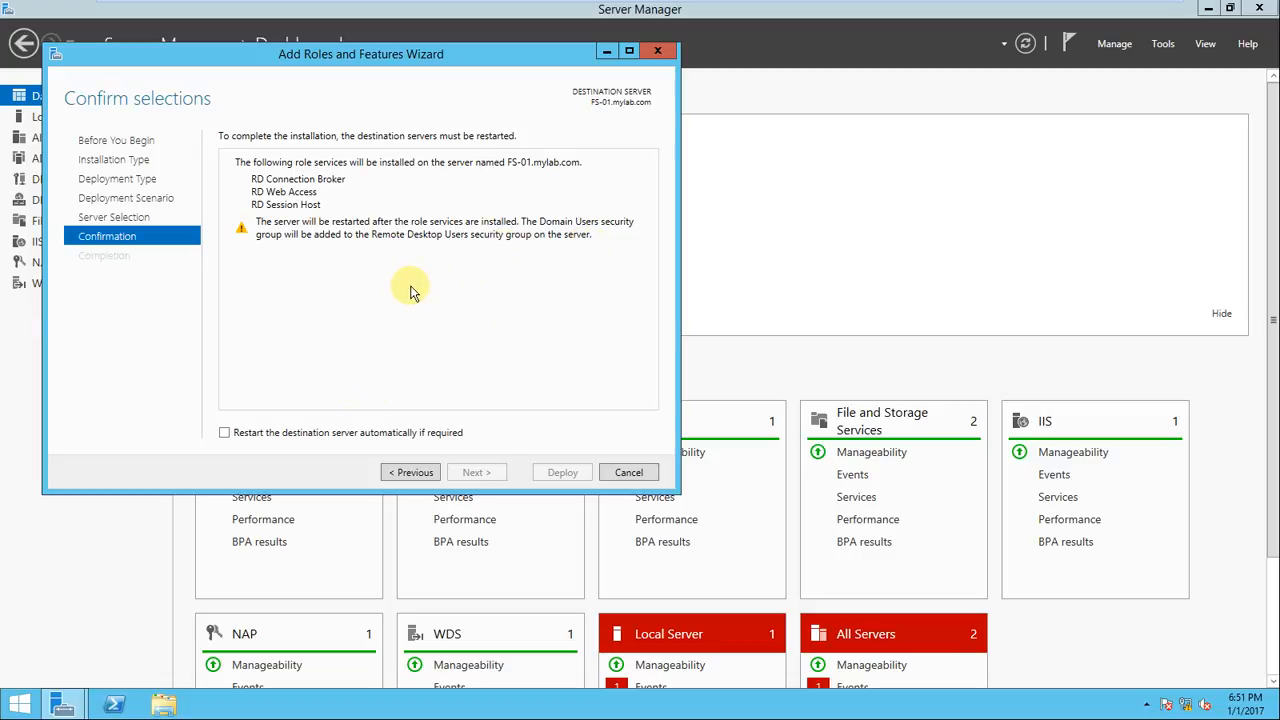
mouse_move(357, 245)
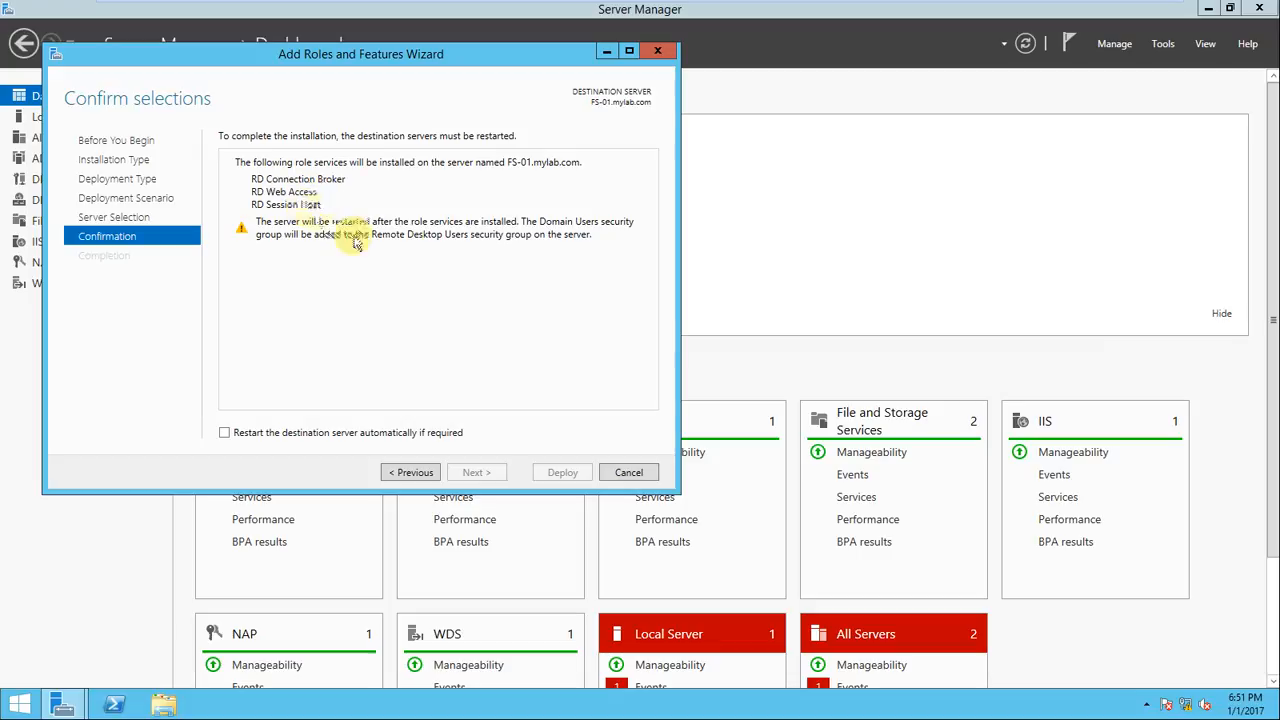
mouse_move(395, 305)
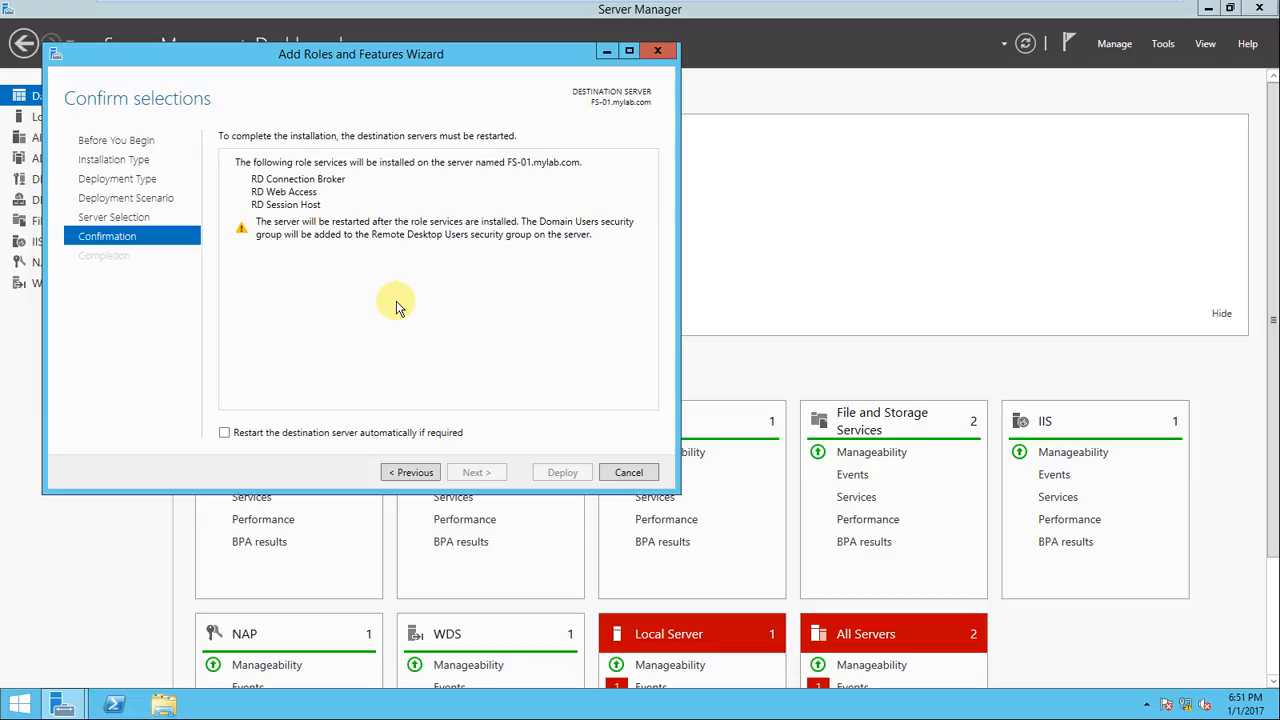
mouse_move(337, 432)
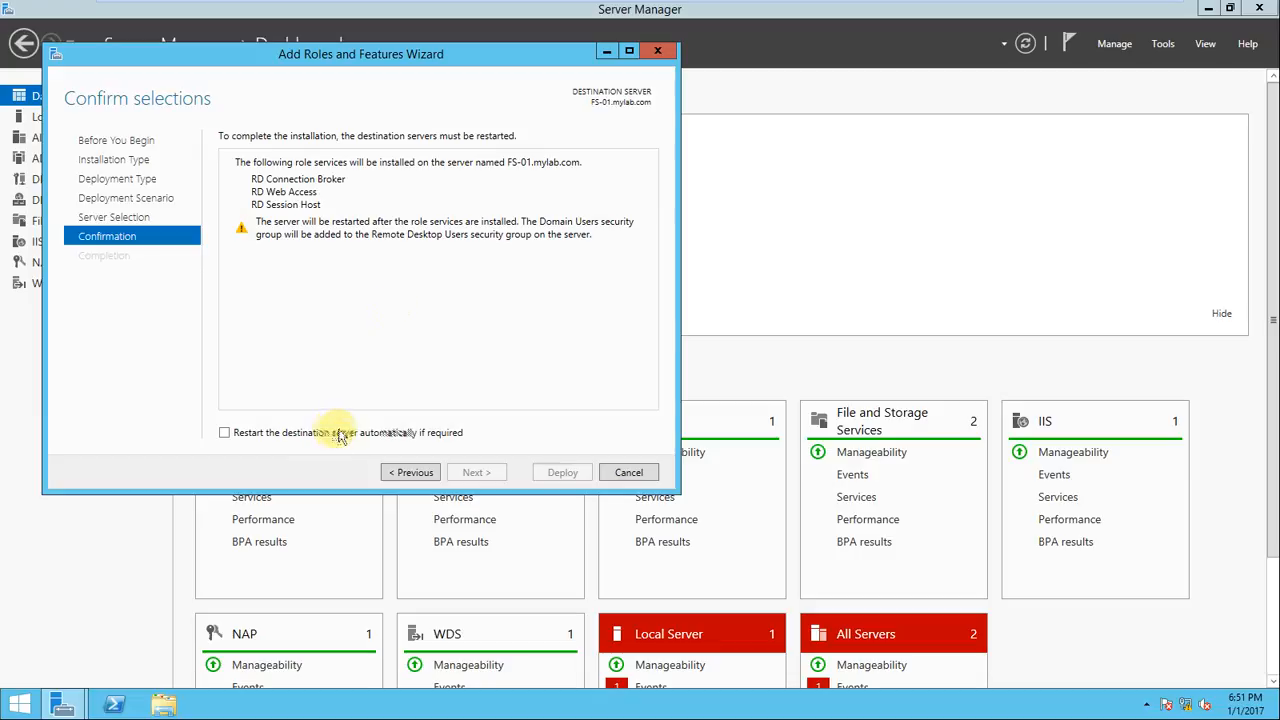
Allow automatic restart of the destination server and deploy the RDS roles.
click(225, 432)
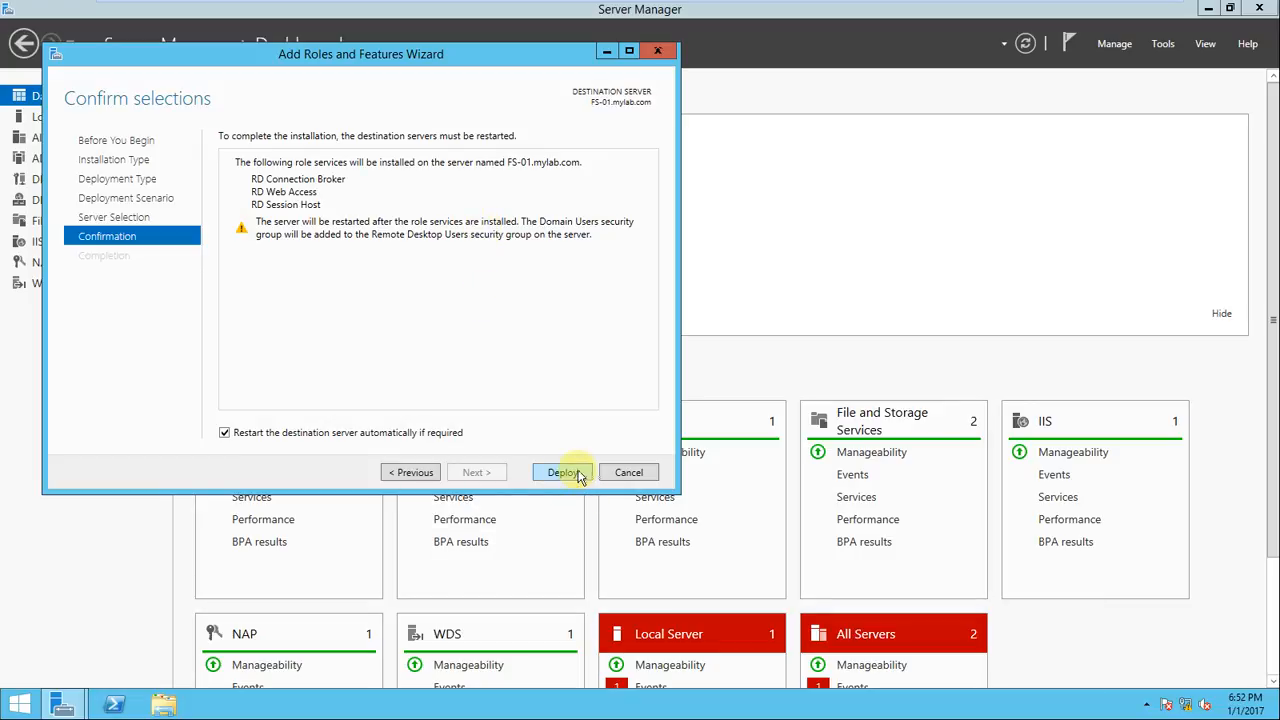
click(563, 472)
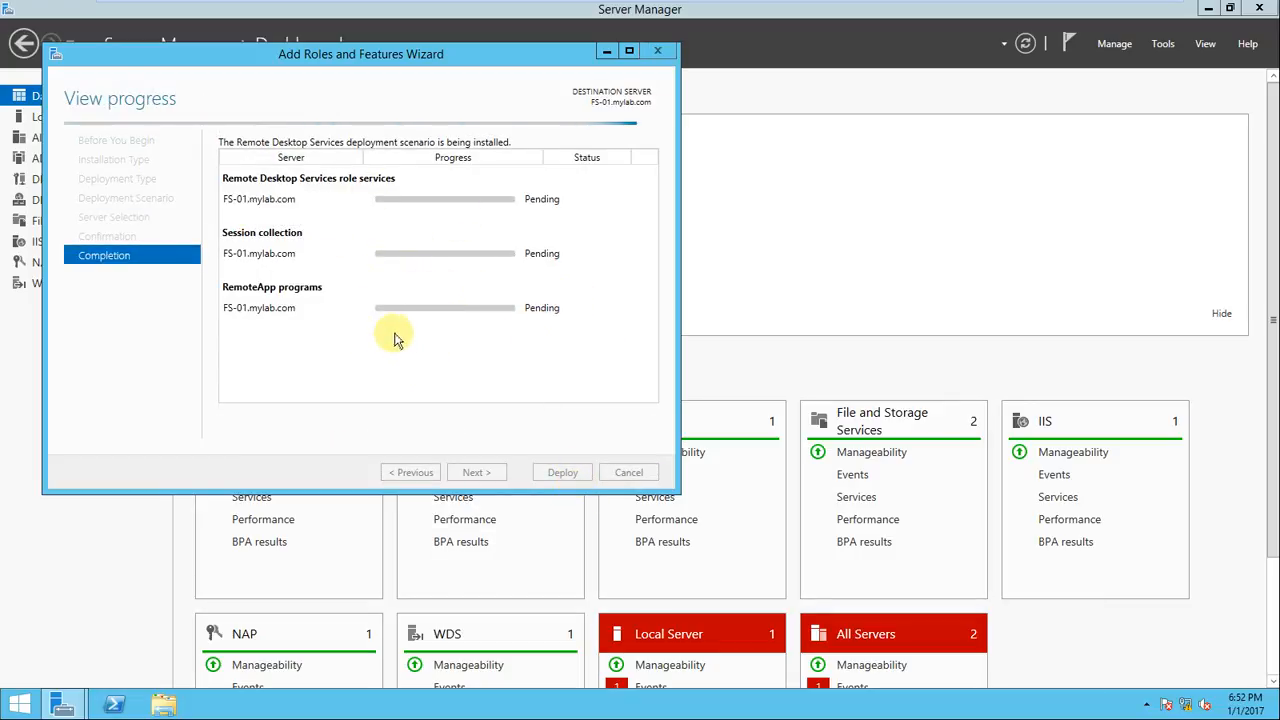
mouse_move(398, 323)
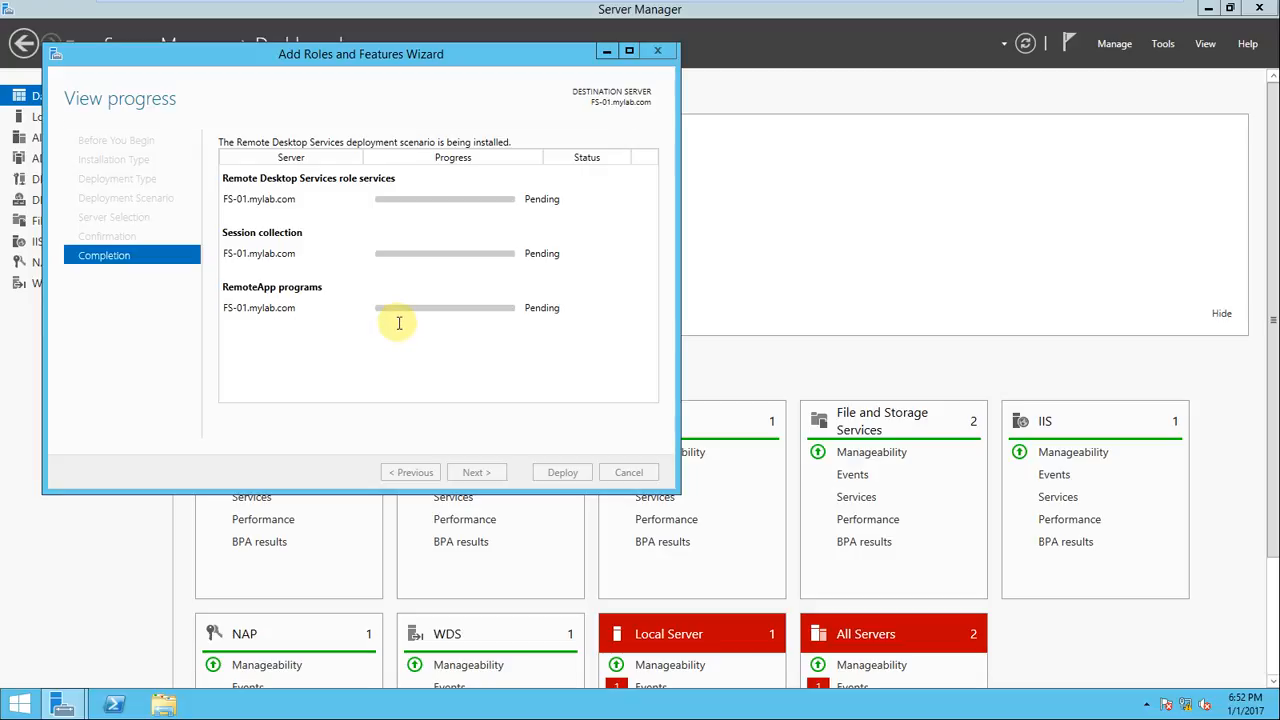
mouse_move(275, 362)
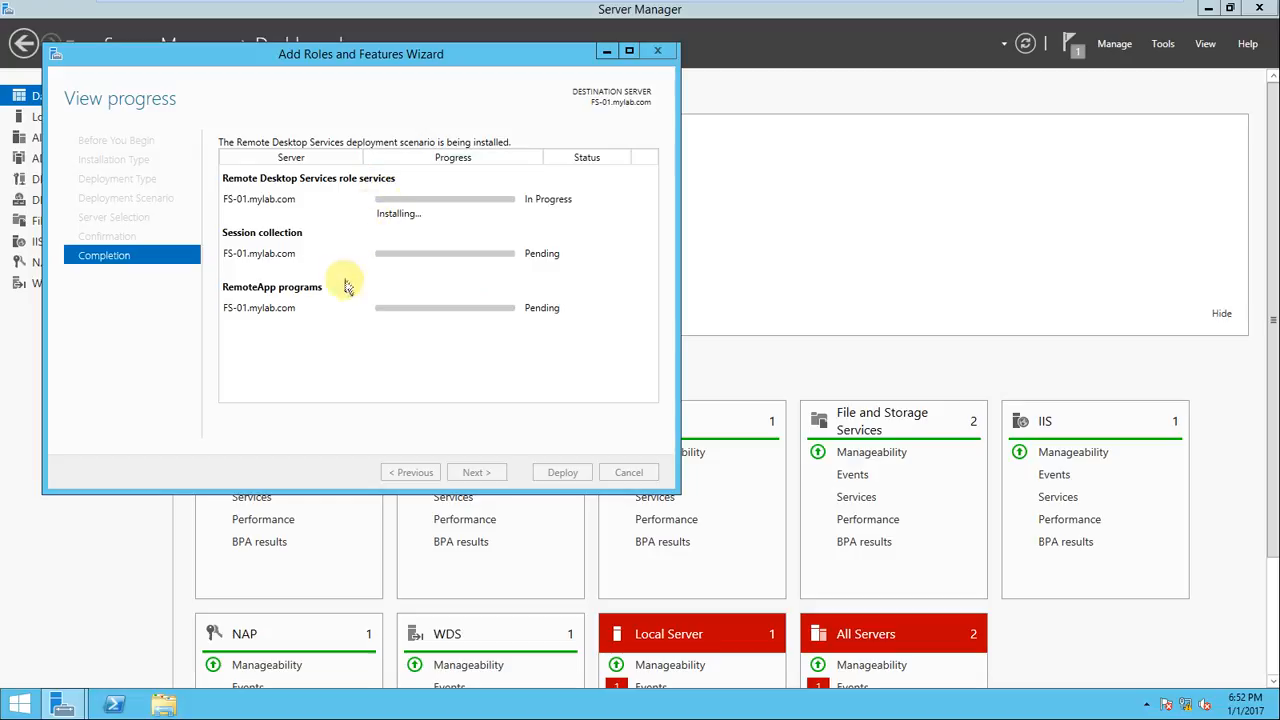
mouse_move(325, 203)
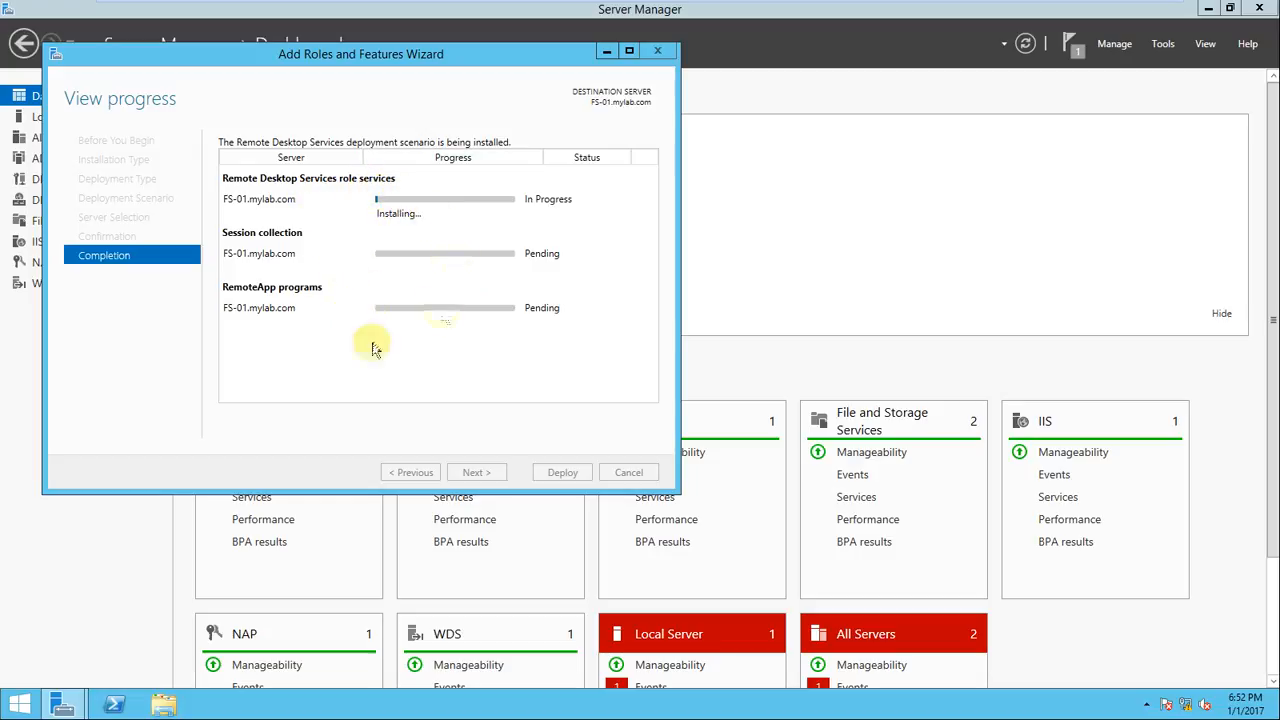
mouse_move(340, 305)
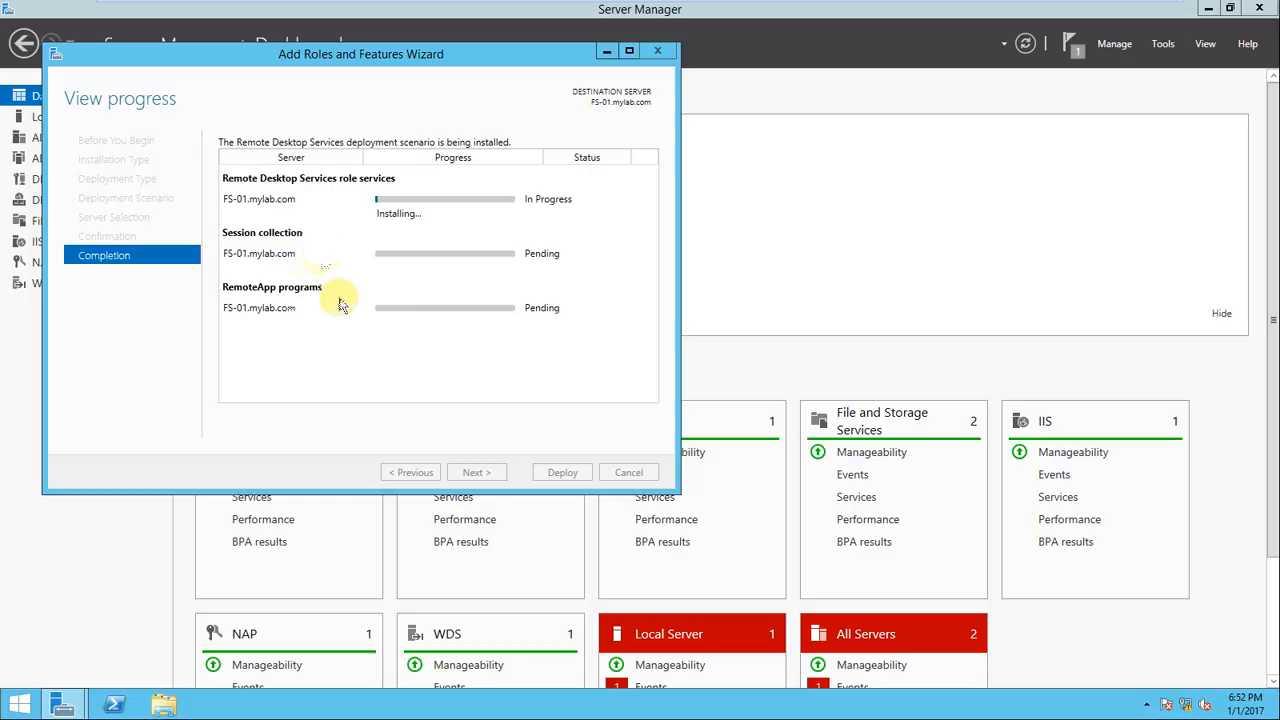
mouse_move(353, 310)
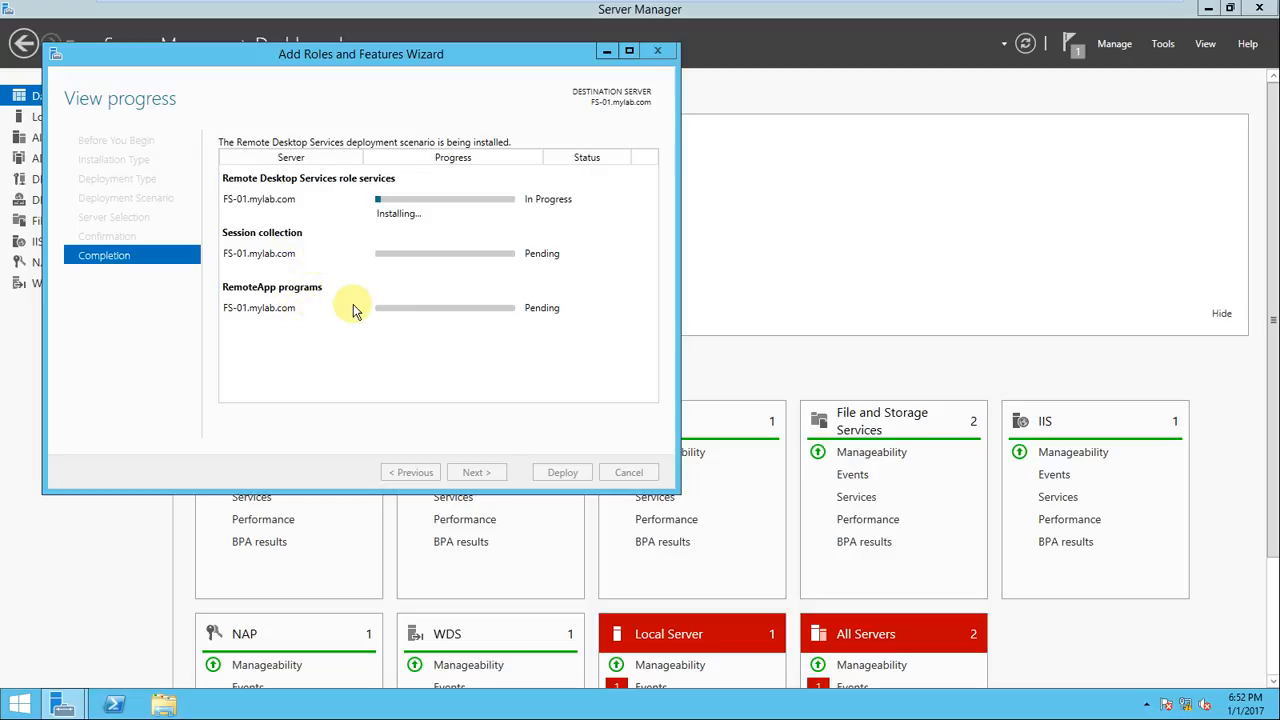
mouse_move(343, 332)
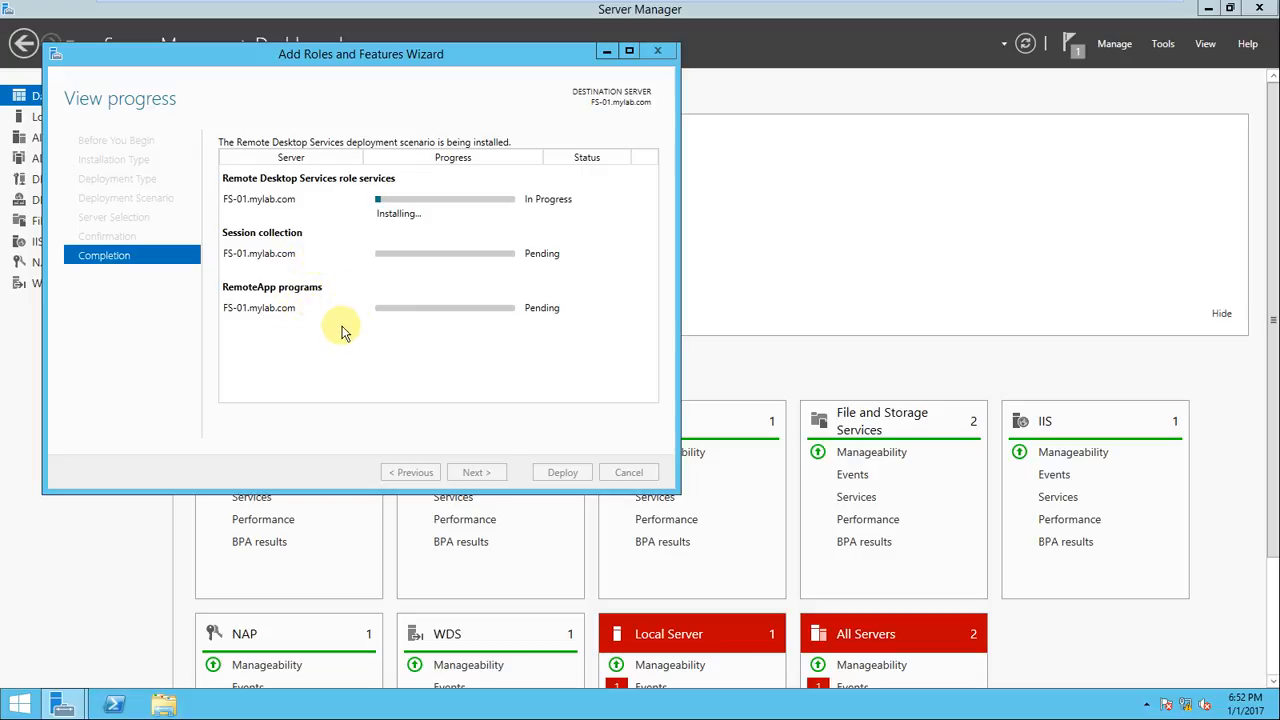
mouse_move(399, 389)
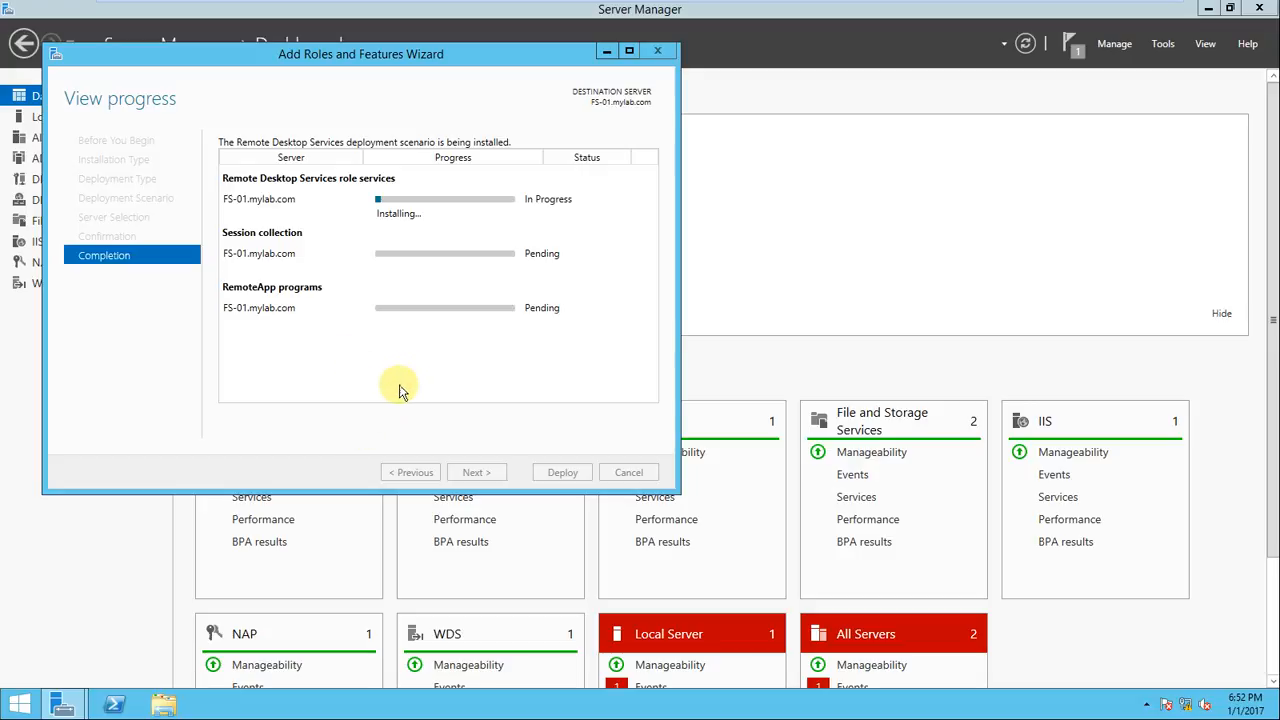
mouse_move(395, 380)
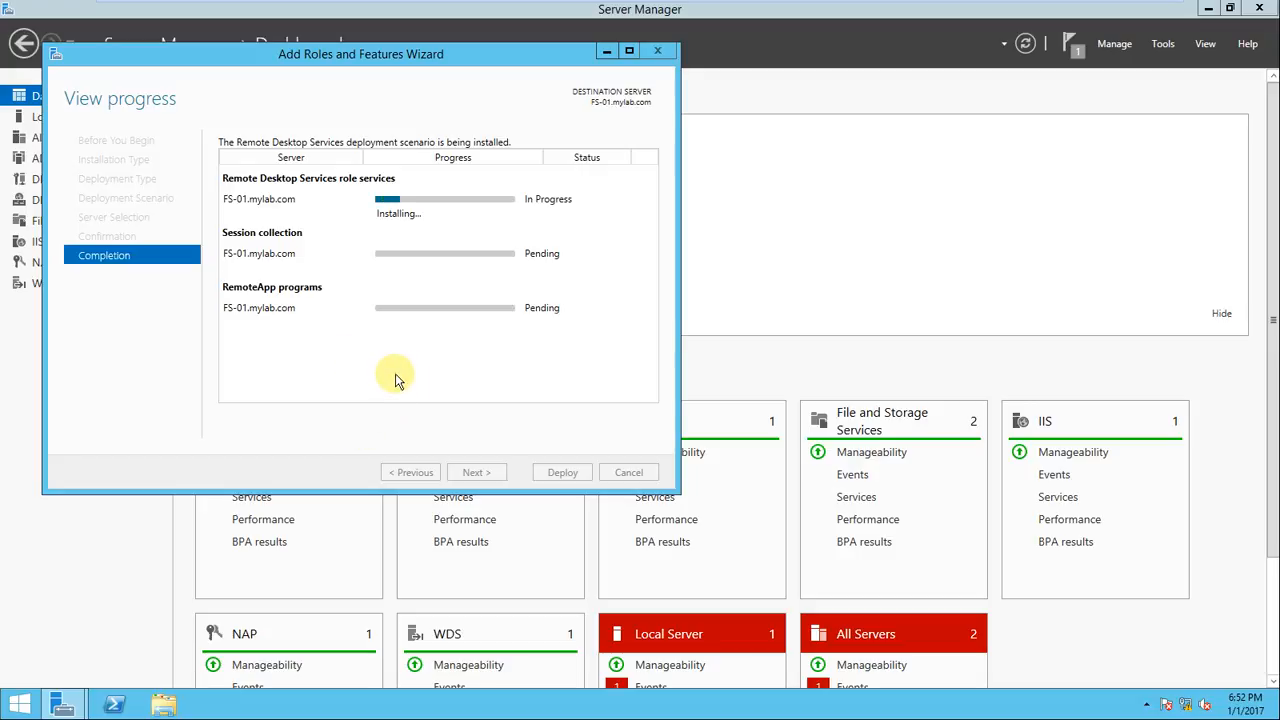
mouse_move(397, 370)
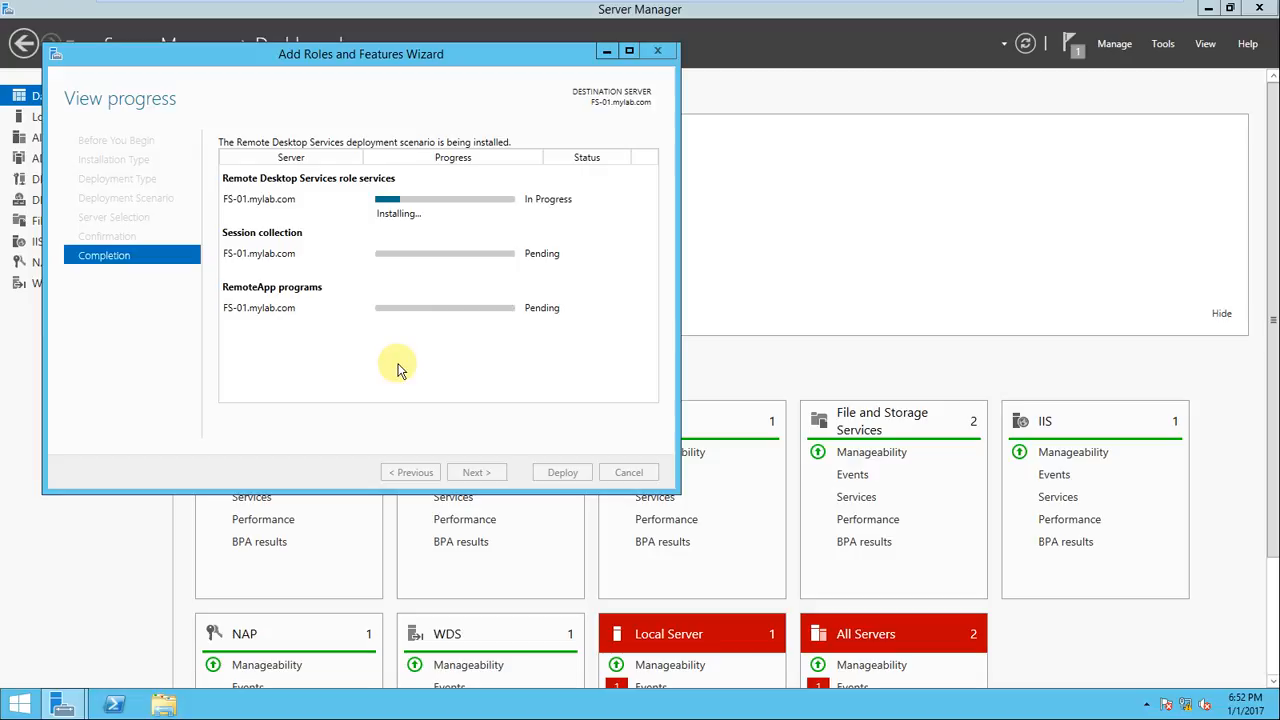
mouse_move(423, 412)
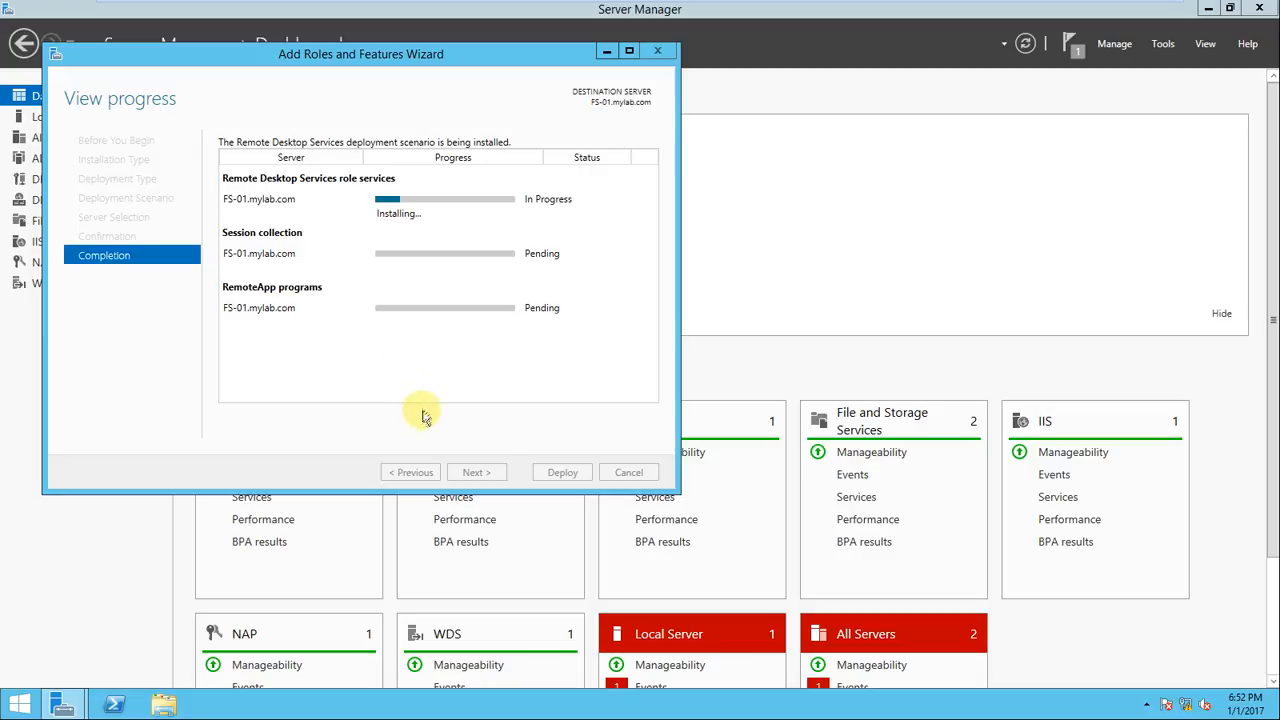
mouse_move(422, 407)
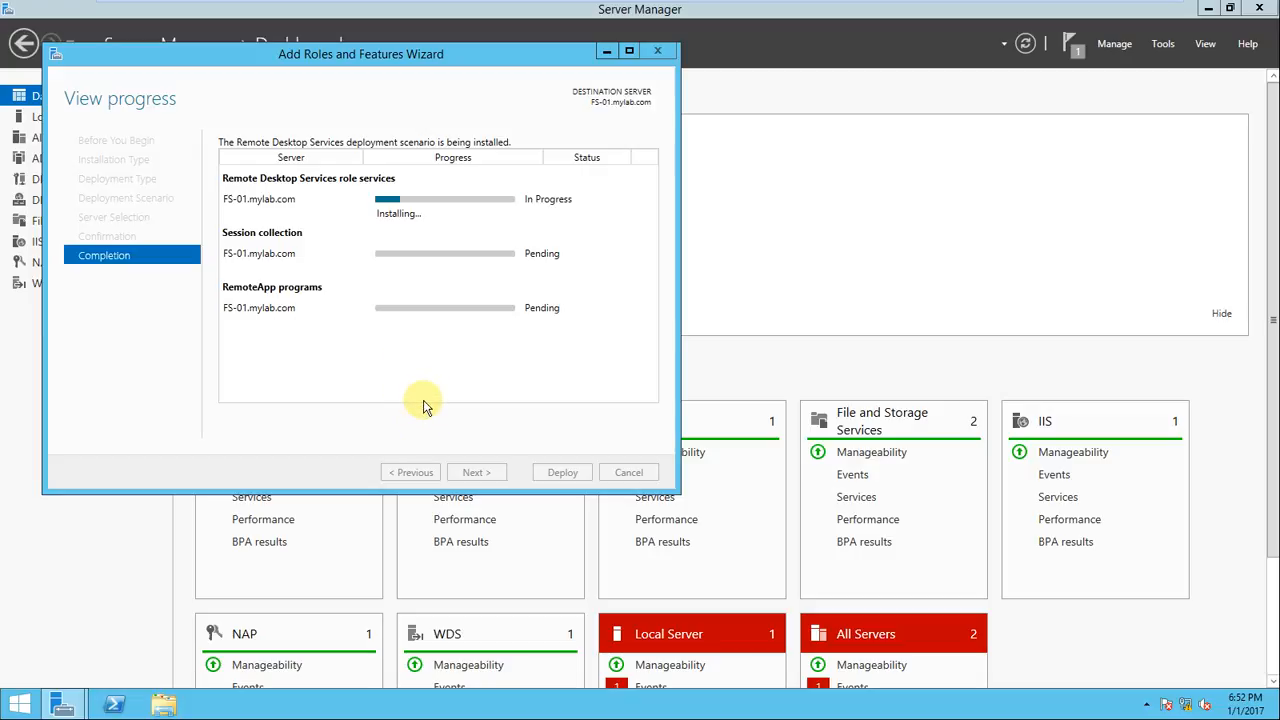